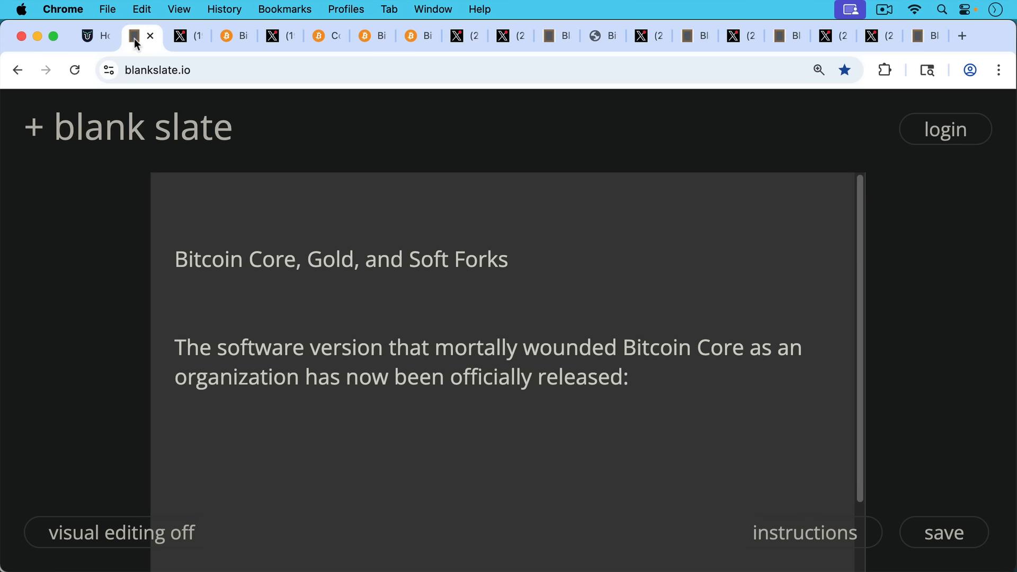
Switch to the v30 release announcement post, then to the bitcoincore.org download page.
{"action": "left_click", "coordinate": [180, 36]}
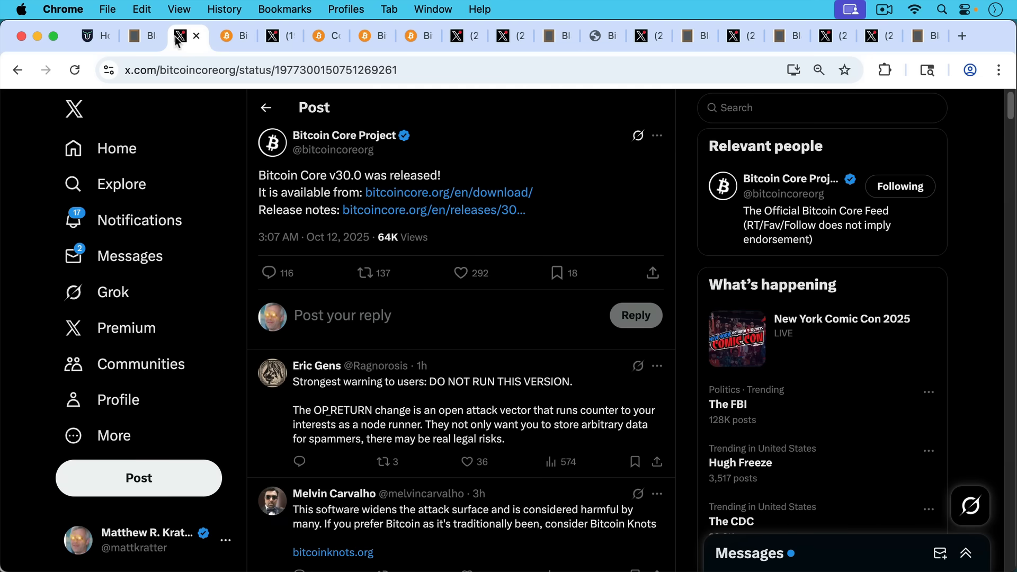
{"action": "mouse_move", "coordinate": [235, 36]}
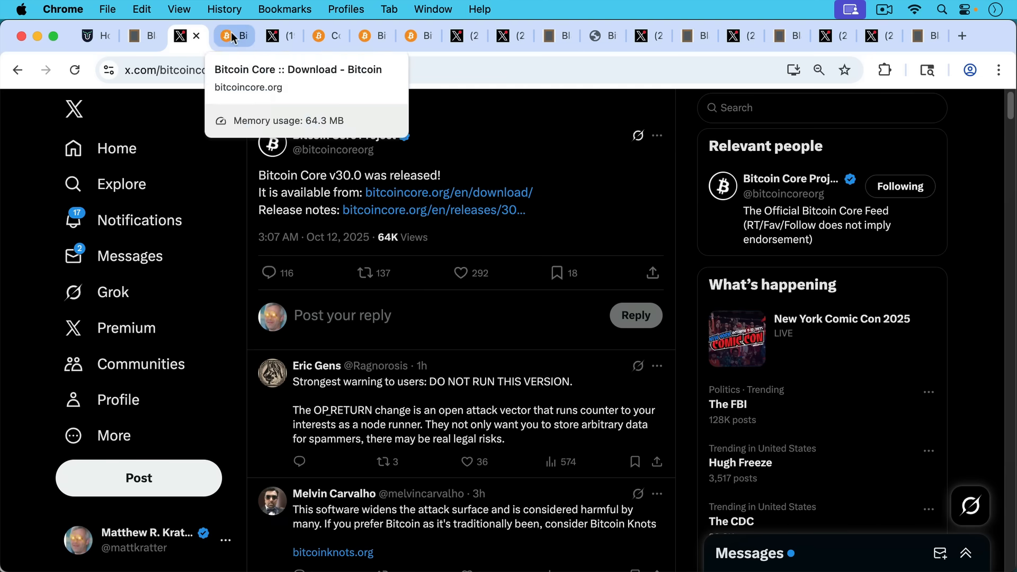
{"action": "left_click", "coordinate": [233, 36]}
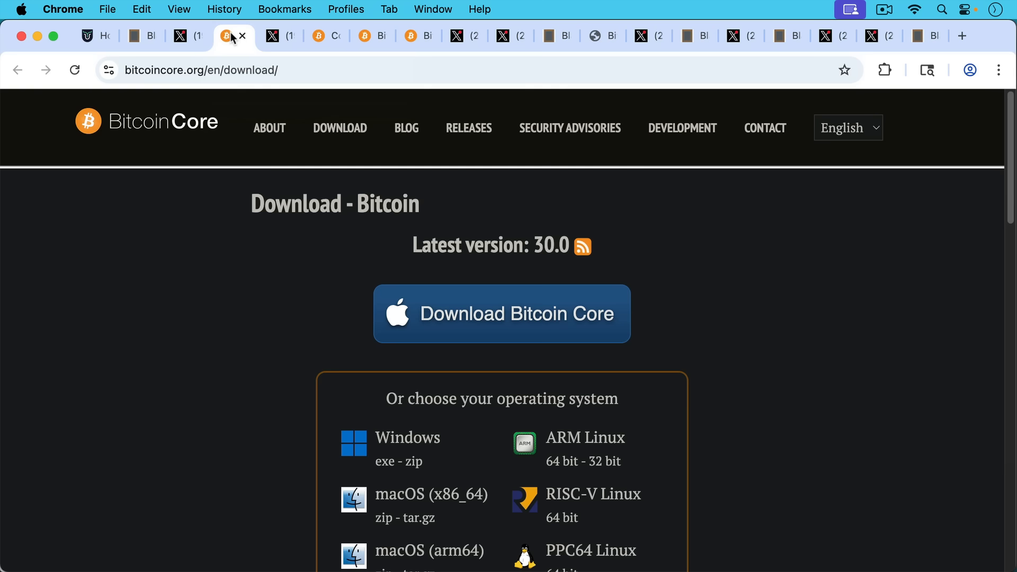
Show Coin Dance's Knots chart and return to the summary of 5149 Knots among 24151 nodes.
{"action": "left_click", "coordinate": [272, 36]}
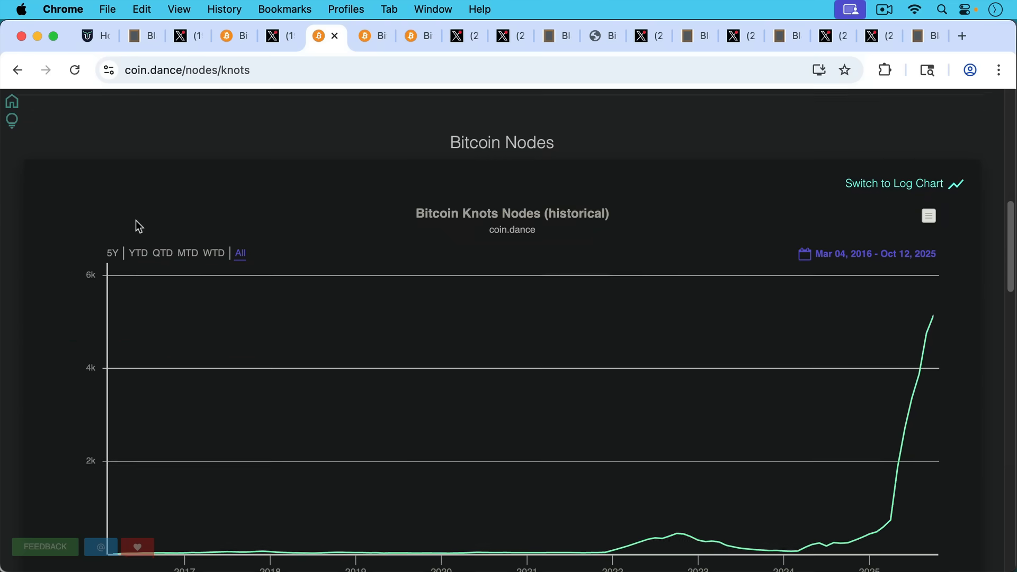
{"action": "scroll", "scroll_direction": "down", "scroll_amount": 3}
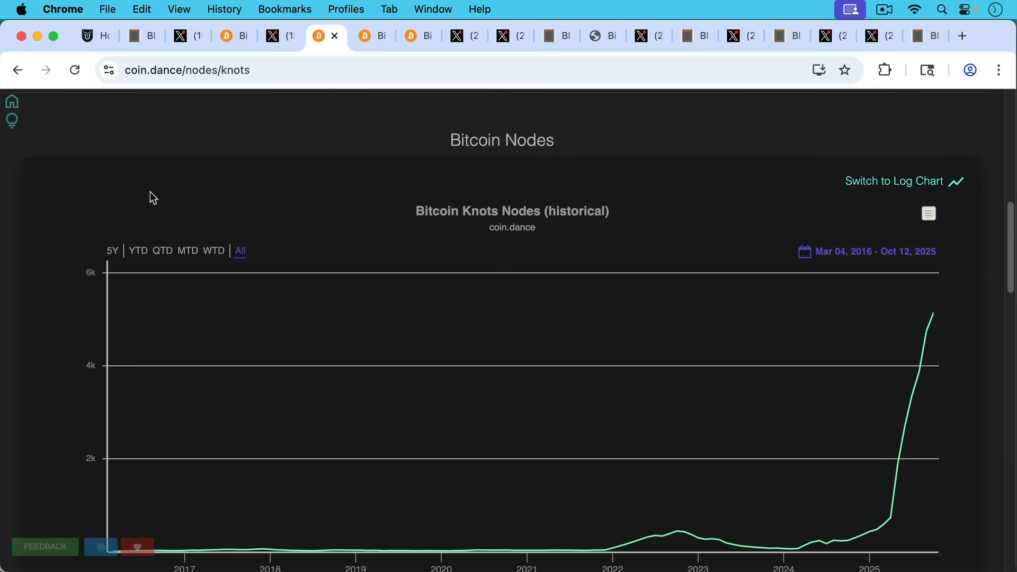
{"action": "scroll", "scroll_direction": "up", "scroll_amount": 3}
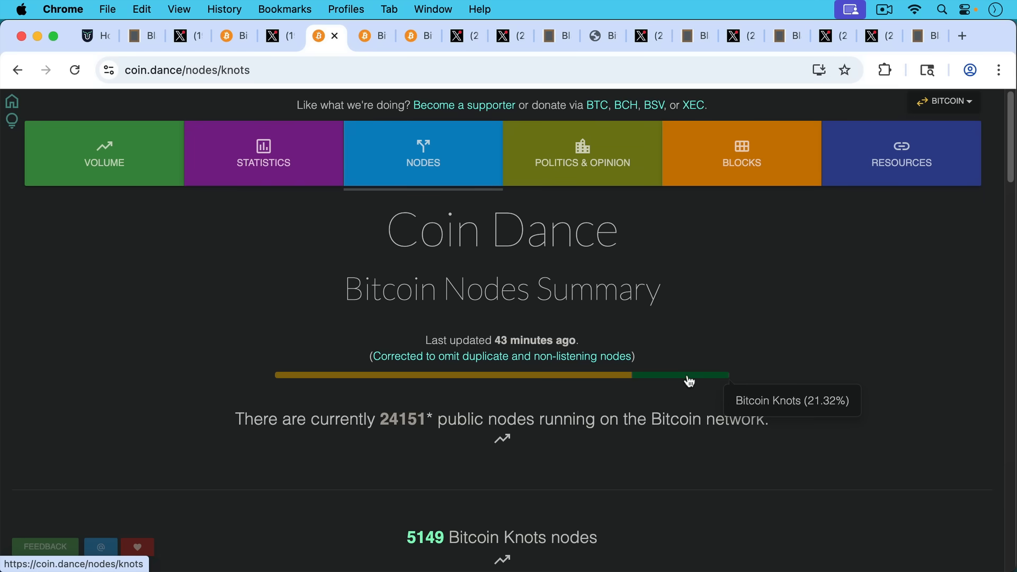
{"action": "mouse_move", "coordinate": [422, 161]}
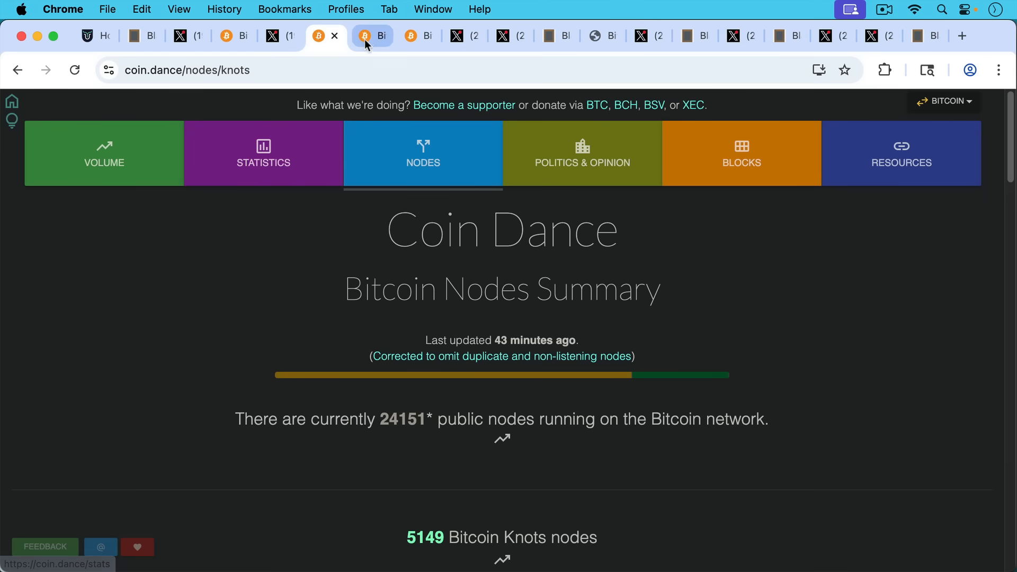
Switch to the Bitcoin Core 30.0 release notes page.
{"action": "left_click", "coordinate": [373, 36]}
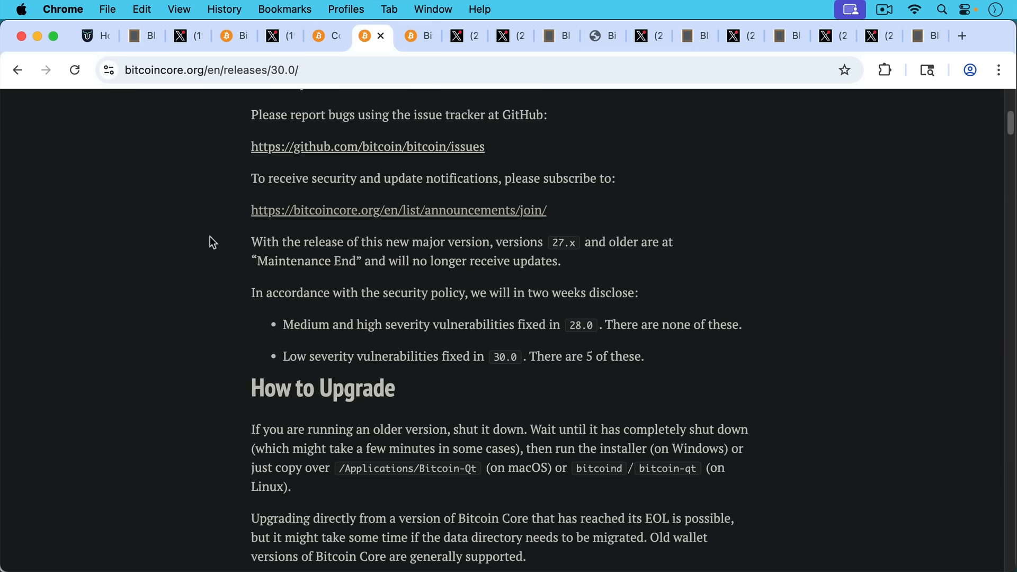
{"action": "mouse_move", "coordinate": [276, 309]}
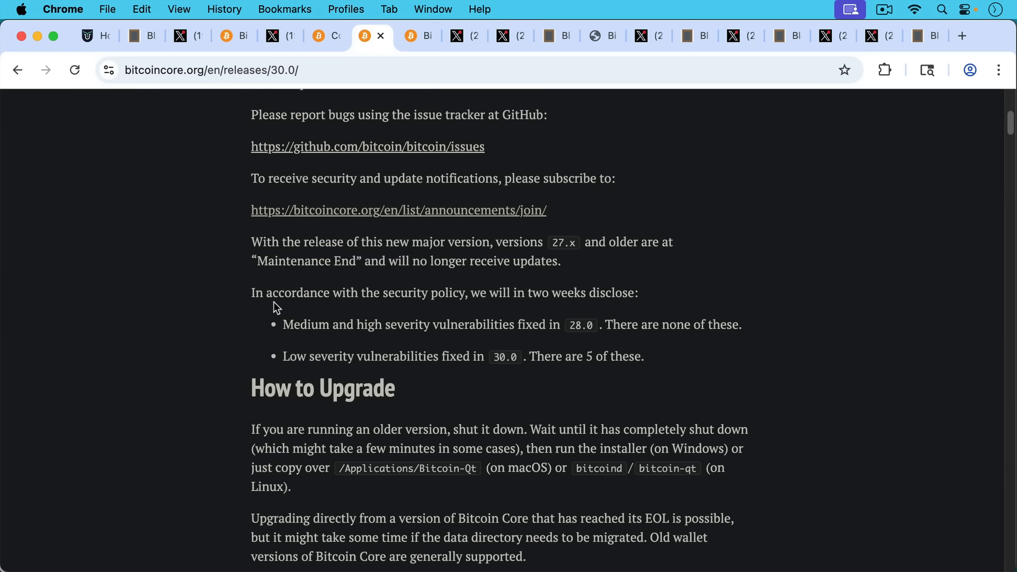
{"action": "mouse_move", "coordinate": [270, 292]}
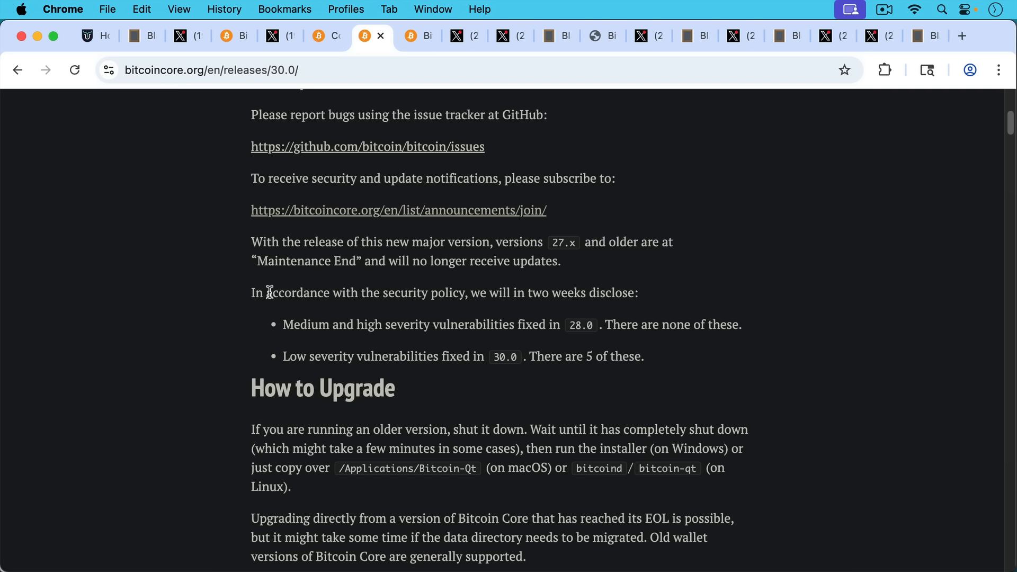
{"action": "mouse_move", "coordinate": [272, 292]}
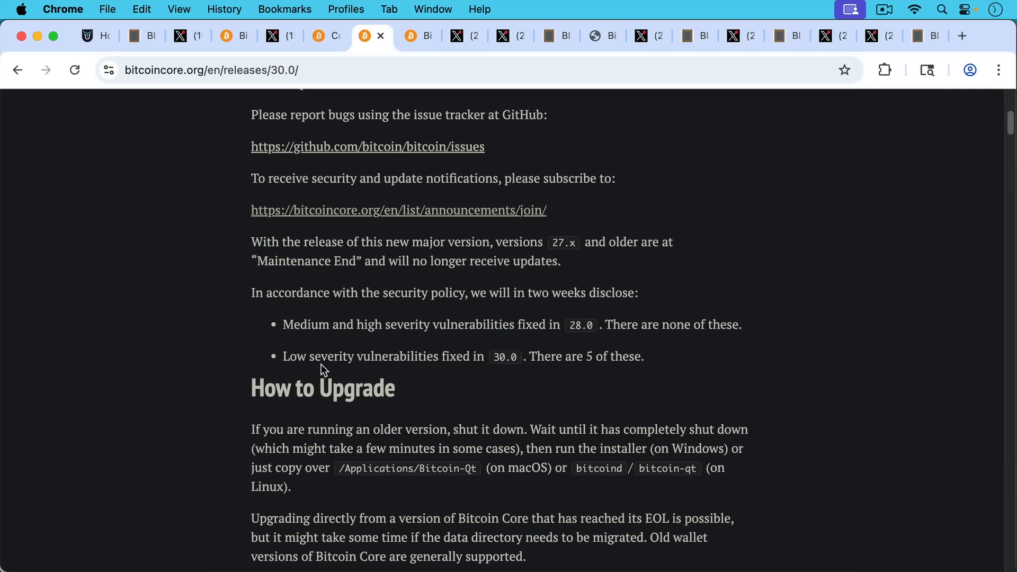
{"action": "mouse_move", "coordinate": [382, 361]}
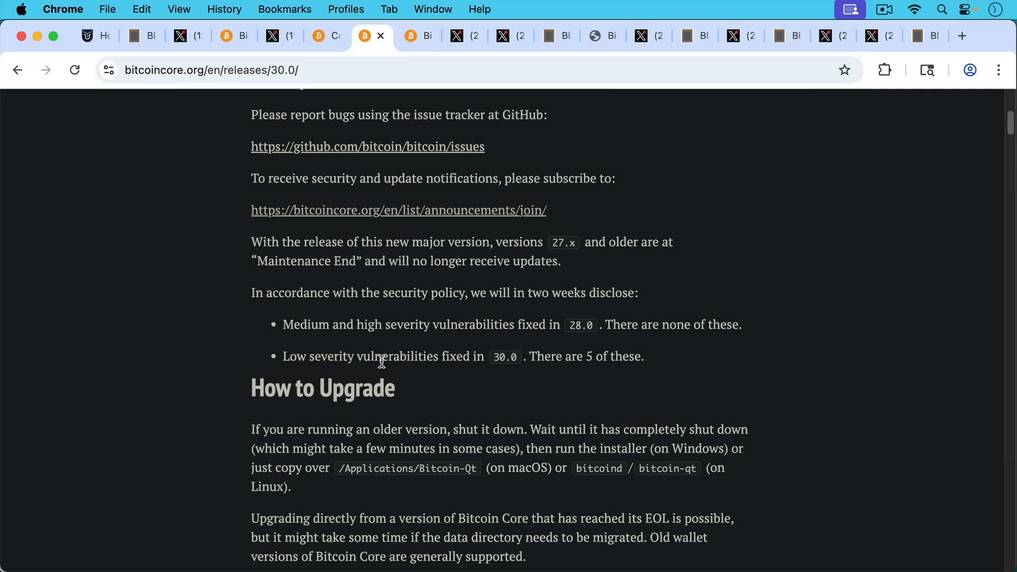
{"action": "mouse_move", "coordinate": [417, 168]}
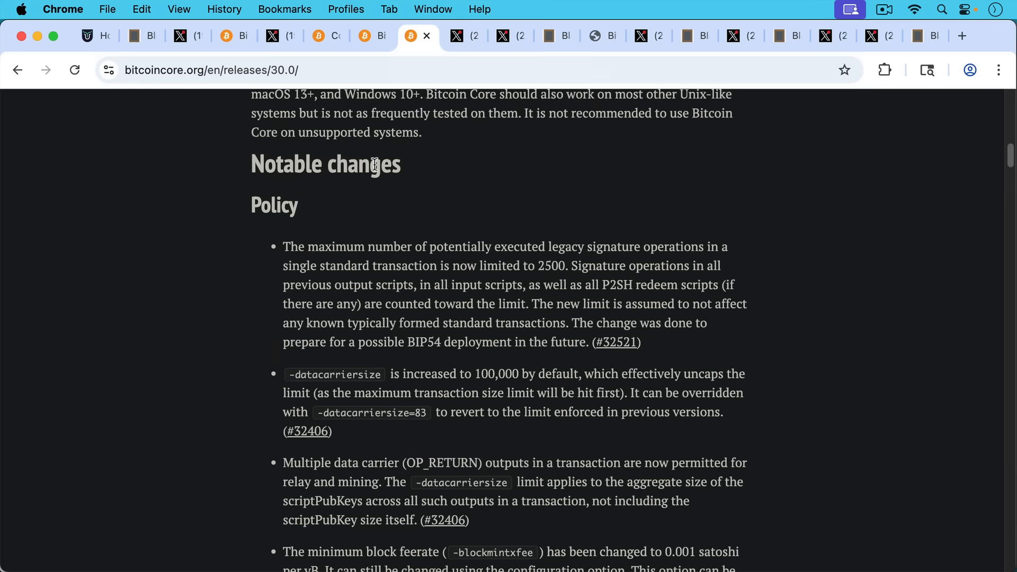
{"action": "mouse_move", "coordinate": [386, 228]}
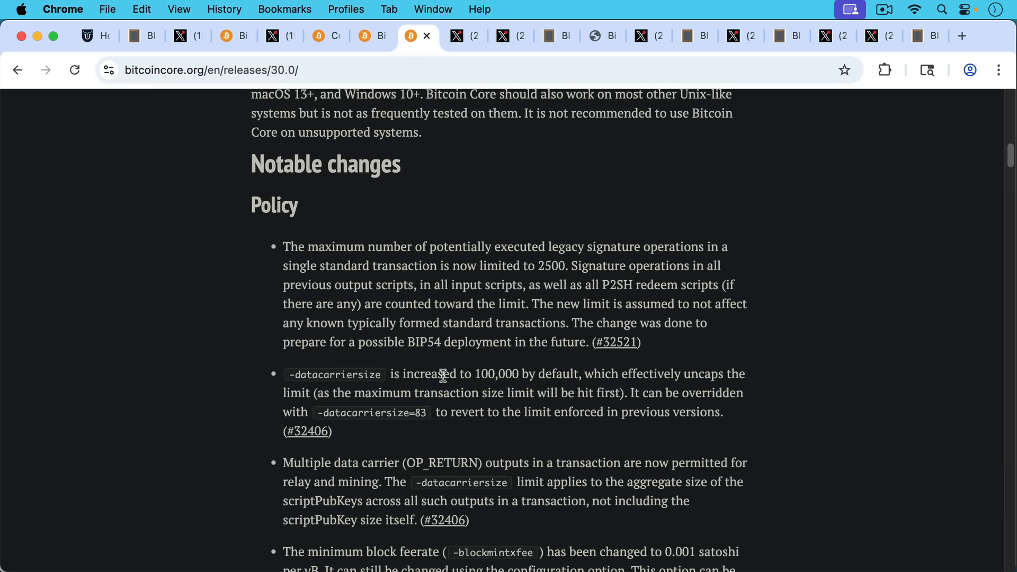
{"action": "mouse_move", "coordinate": [451, 332]}
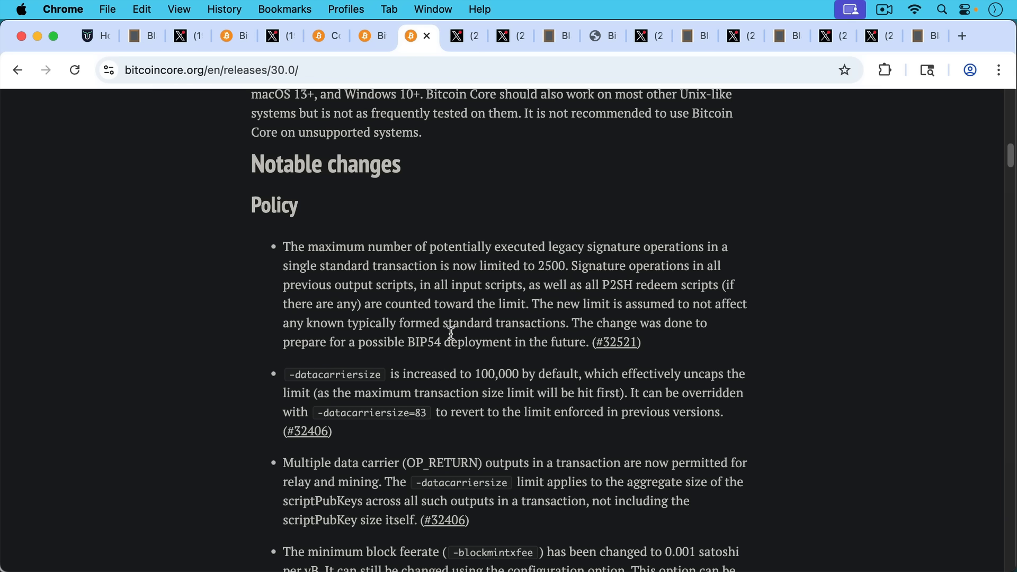
{"action": "mouse_move", "coordinate": [516, 407]}
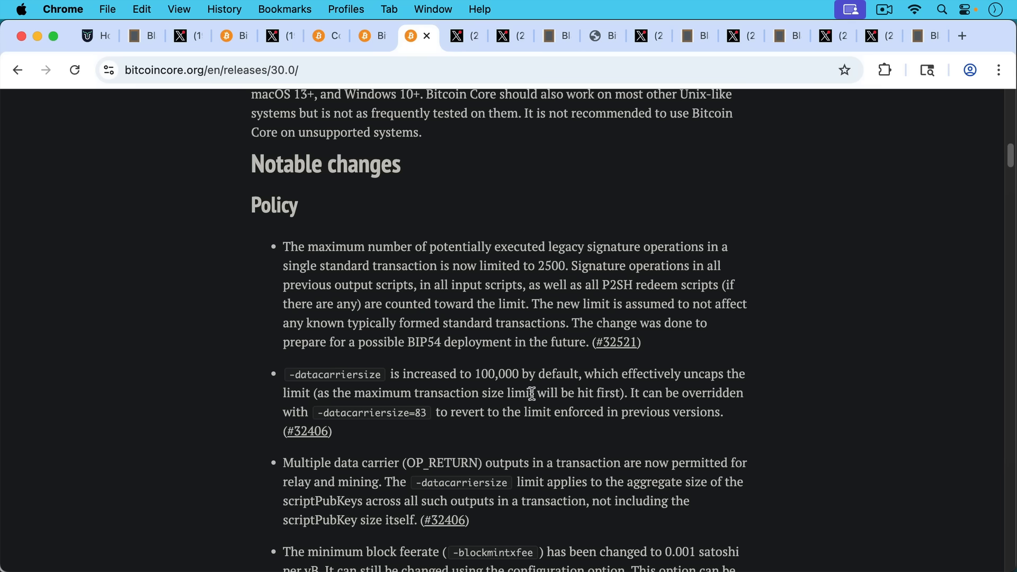
{"action": "mouse_move", "coordinate": [496, 222]}
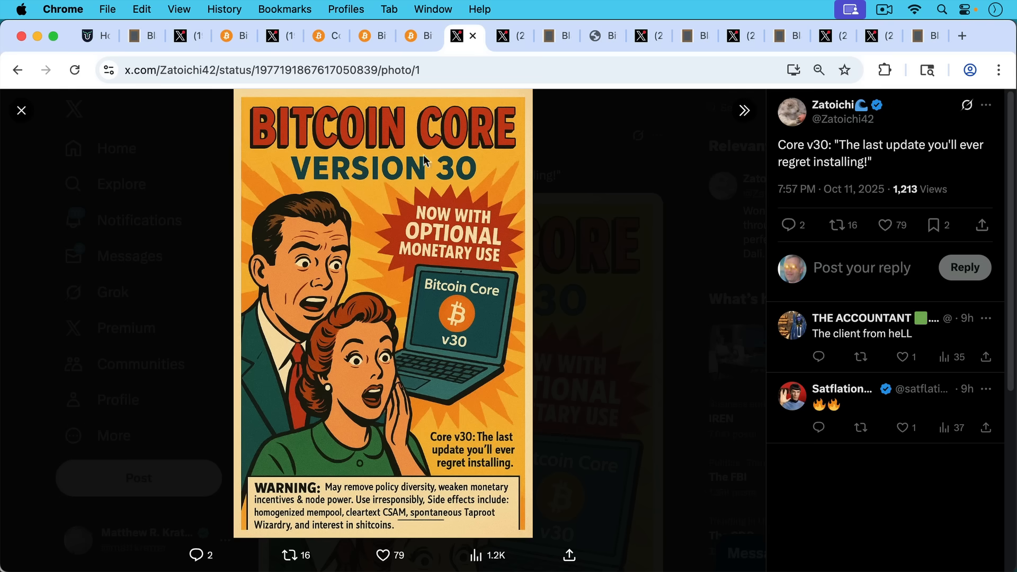
{"action": "mouse_move", "coordinate": [561, 188]}
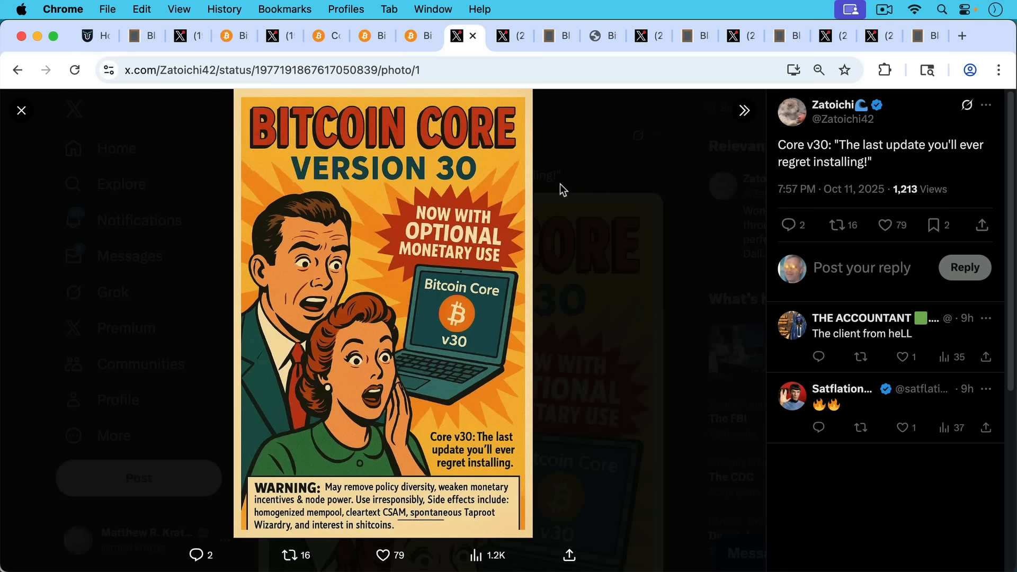
{"action": "mouse_move", "coordinate": [559, 215]}
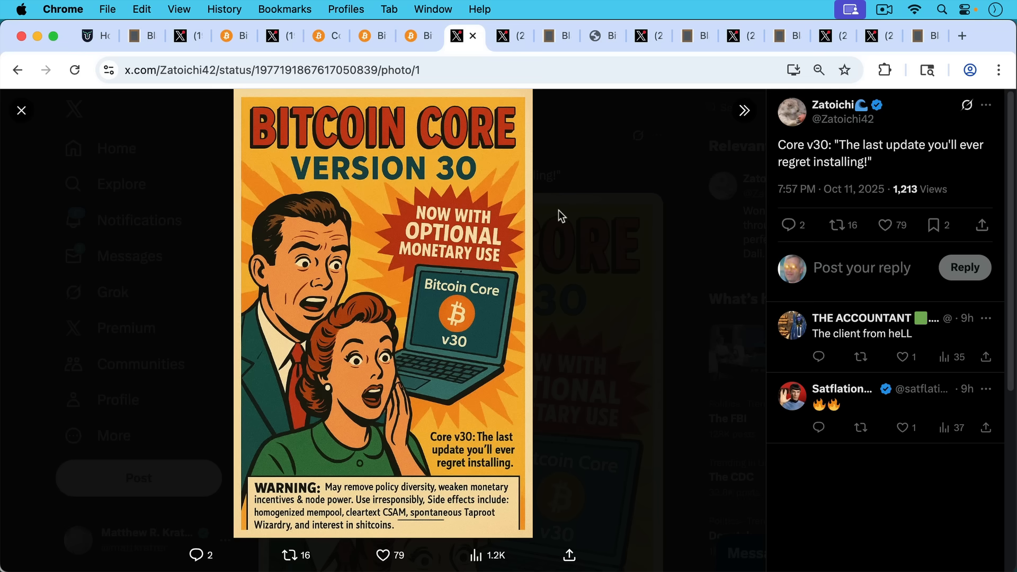
{"action": "mouse_move", "coordinate": [594, 138]}
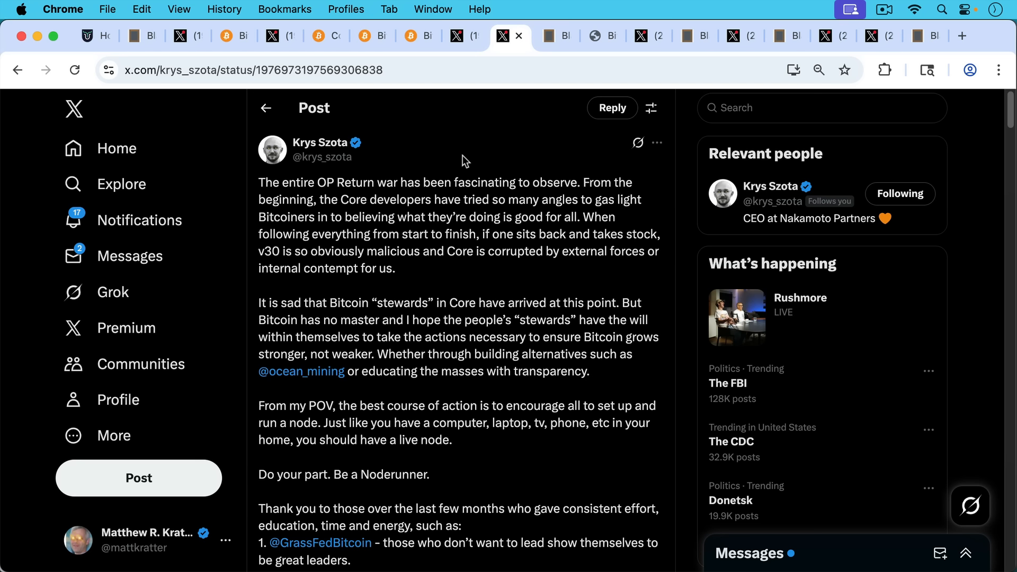
{"action": "mouse_move", "coordinate": [456, 152]}
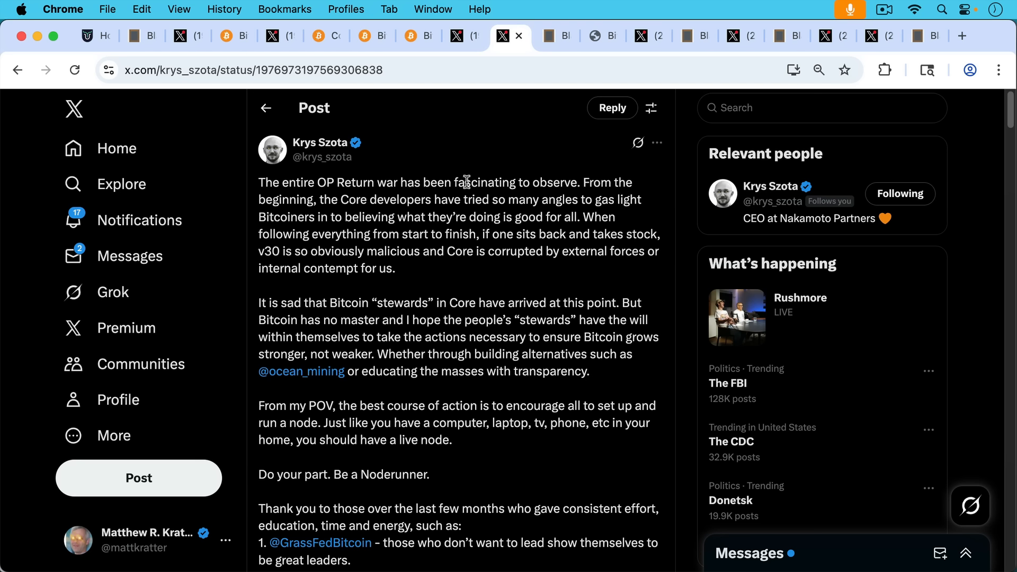
{"action": "mouse_move", "coordinate": [592, 273]}
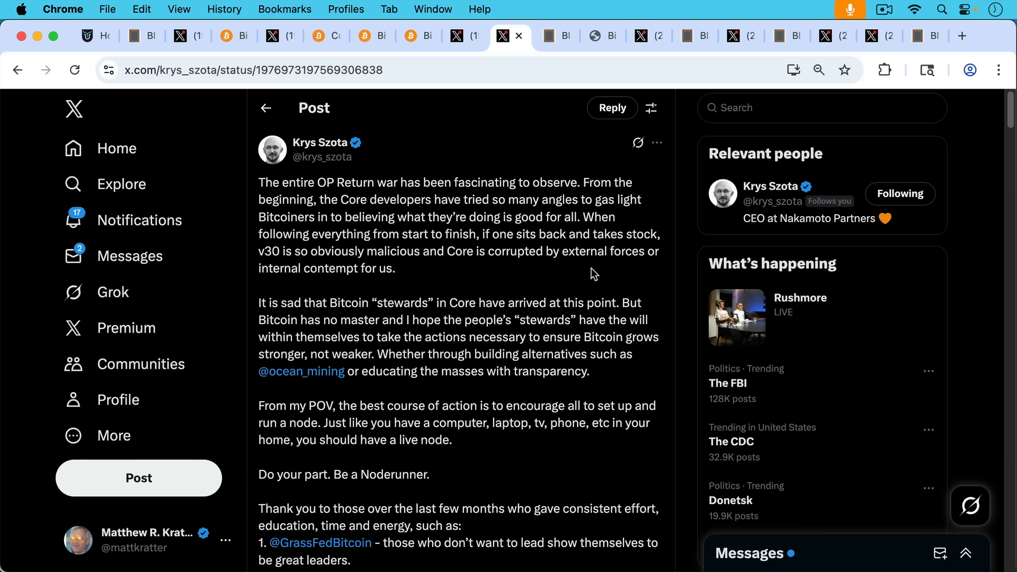
{"action": "mouse_move", "coordinate": [567, 273]}
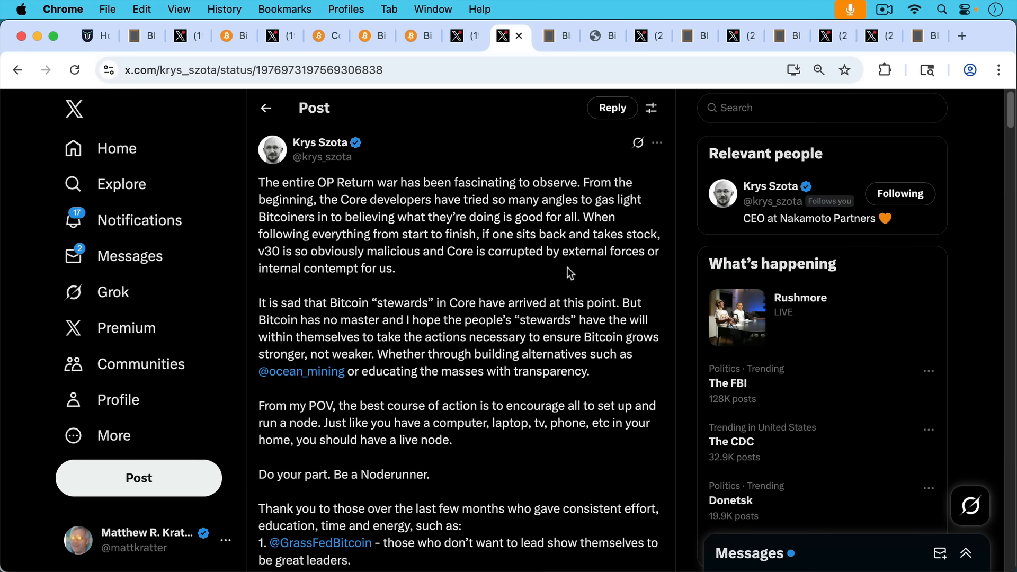
Scroll Krys Szota's post down to its thank-you list and closing line.
{"action": "scroll", "scroll_direction": "down", "scroll_amount": 3}
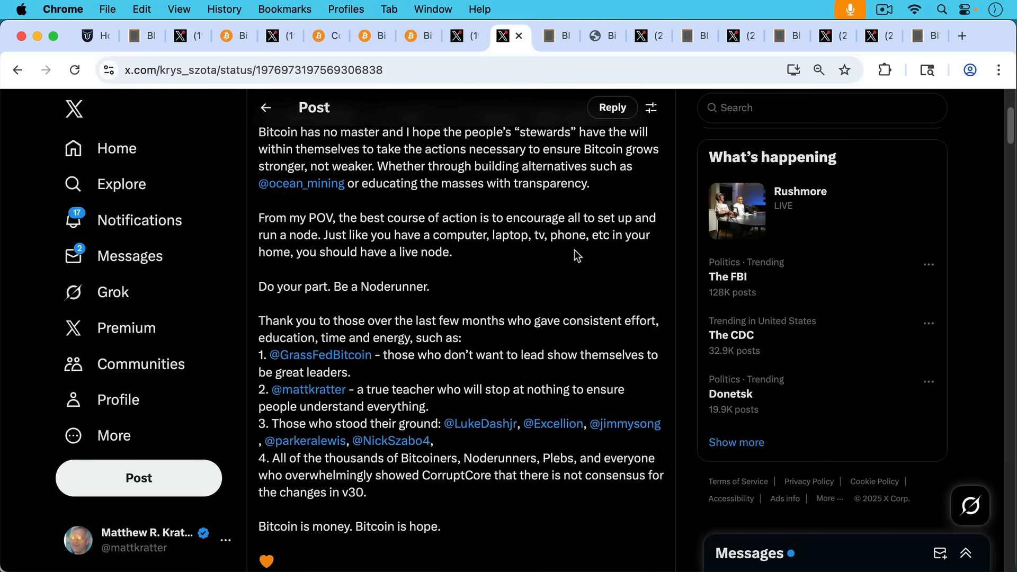
{"action": "mouse_move", "coordinate": [574, 255]}
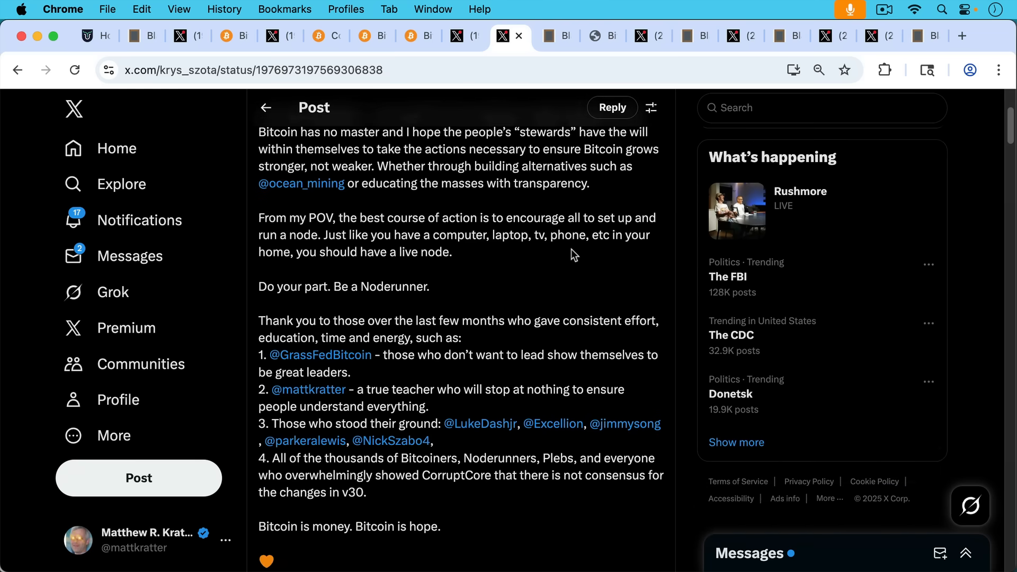
Switch to the Blank Slate note reading "Enjoying this video so far?" with the support appeal.
{"action": "left_click", "coordinate": [549, 36]}
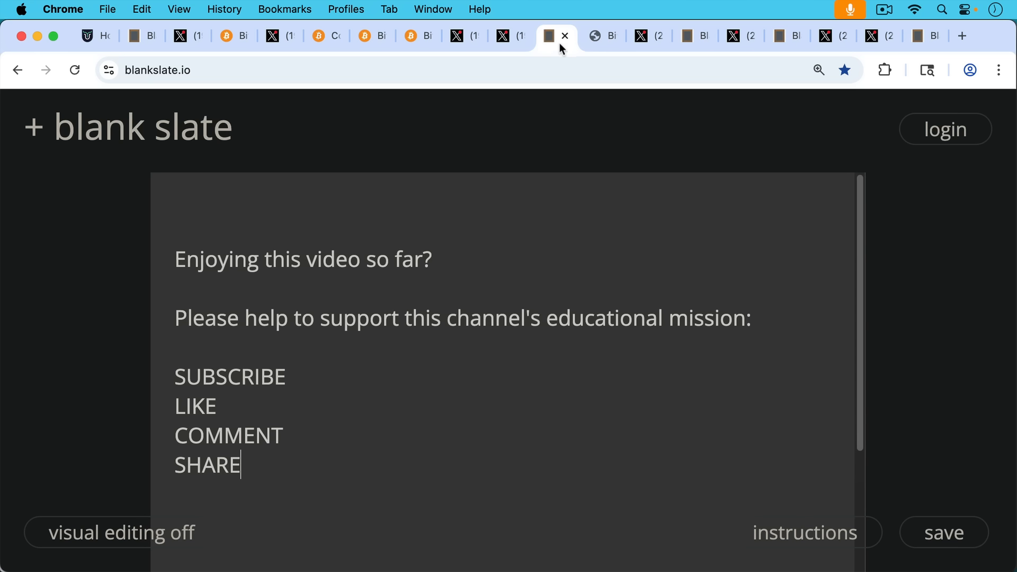
{"action": "mouse_move", "coordinate": [518, 212]}
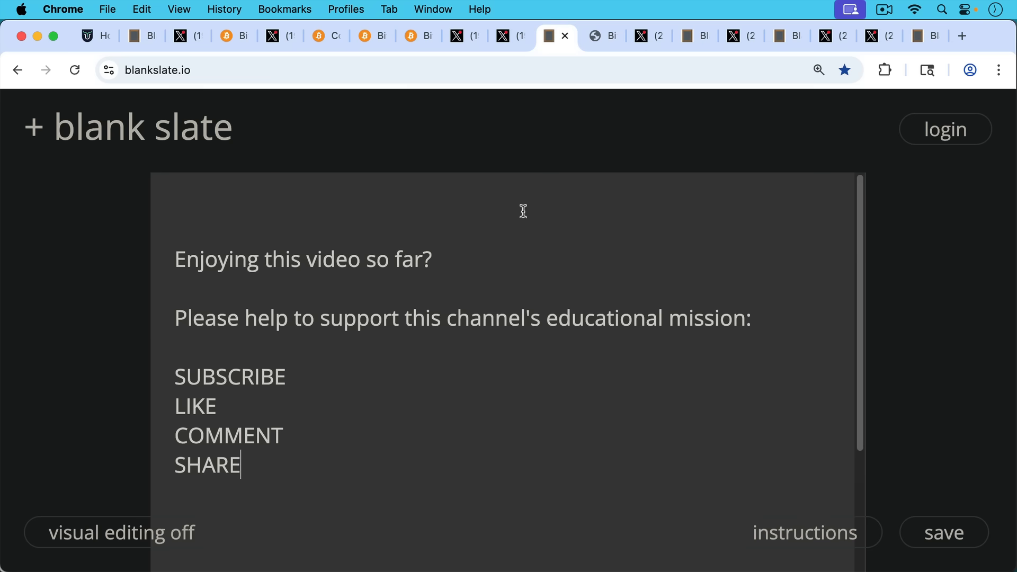
{"action": "mouse_move", "coordinate": [602, 36]}
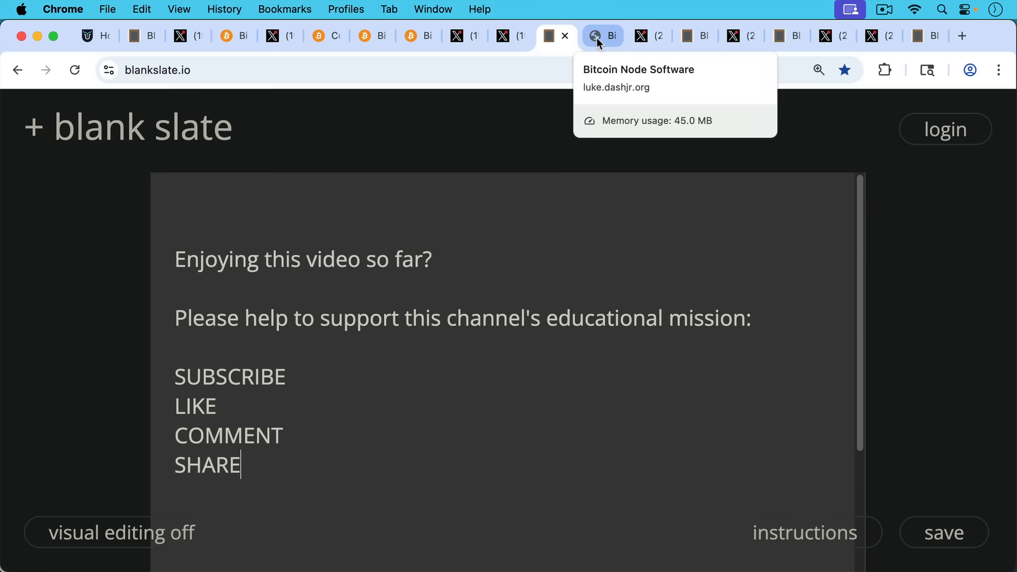
Switch to the luke.dashjr.org chart: Core 85.88%, Knots 13.81%, Core30 0.24%.
{"action": "left_click", "coordinate": [601, 36]}
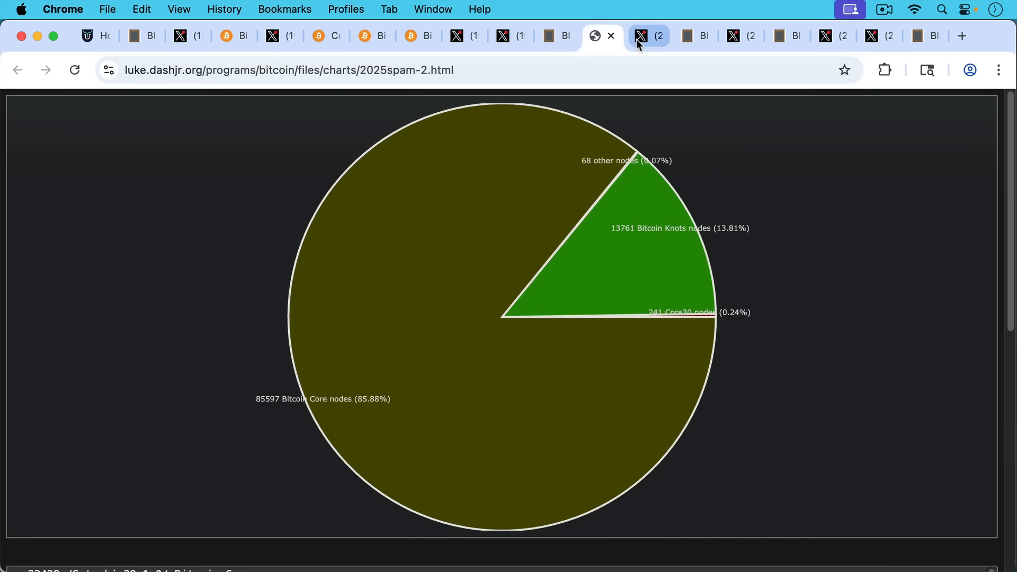
Show the X thread down to Schadenfreude's "saved" question and Matthew Kratter's reply.
{"action": "left_click", "coordinate": [645, 36]}
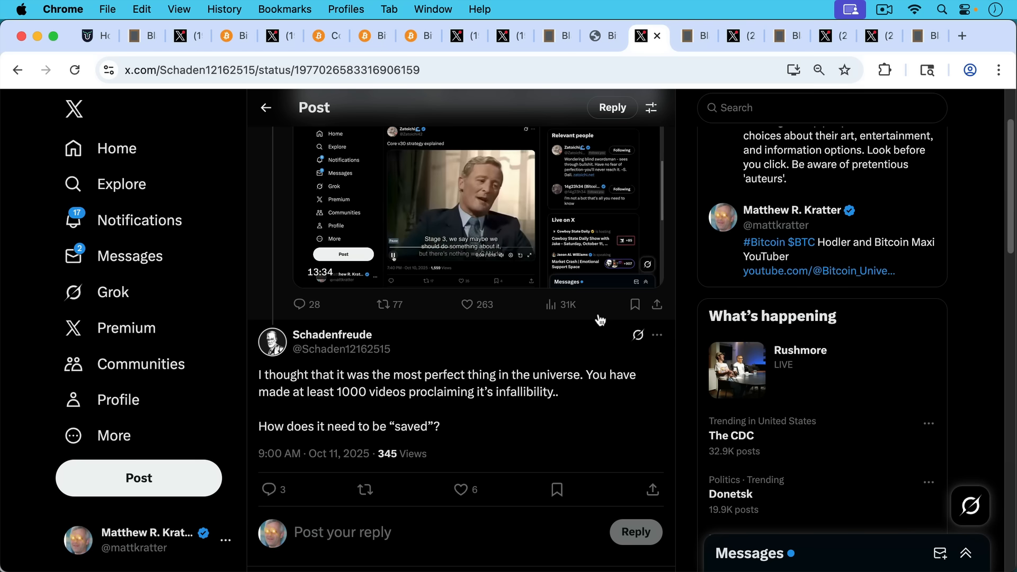
{"action": "scroll", "scroll_direction": "down", "scroll_amount": 3}
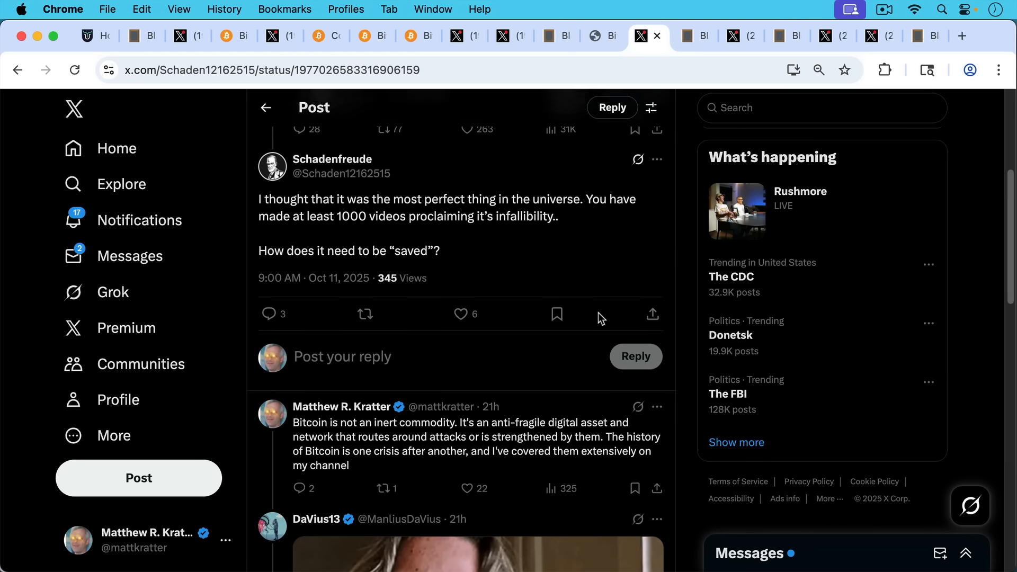
{"action": "mouse_move", "coordinate": [596, 312]}
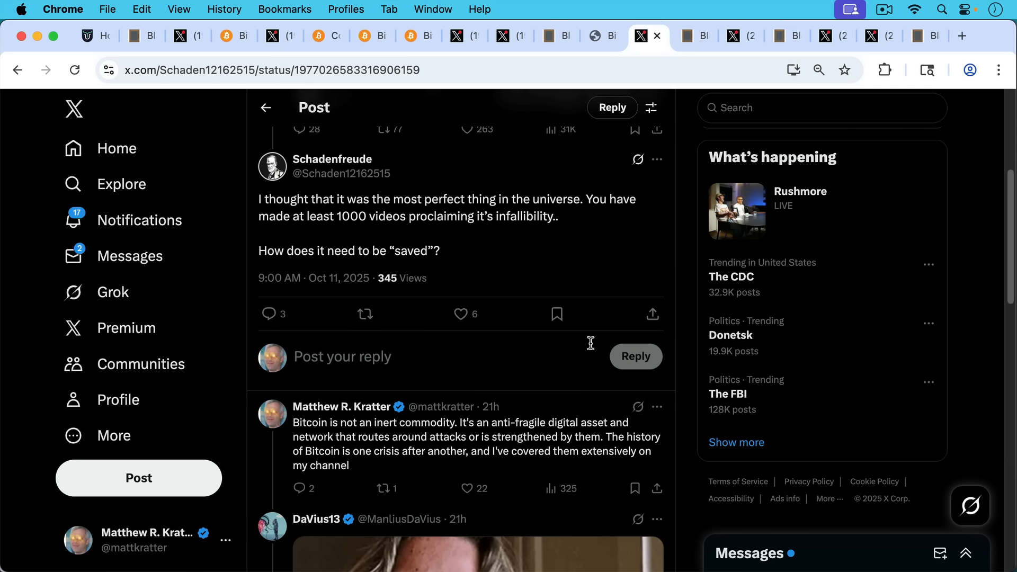
{"action": "mouse_move", "coordinate": [602, 334]}
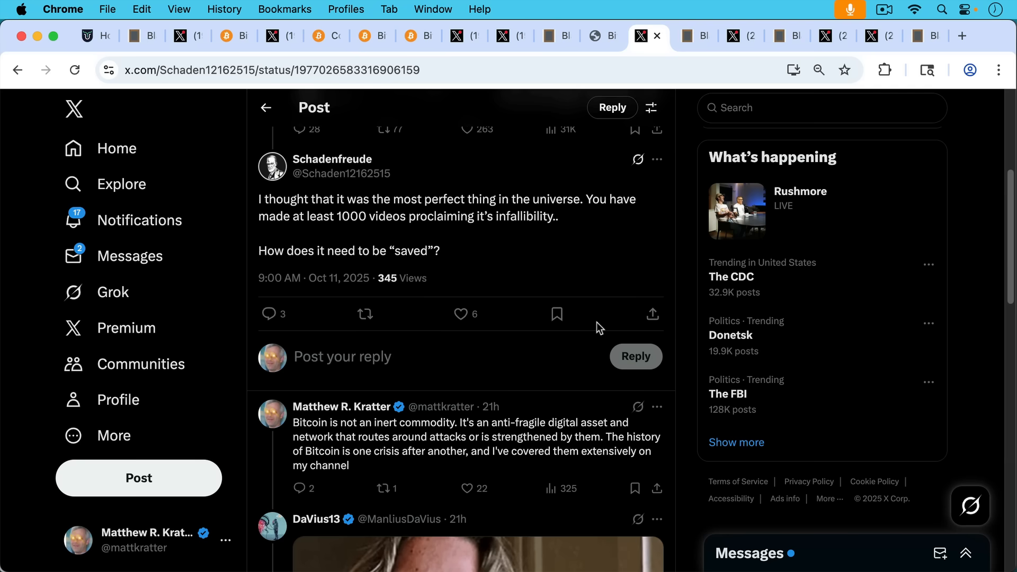
{"action": "mouse_move", "coordinate": [599, 125]}
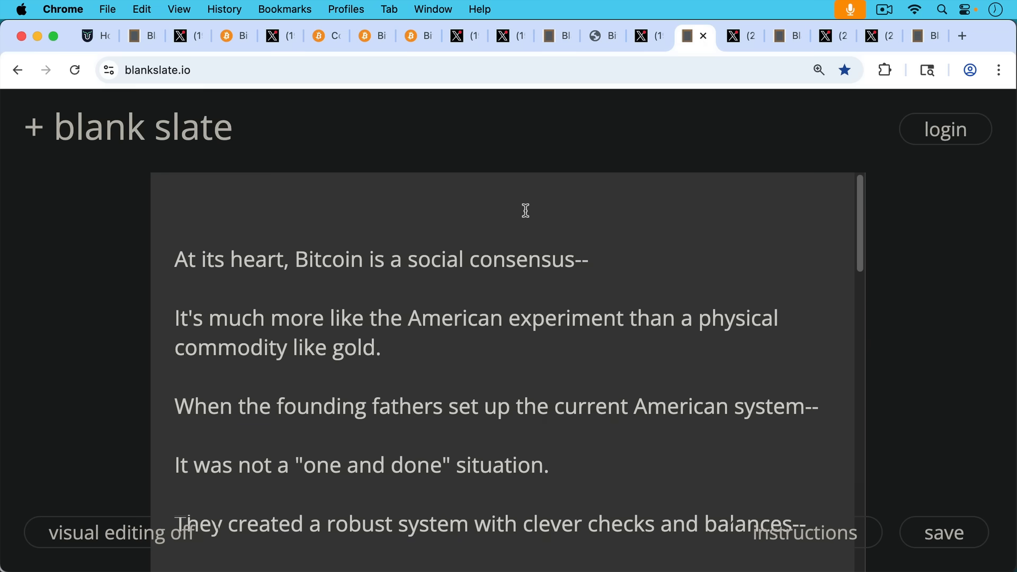
{"action": "mouse_move", "coordinate": [527, 208]}
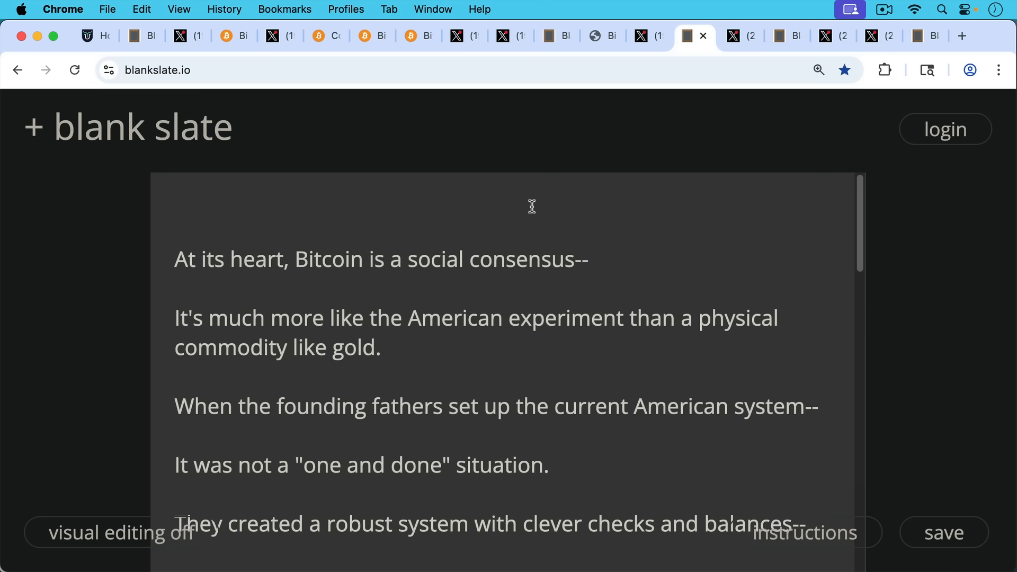
{"action": "mouse_move", "coordinate": [515, 276]}
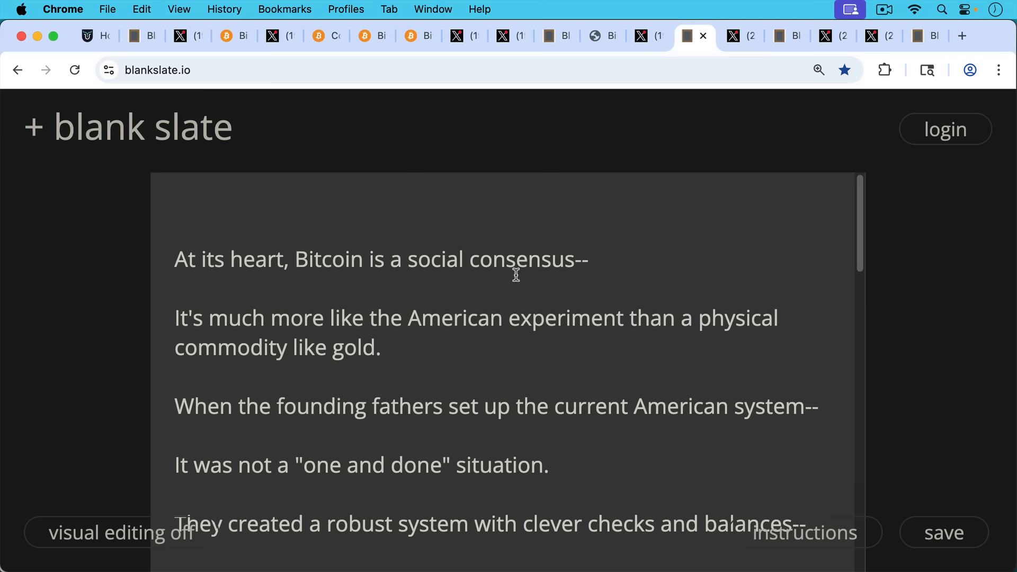
{"action": "mouse_move", "coordinate": [512, 292]}
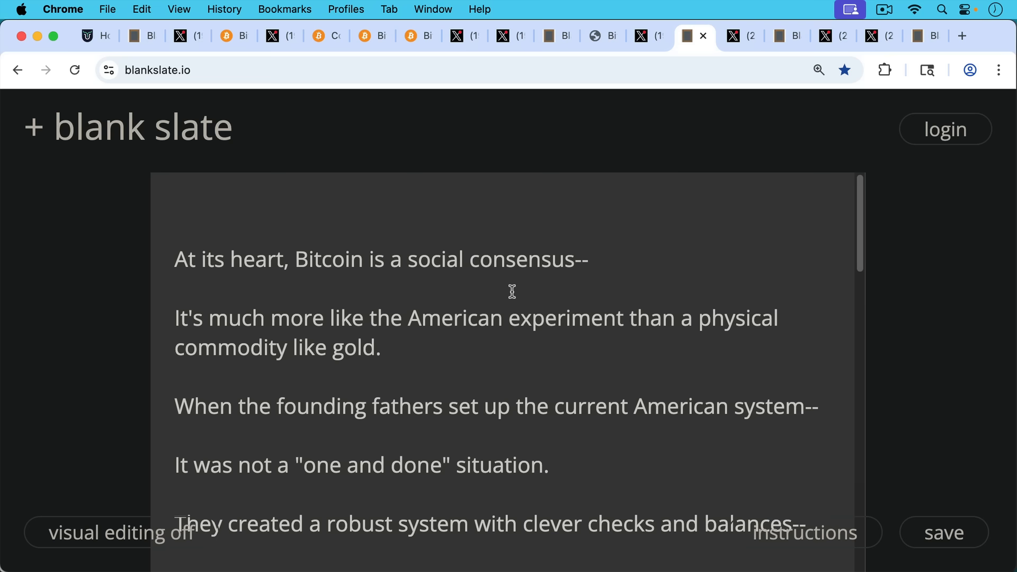
{"action": "scroll", "scroll_direction": "down", "scroll_amount": 3}
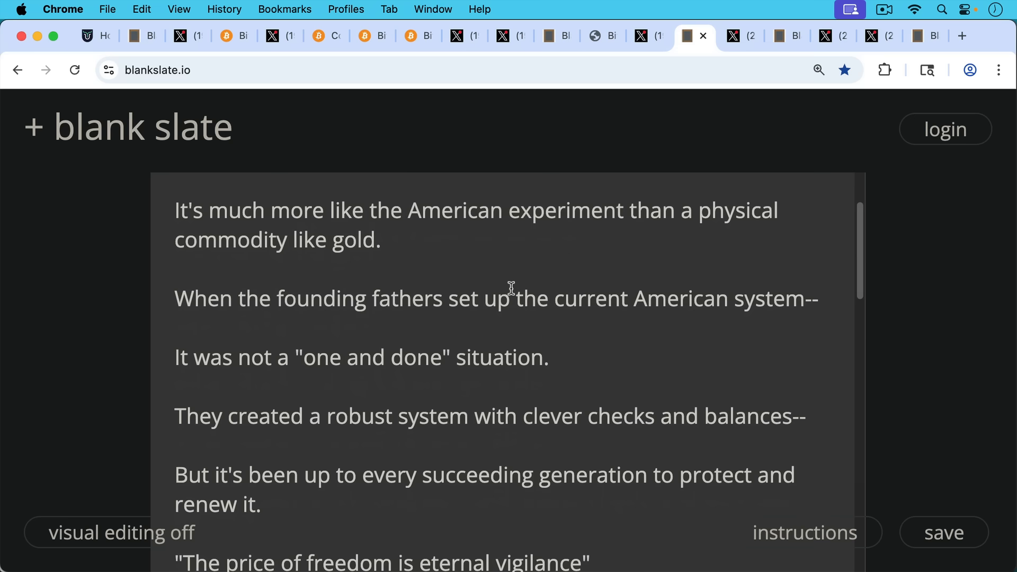
{"action": "mouse_move", "coordinate": [542, 308]}
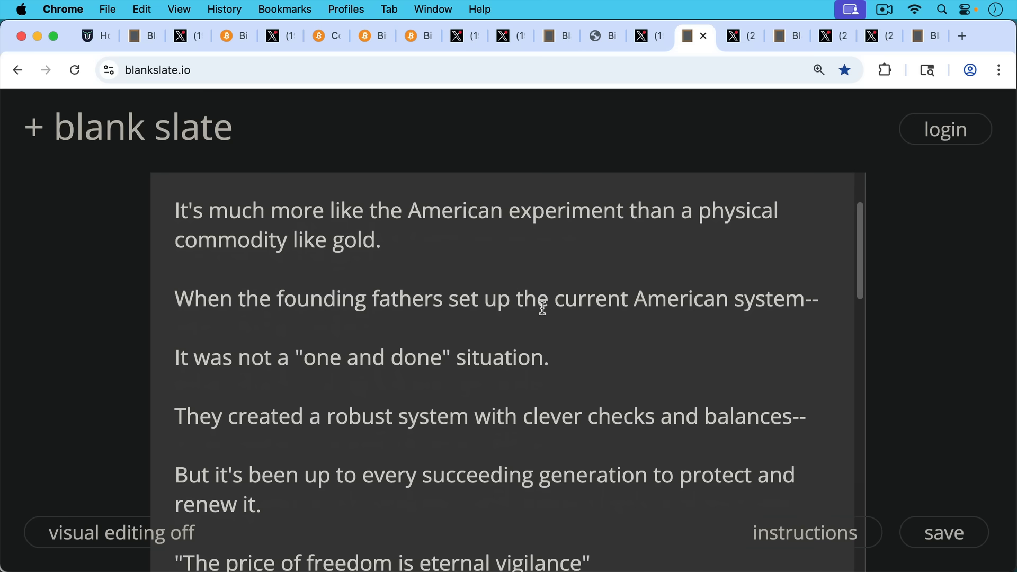
{"action": "mouse_move", "coordinate": [566, 311]}
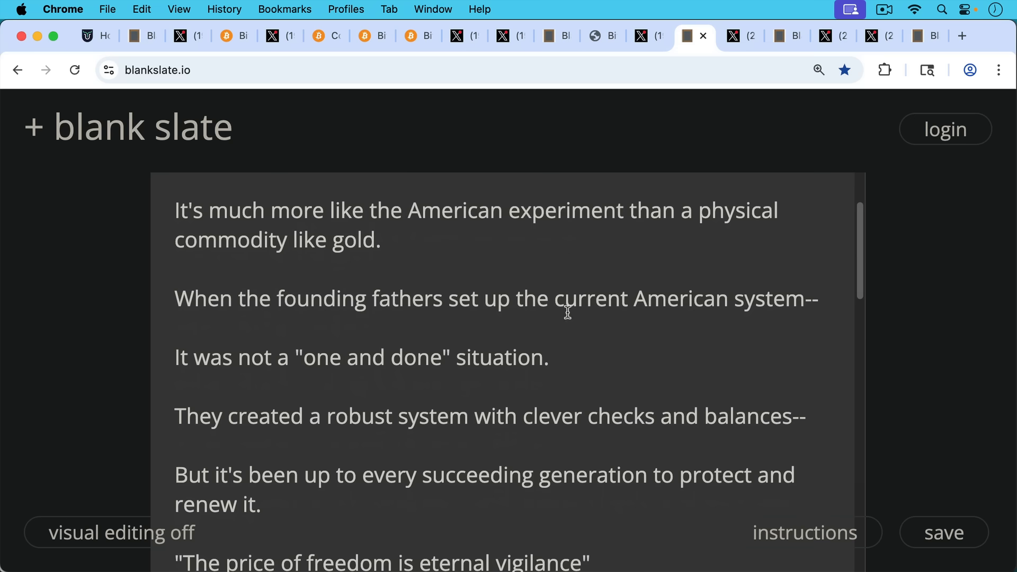
{"action": "scroll", "scroll_direction": "down", "scroll_amount": 3}
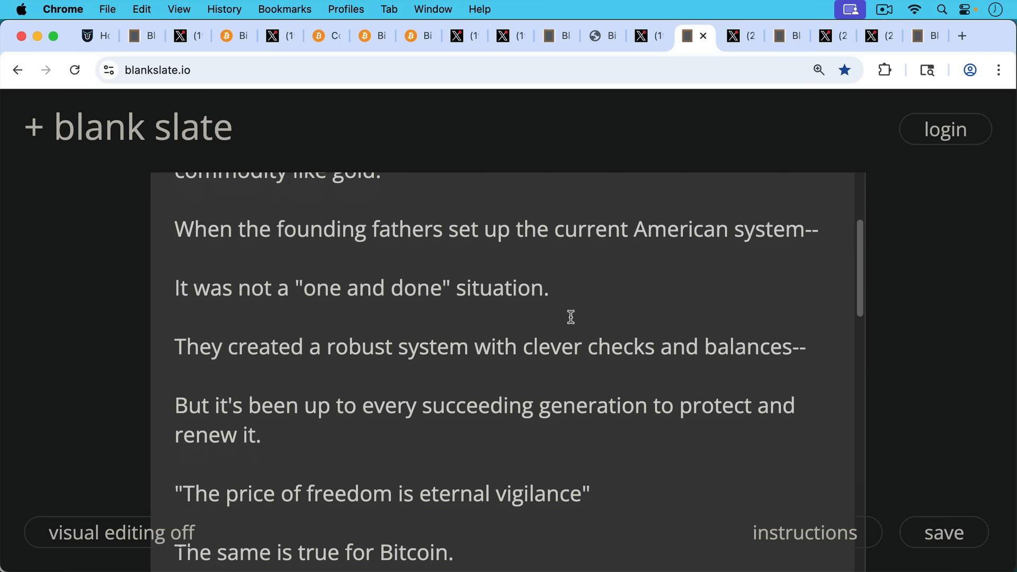
{"action": "scroll", "scroll_direction": "down", "scroll_amount": 3}
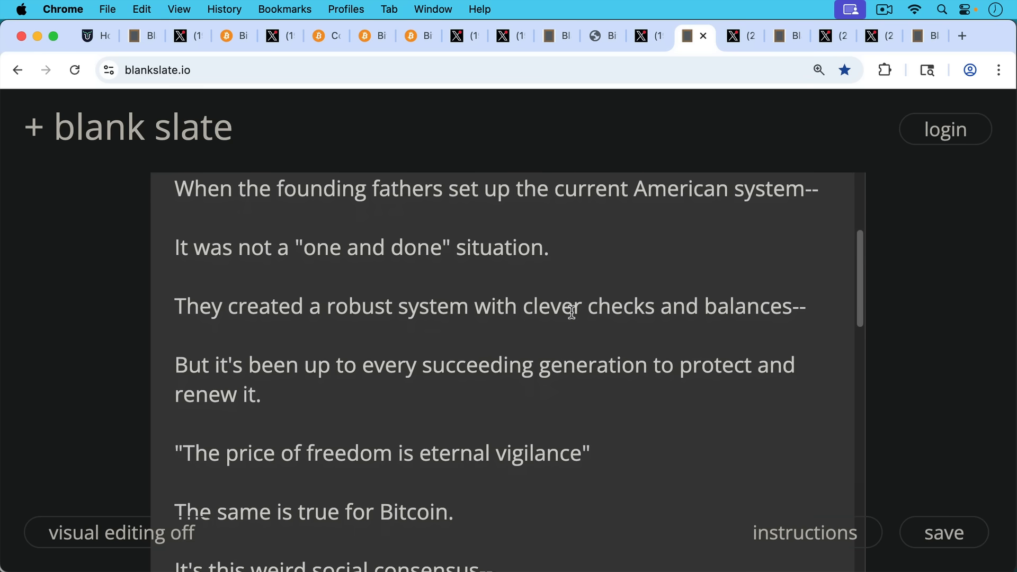
{"action": "scroll", "scroll_direction": "down", "scroll_amount": 3}
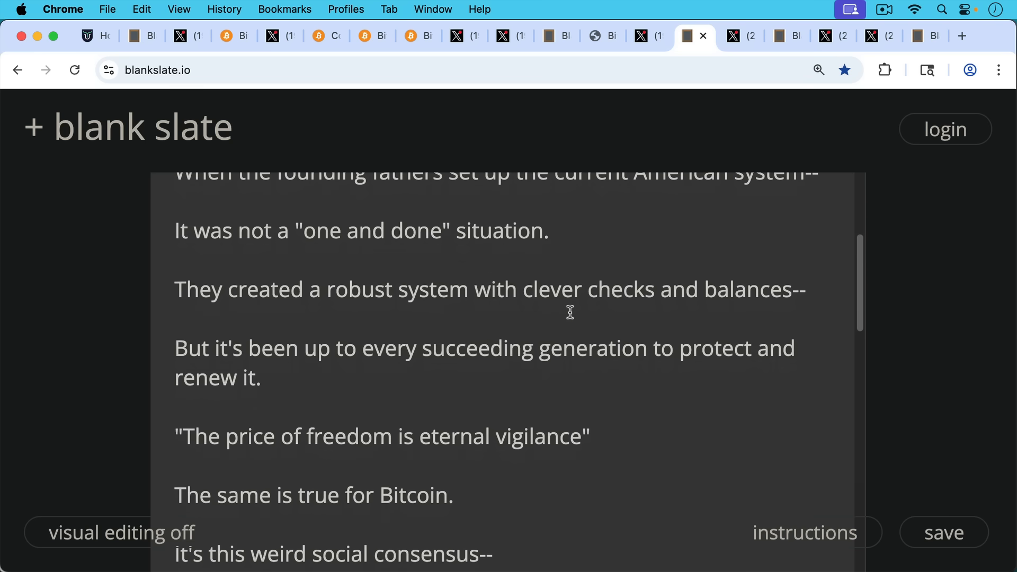
{"action": "scroll", "scroll_direction": "down", "scroll_amount": 3}
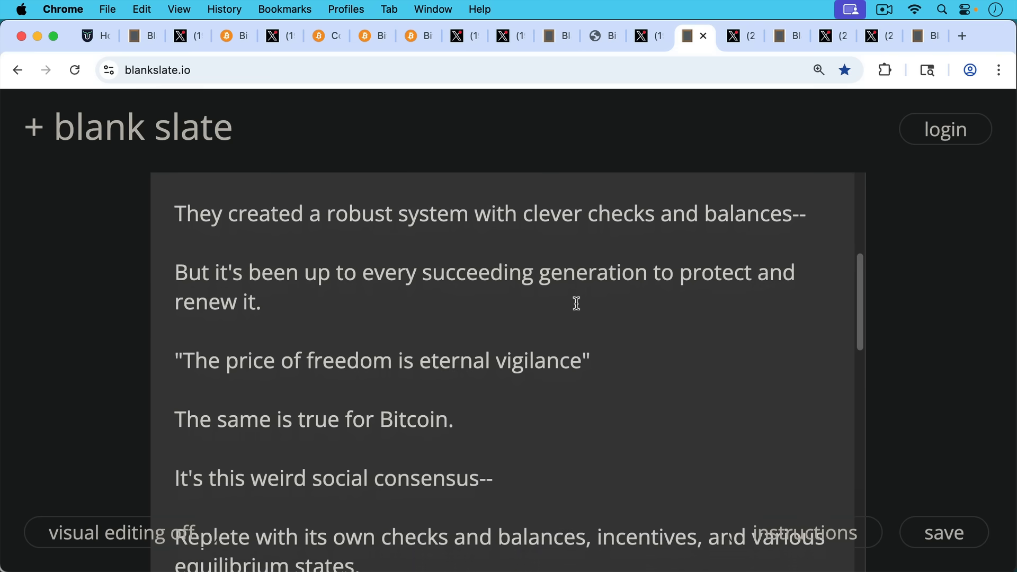
{"action": "mouse_move", "coordinate": [593, 313]}
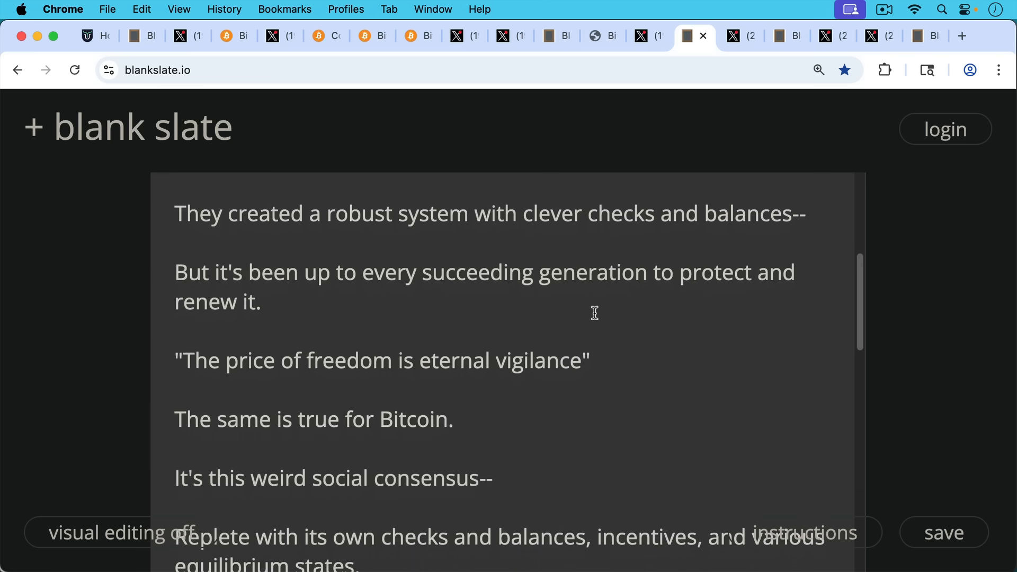
{"action": "scroll", "scroll_direction": "down", "scroll_amount": 3}
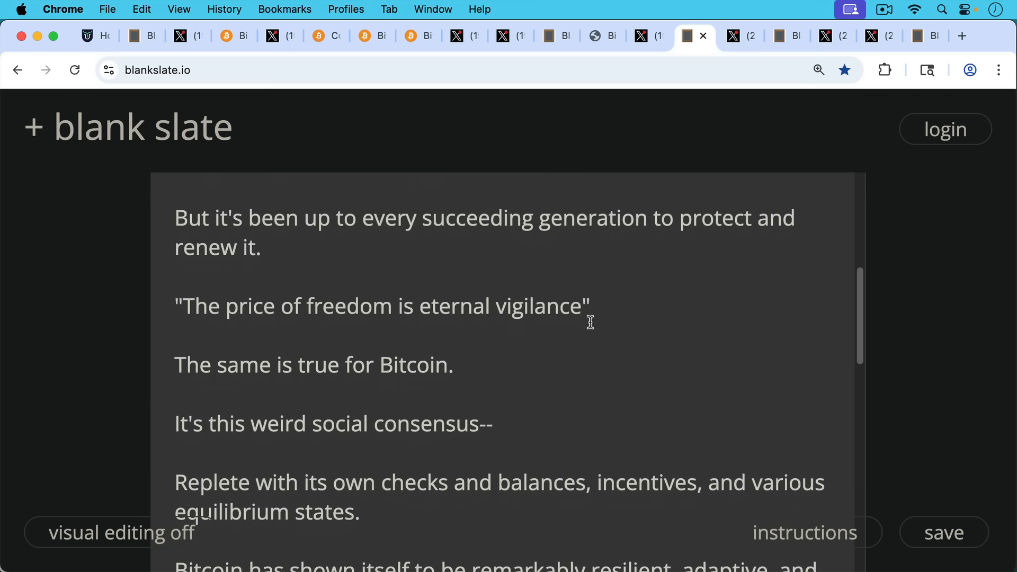
{"action": "scroll", "scroll_direction": "down", "scroll_amount": 3}
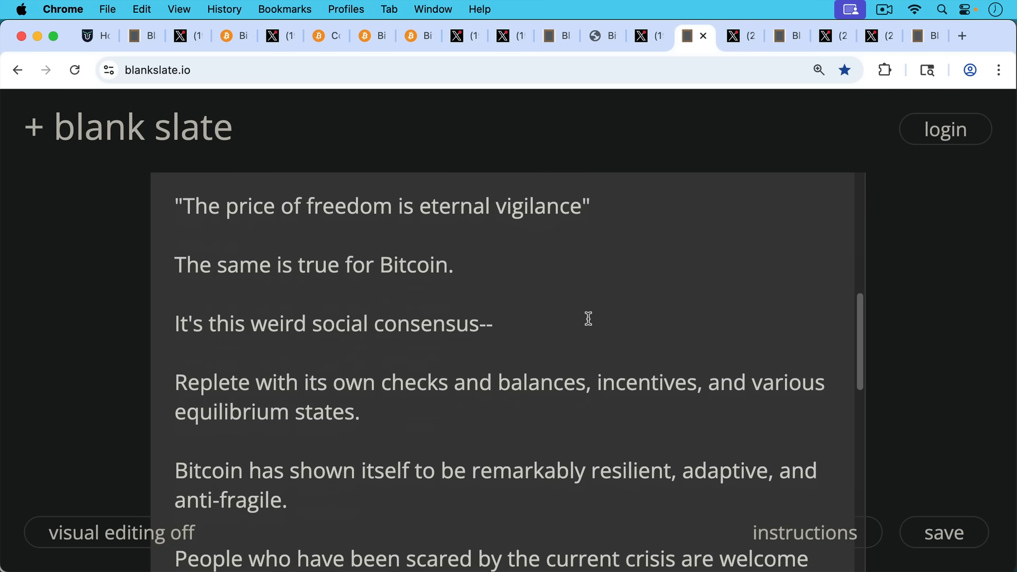
{"action": "mouse_move", "coordinate": [590, 326]}
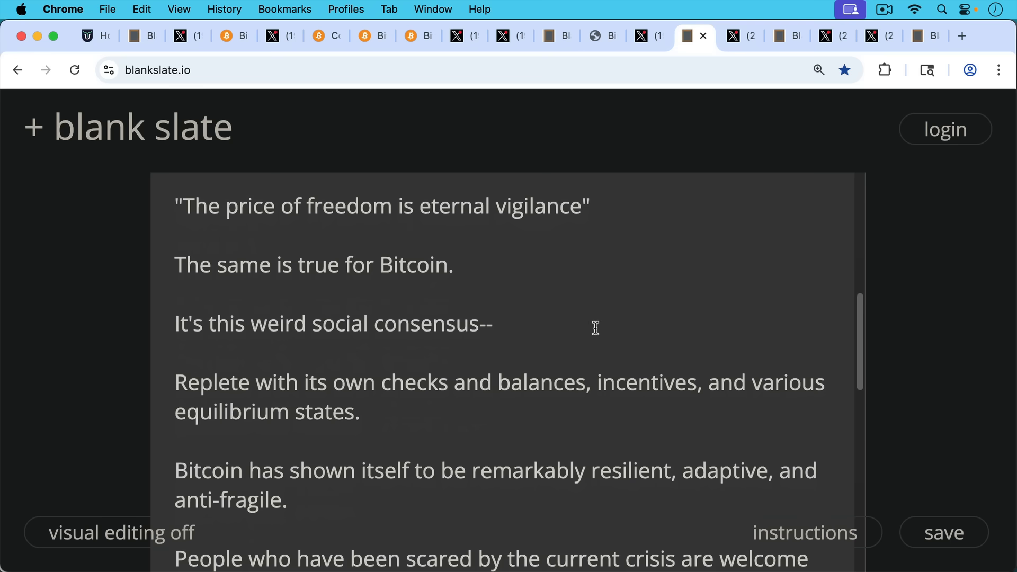
{"action": "scroll", "scroll_direction": "down", "scroll_amount": 3}
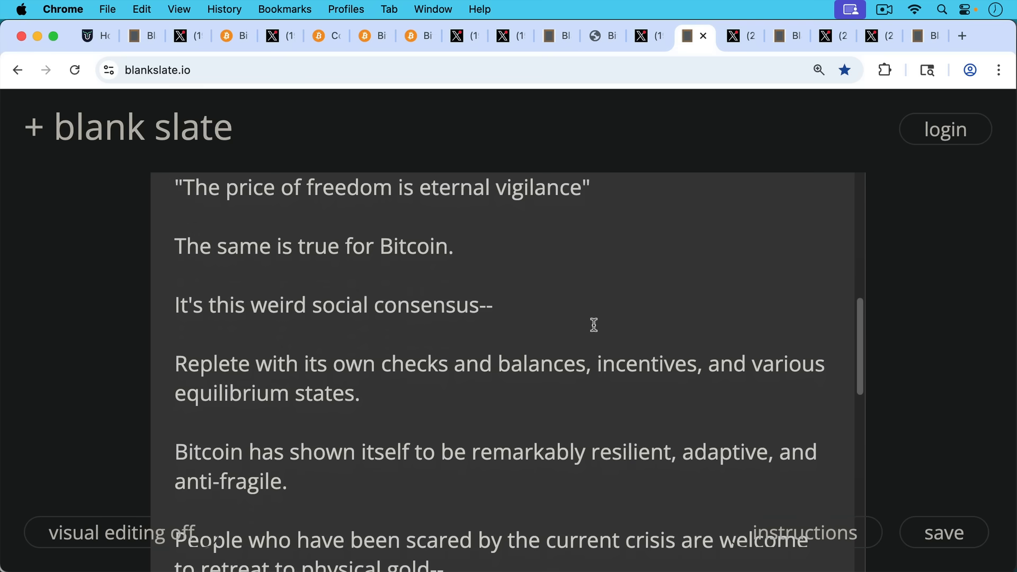
{"action": "scroll", "scroll_direction": "down", "scroll_amount": 3}
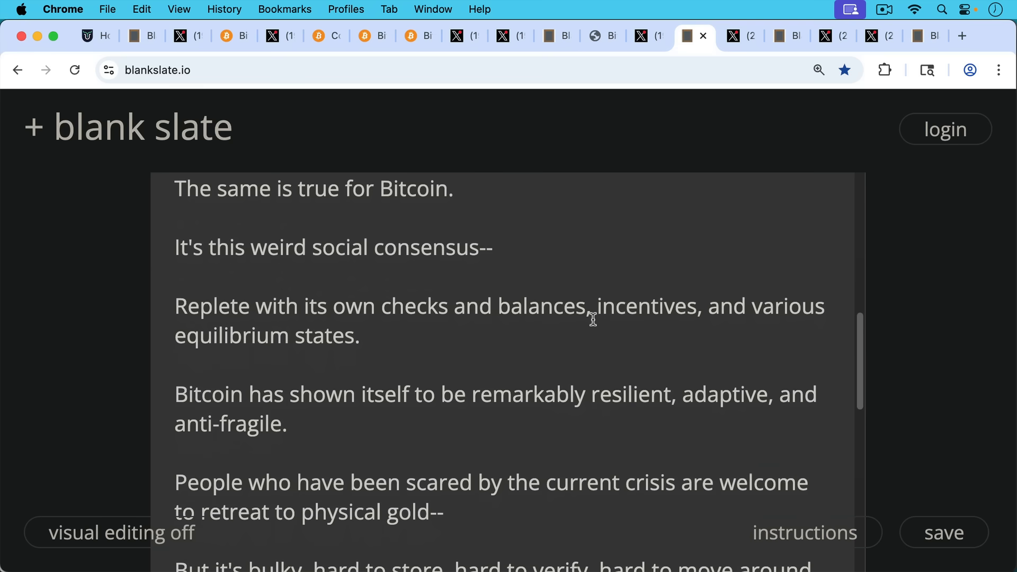
{"action": "scroll", "scroll_direction": "down", "scroll_amount": 3}
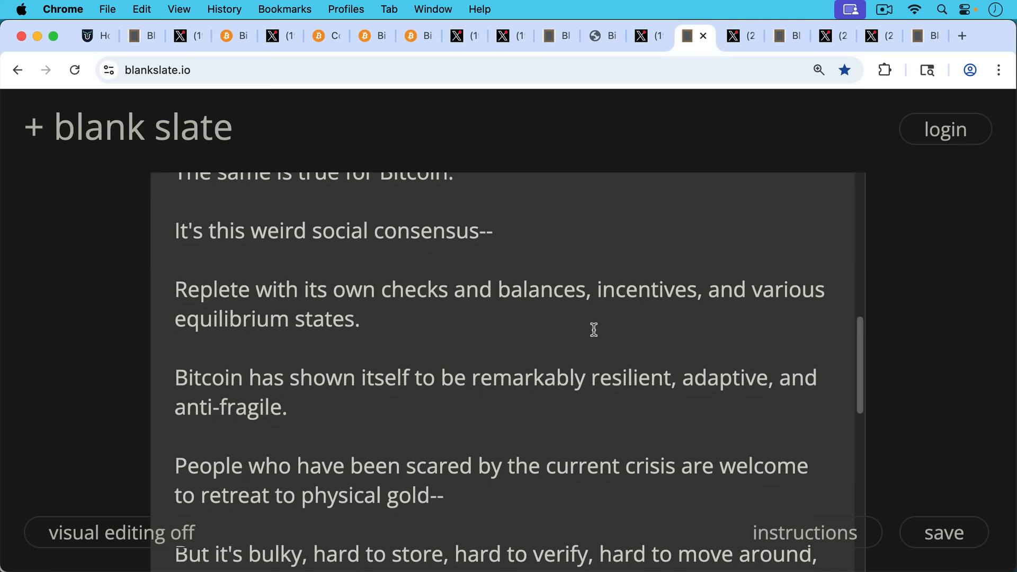
{"action": "scroll", "scroll_direction": "down", "scroll_amount": 3}
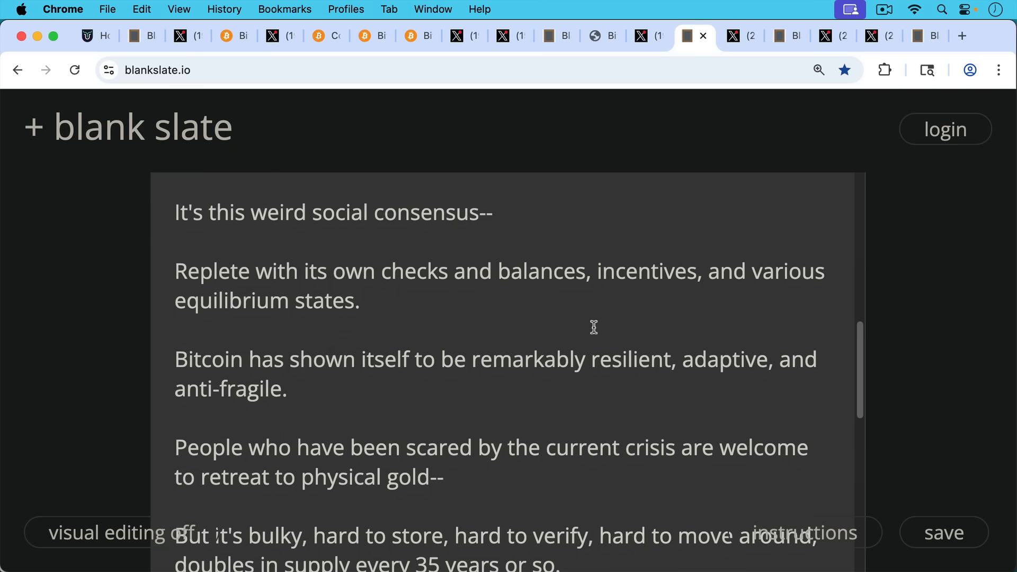
{"action": "scroll", "scroll_direction": "down", "scroll_amount": 3}
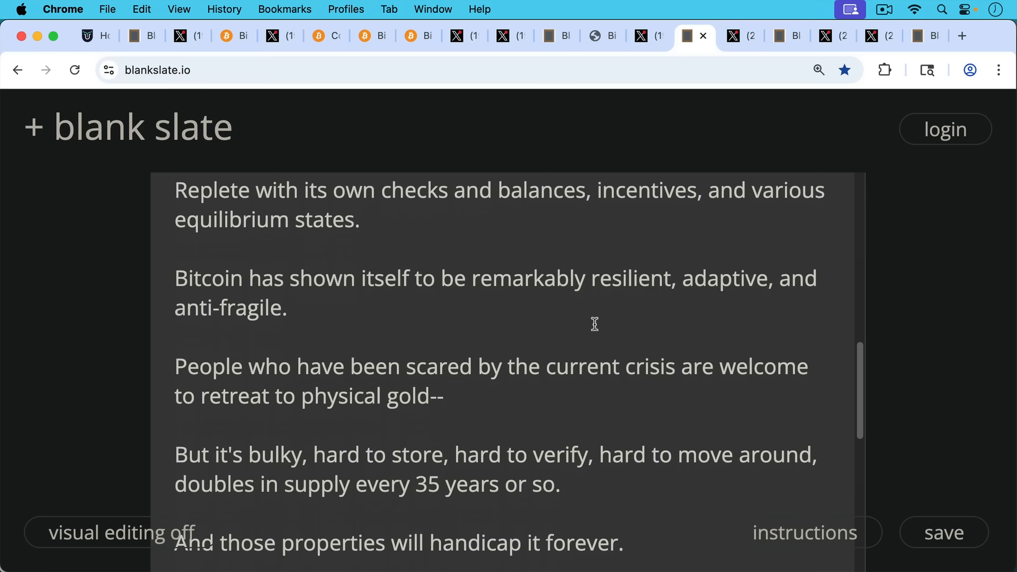
{"action": "mouse_move", "coordinate": [595, 336]}
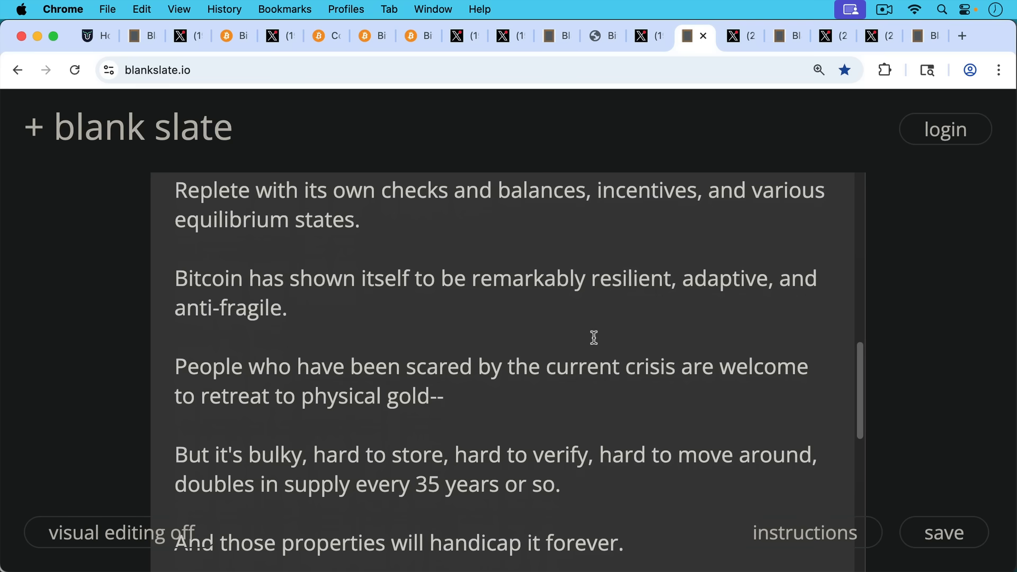
{"action": "mouse_move", "coordinate": [610, 349]}
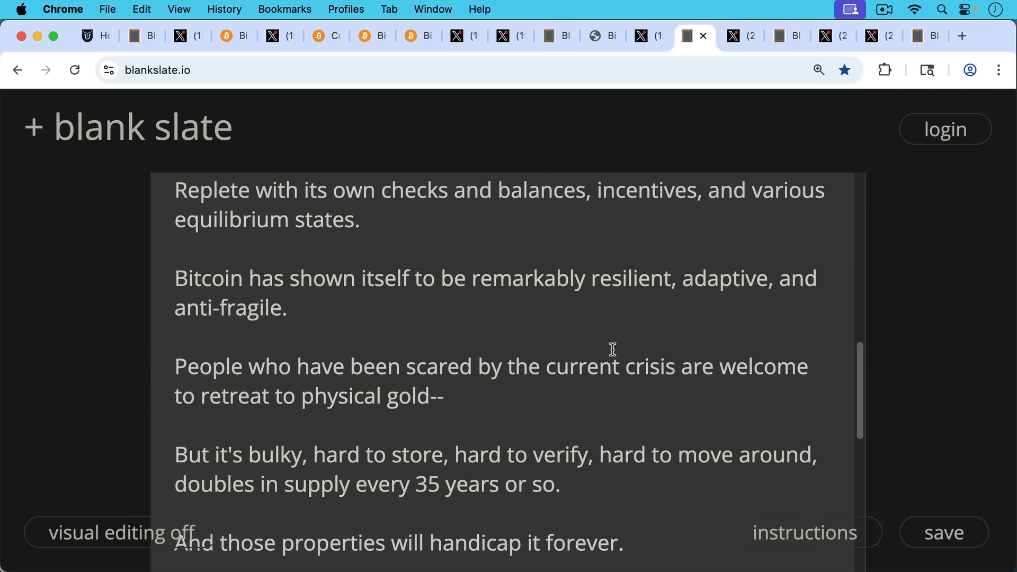
{"action": "scroll", "scroll_direction": "down", "scroll_amount": 3}
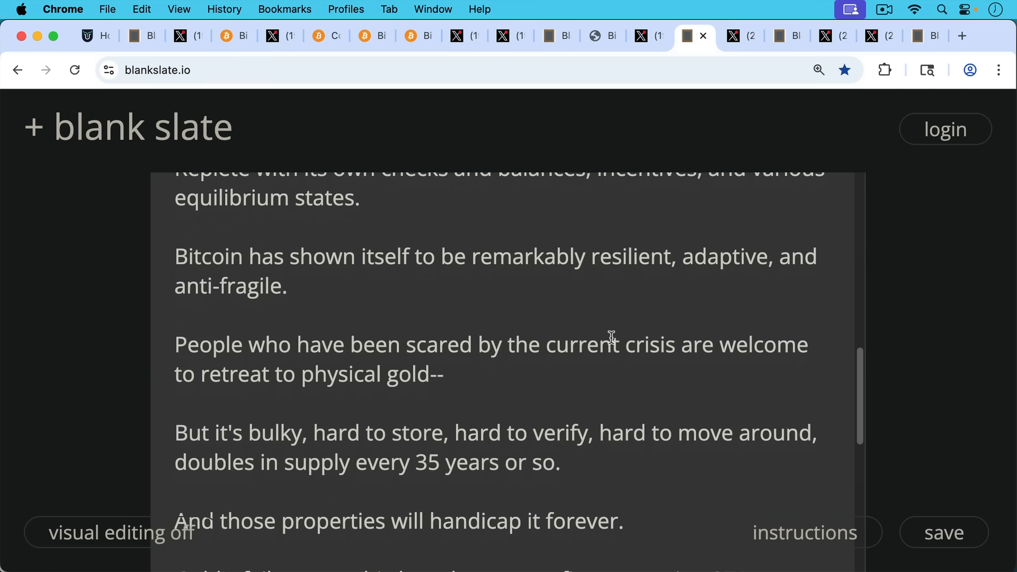
{"action": "mouse_move", "coordinate": [609, 337]}
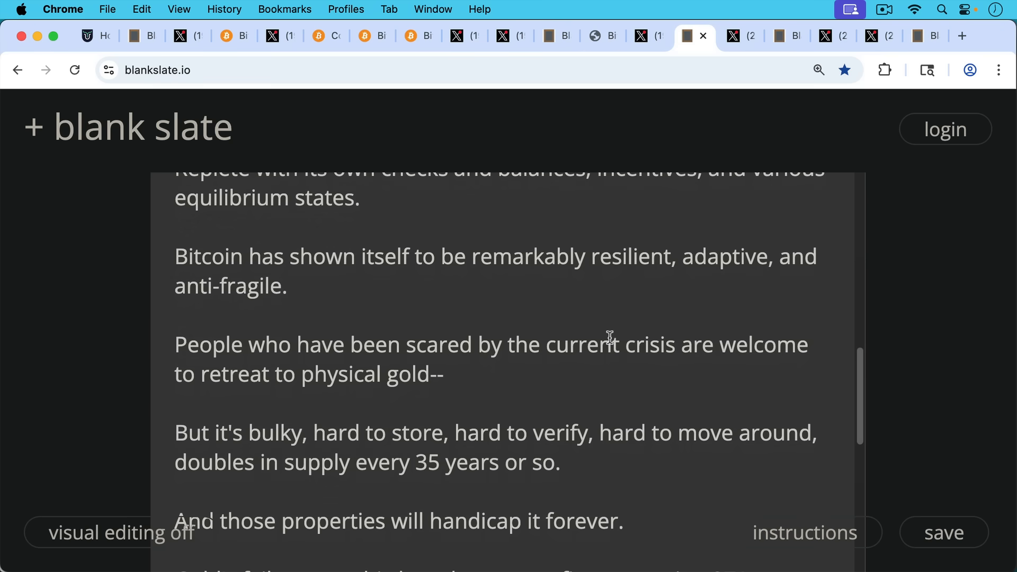
{"action": "mouse_move", "coordinate": [605, 337]}
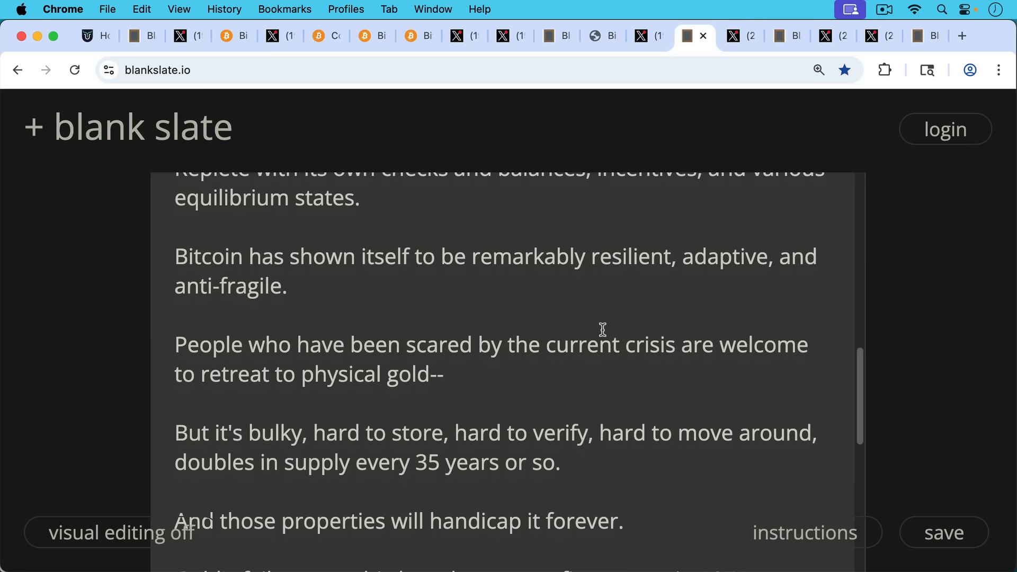
{"action": "mouse_move", "coordinate": [591, 359]}
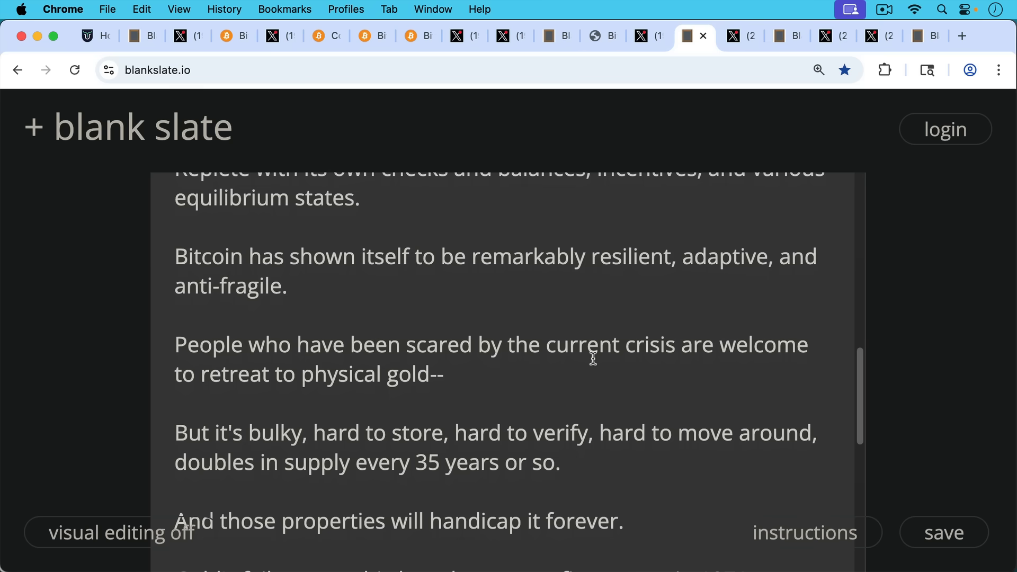
{"action": "scroll", "scroll_direction": "down", "scroll_amount": 3}
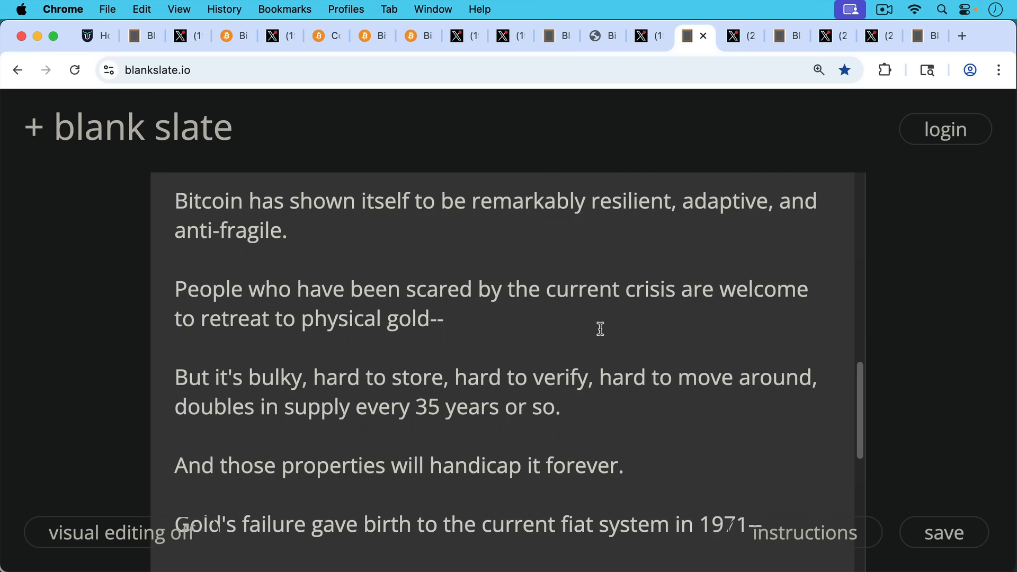
{"action": "scroll", "scroll_direction": "down", "scroll_amount": 3}
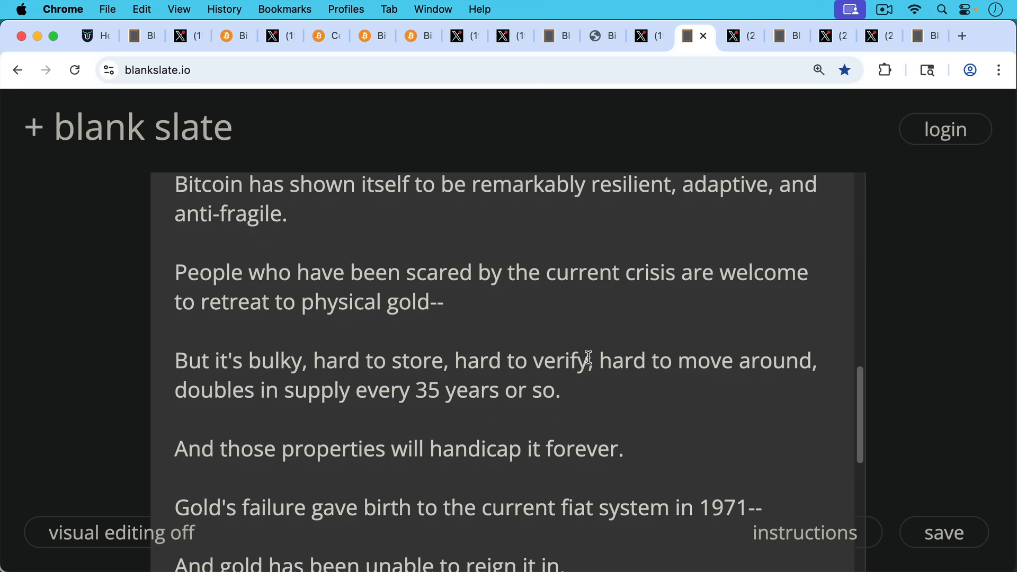
{"action": "scroll", "scroll_direction": "down", "scroll_amount": 3}
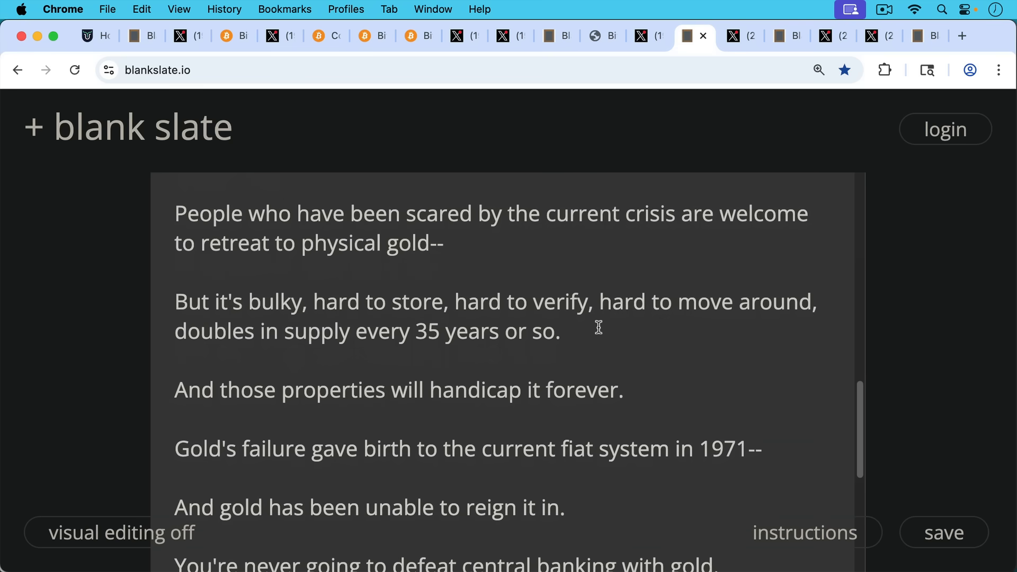
{"action": "scroll", "scroll_direction": "down", "scroll_amount": 3}
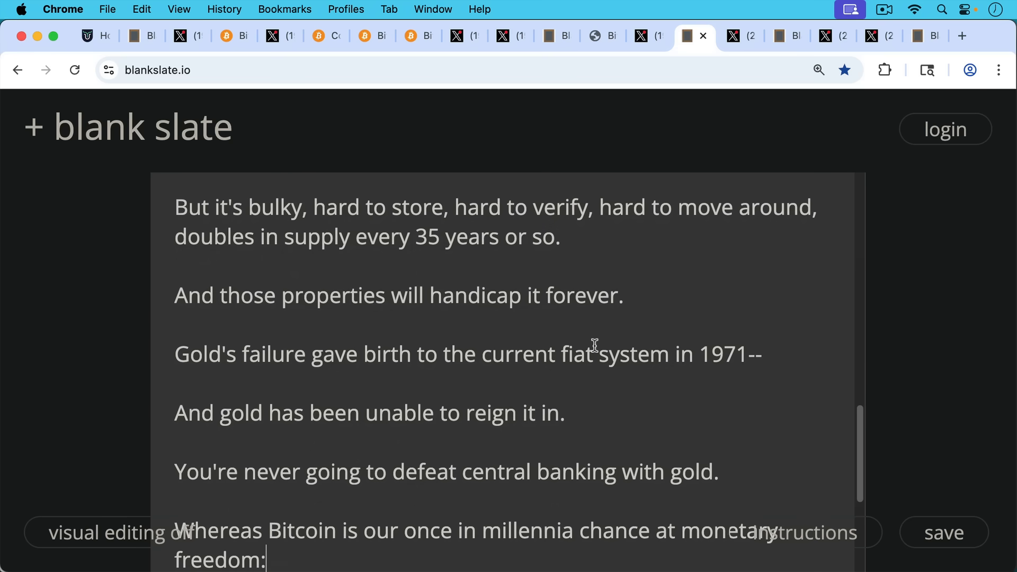
{"action": "mouse_move", "coordinate": [601, 369]}
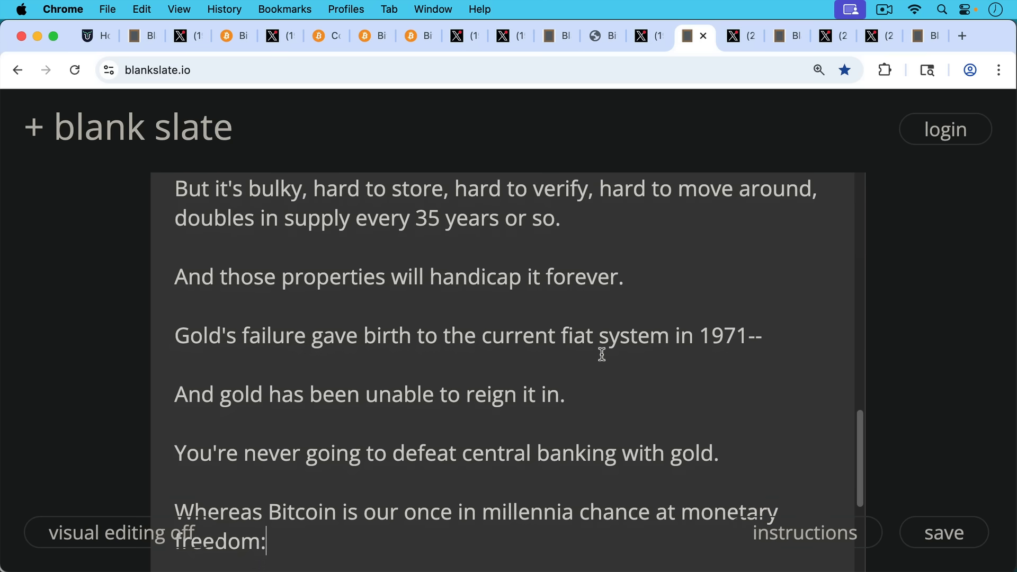
{"action": "mouse_move", "coordinate": [601, 360]}
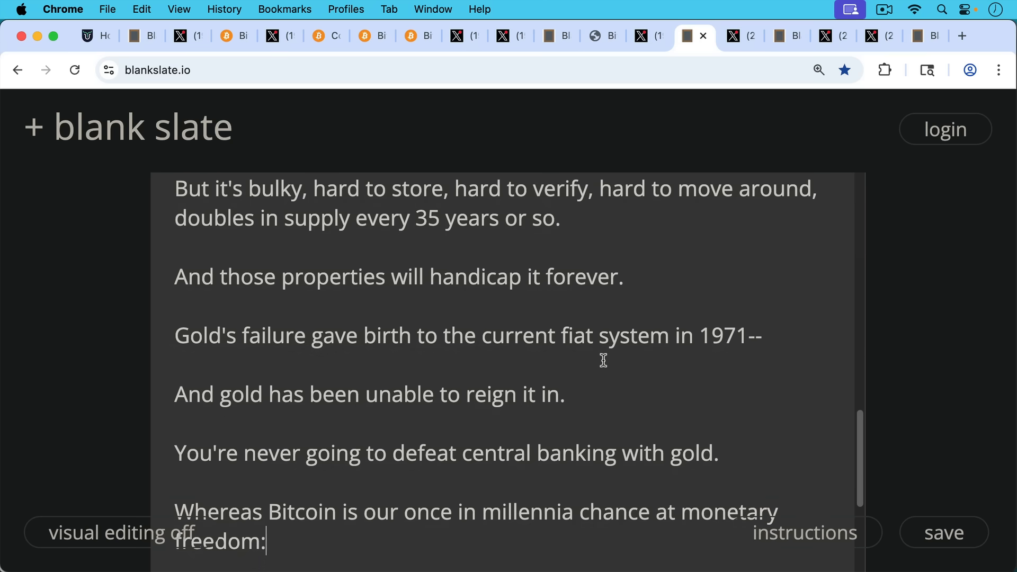
{"action": "scroll", "scroll_direction": "down", "scroll_amount": 3}
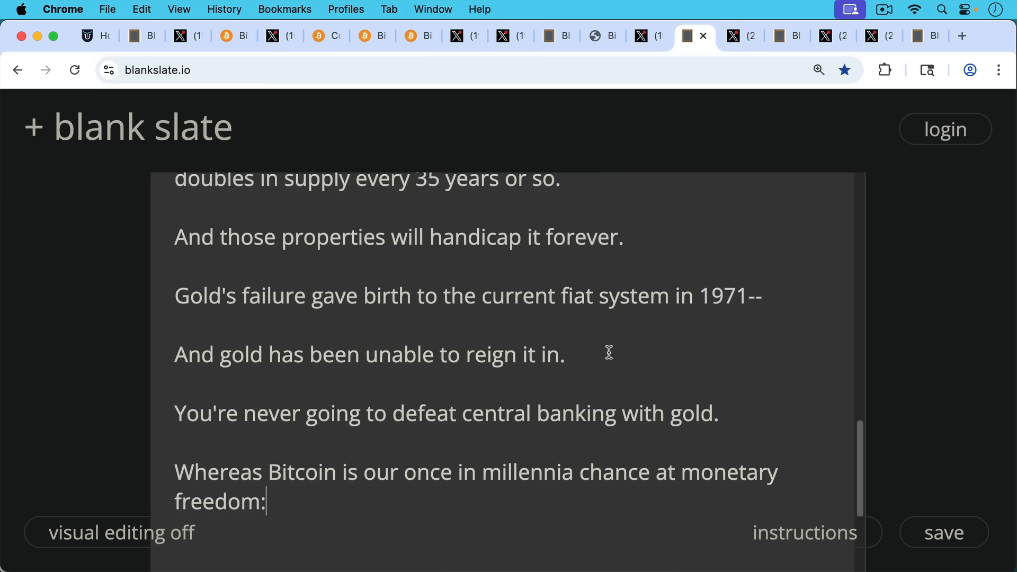
{"action": "mouse_move", "coordinate": [607, 346]}
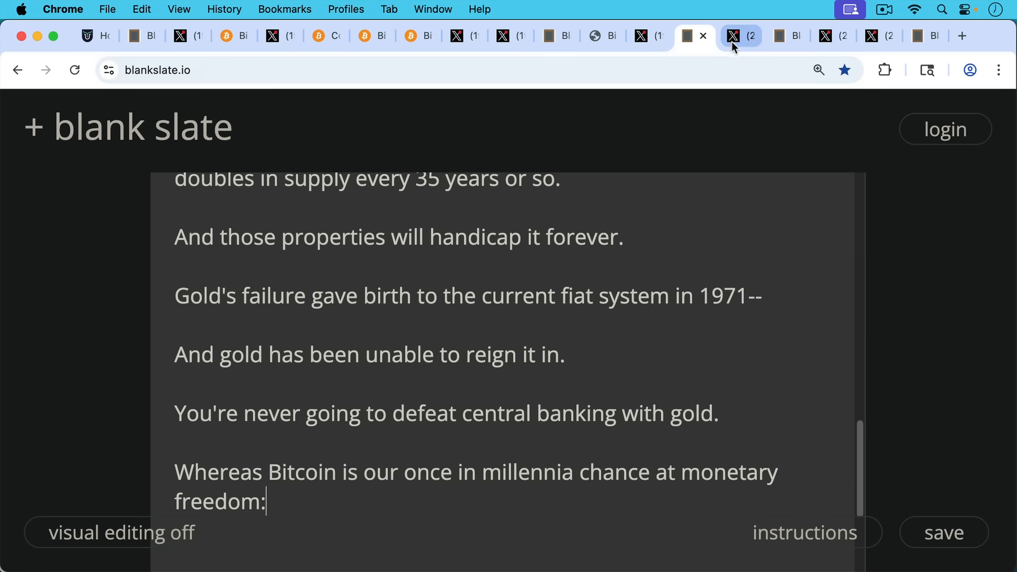
Switch to Nick Szabo's post on Danube Valley gold beads c. 4600 BC.
{"action": "left_click", "coordinate": [739, 36]}
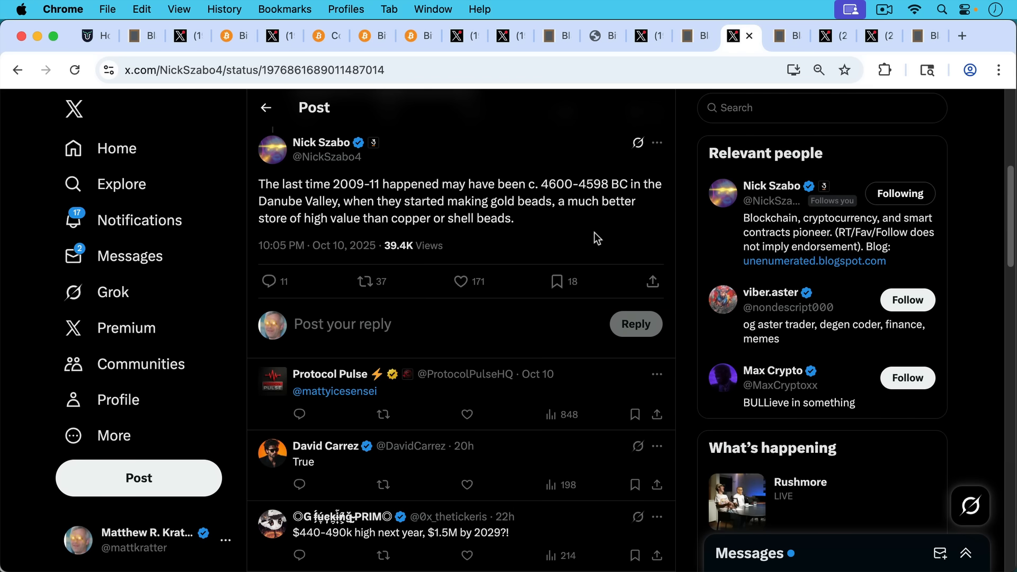
{"action": "mouse_move", "coordinate": [569, 232]}
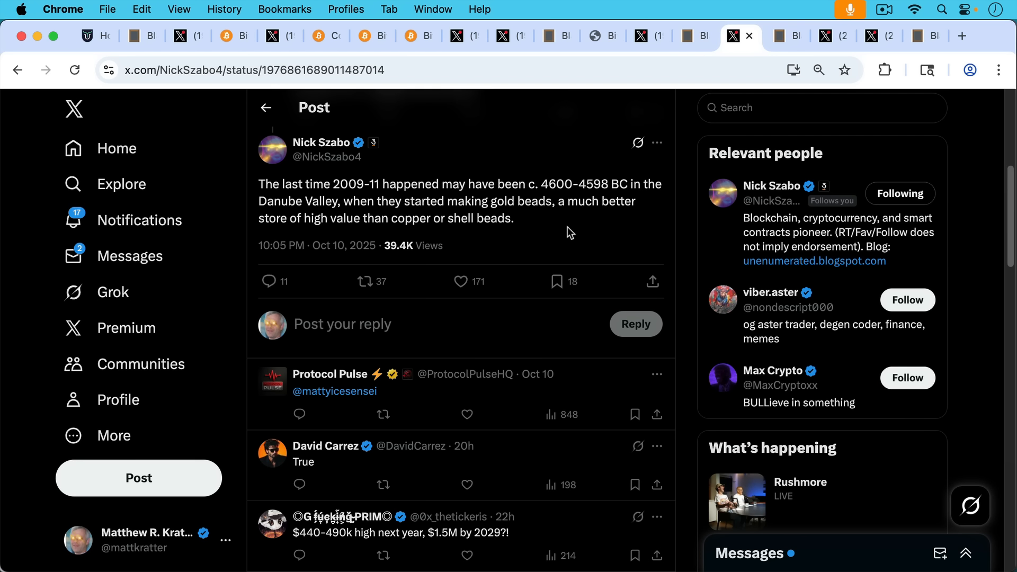
{"action": "mouse_move", "coordinate": [566, 241]}
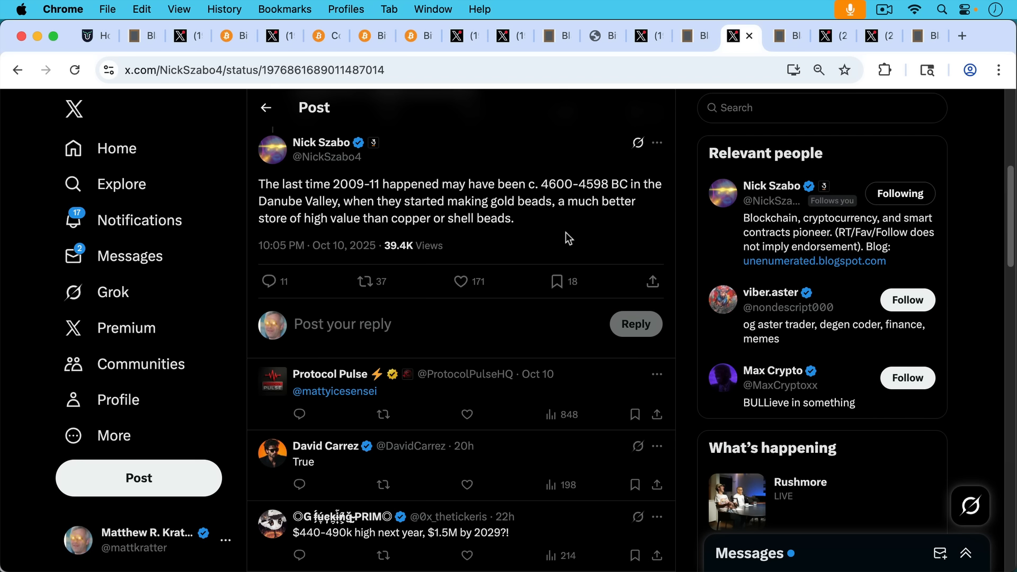
{"action": "mouse_move", "coordinate": [572, 238]}
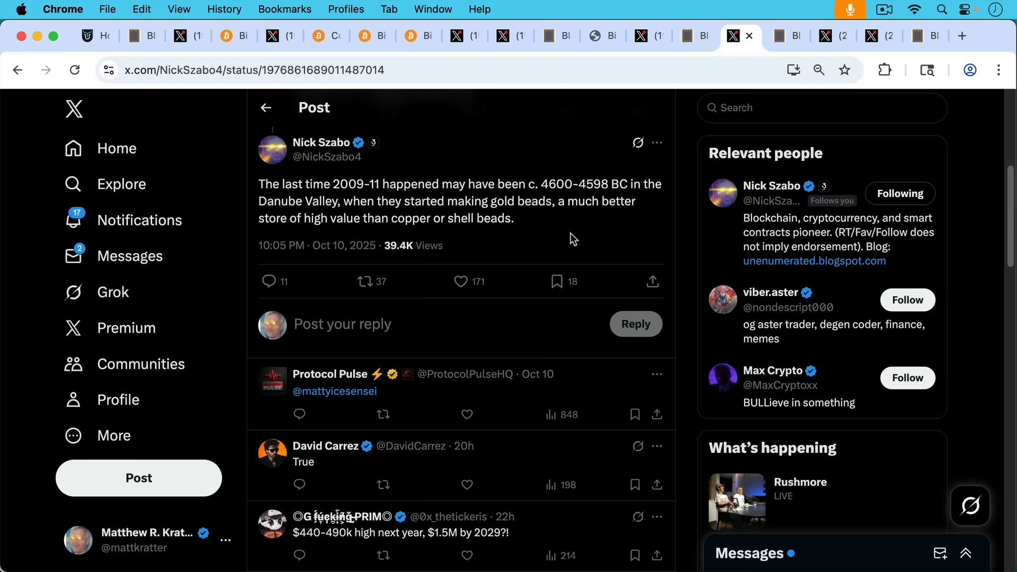
{"action": "mouse_move", "coordinate": [692, 111]}
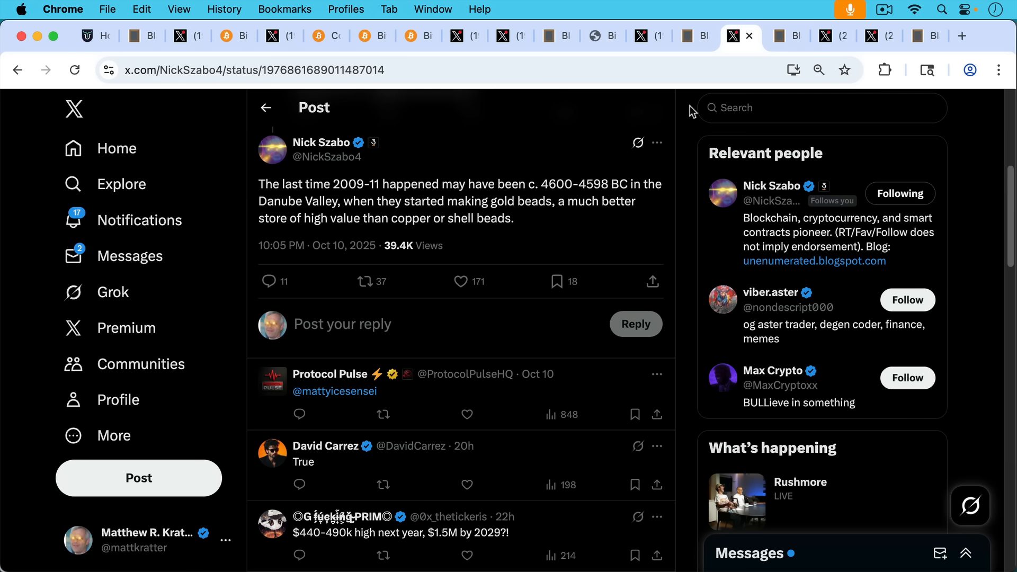
{"action": "left_click", "coordinate": [787, 36]}
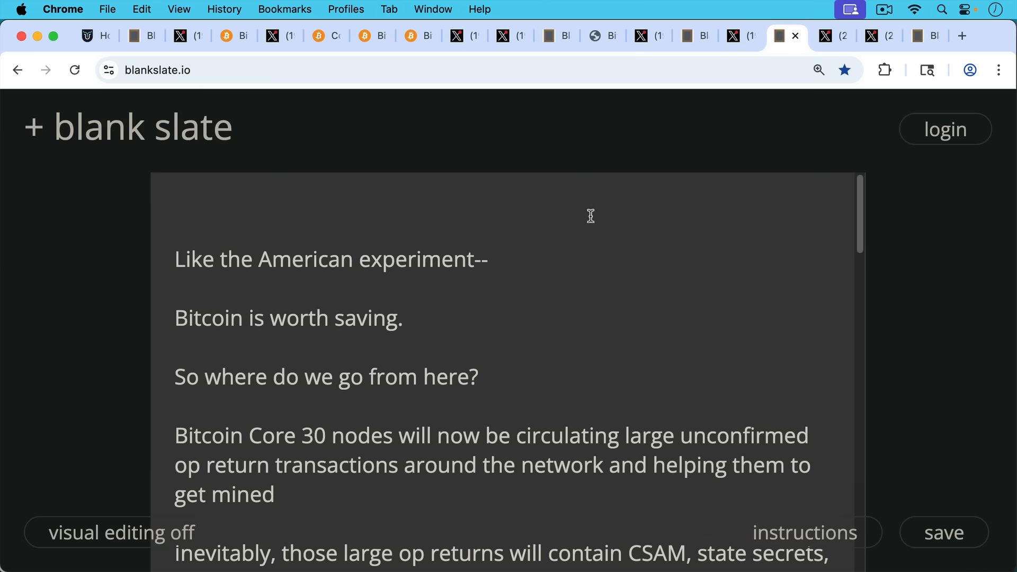
{"action": "mouse_move", "coordinate": [611, 239]}
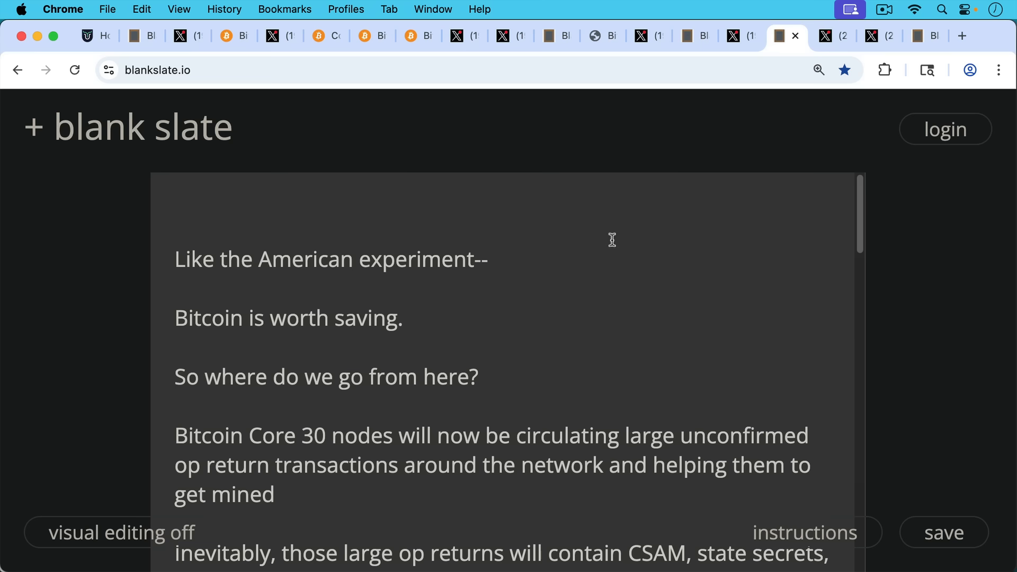
{"action": "mouse_move", "coordinate": [628, 249]}
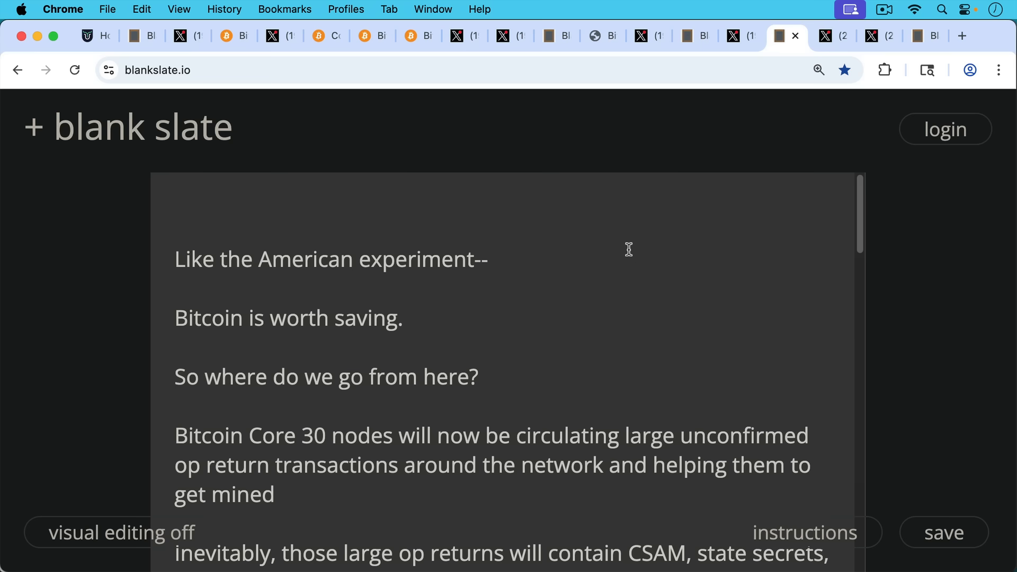
{"action": "scroll", "scroll_direction": "down", "scroll_amount": 3}
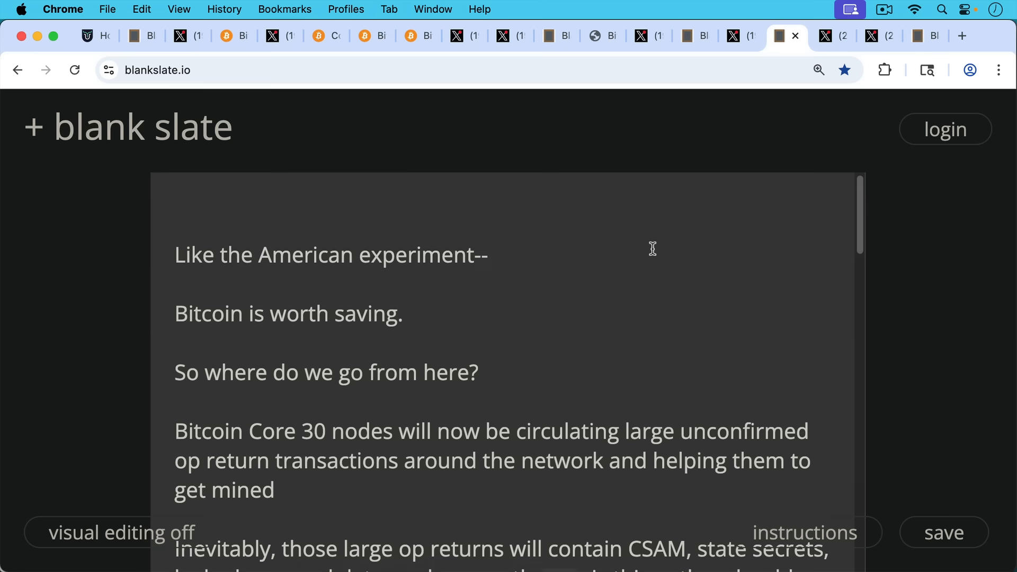
{"action": "scroll", "scroll_direction": "down", "scroll_amount": 3}
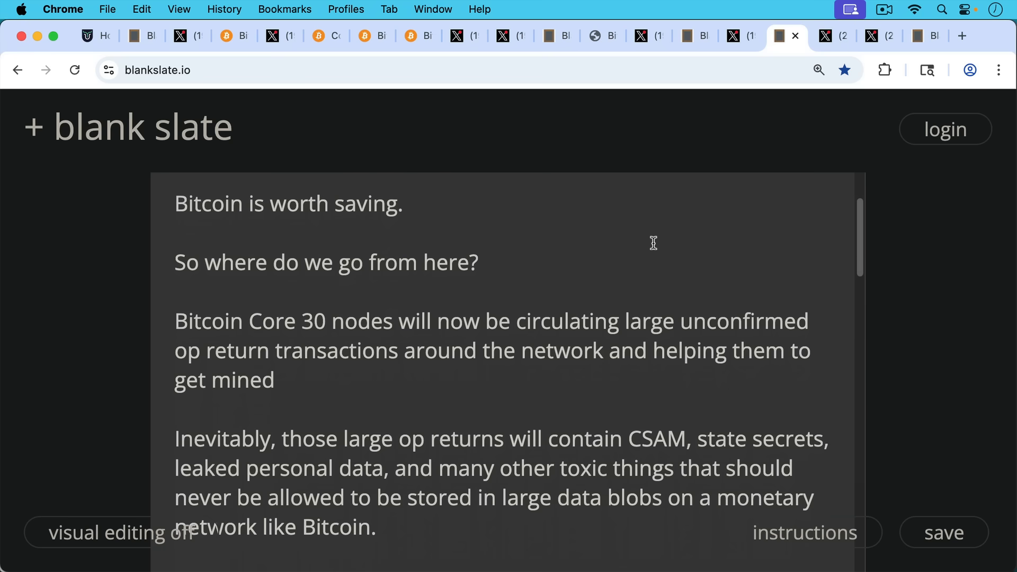
{"action": "scroll", "scroll_direction": "down", "scroll_amount": 3}
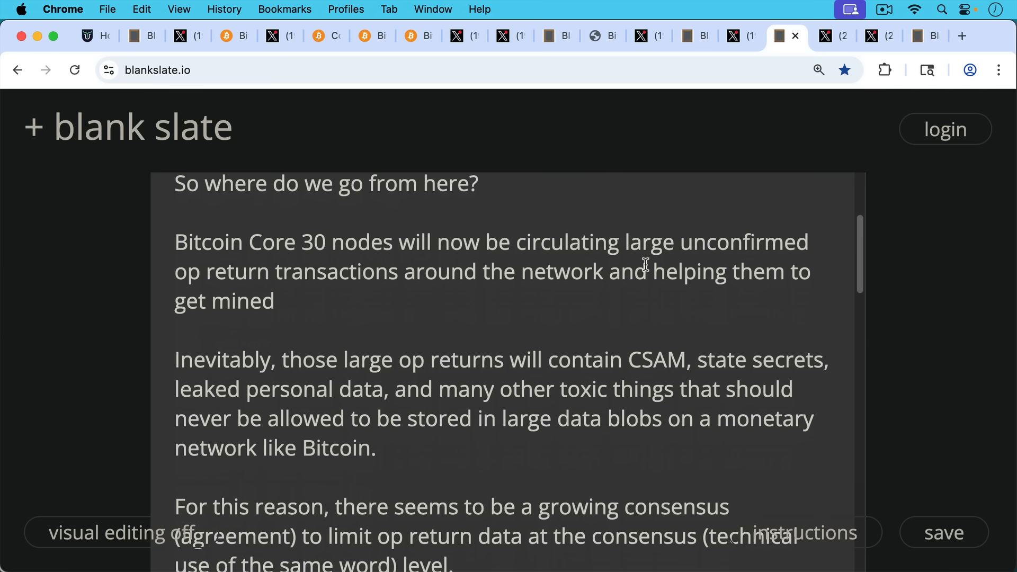
{"action": "scroll", "scroll_direction": "down", "scroll_amount": 3}
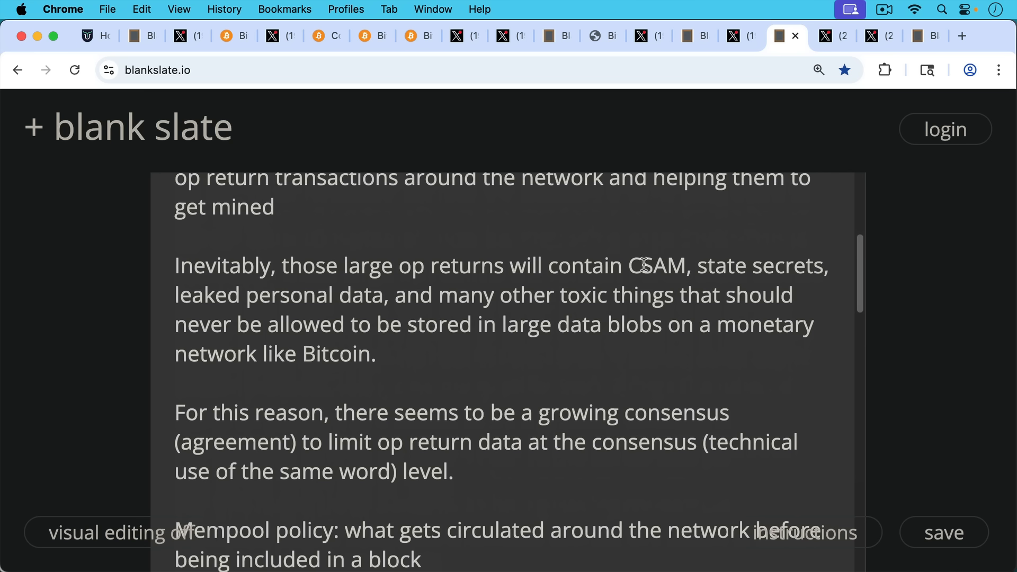
{"action": "mouse_move", "coordinate": [646, 298]}
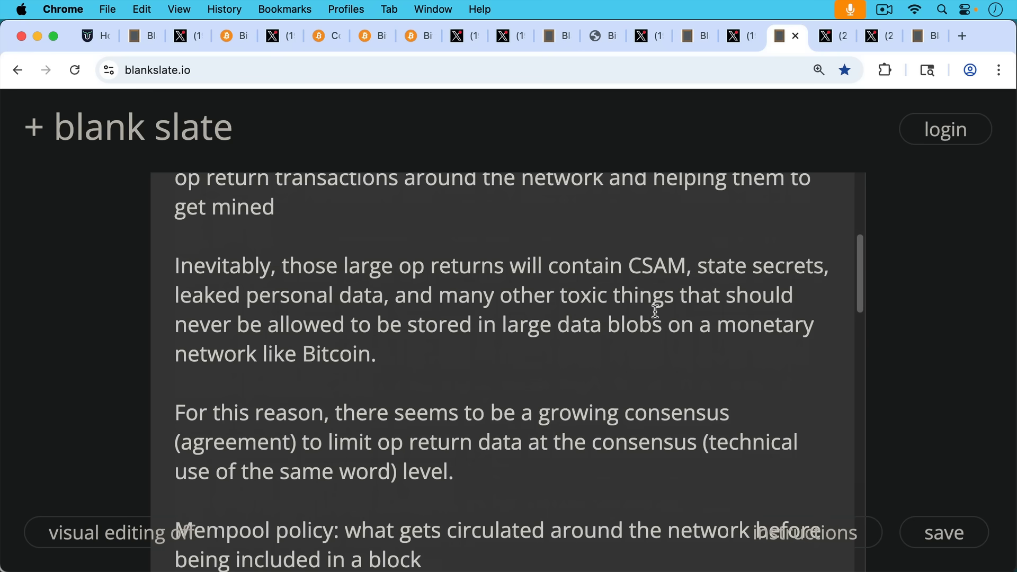
{"action": "scroll", "scroll_direction": "down", "scroll_amount": 3}
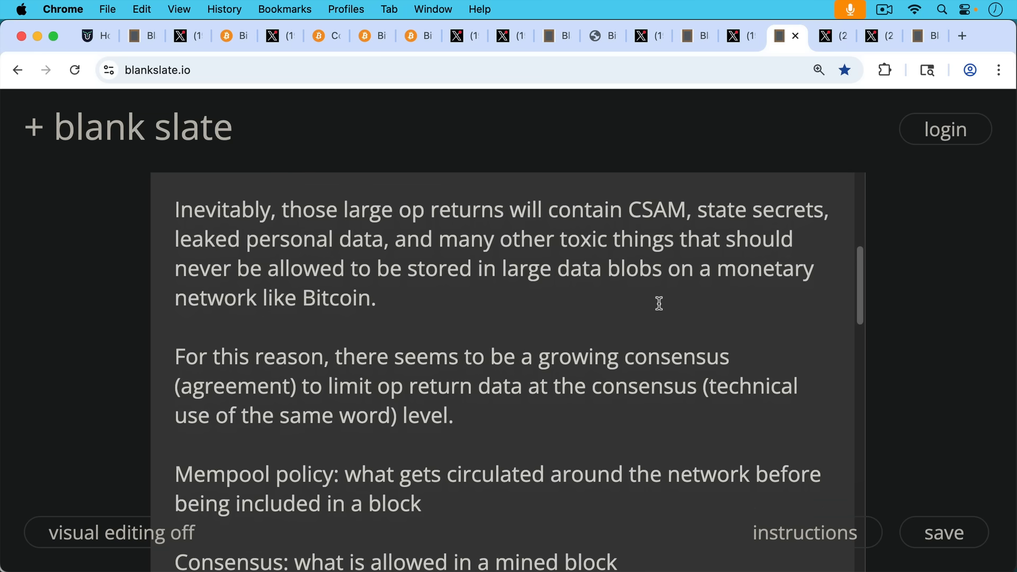
{"action": "scroll", "scroll_direction": "down", "scroll_amount": 3}
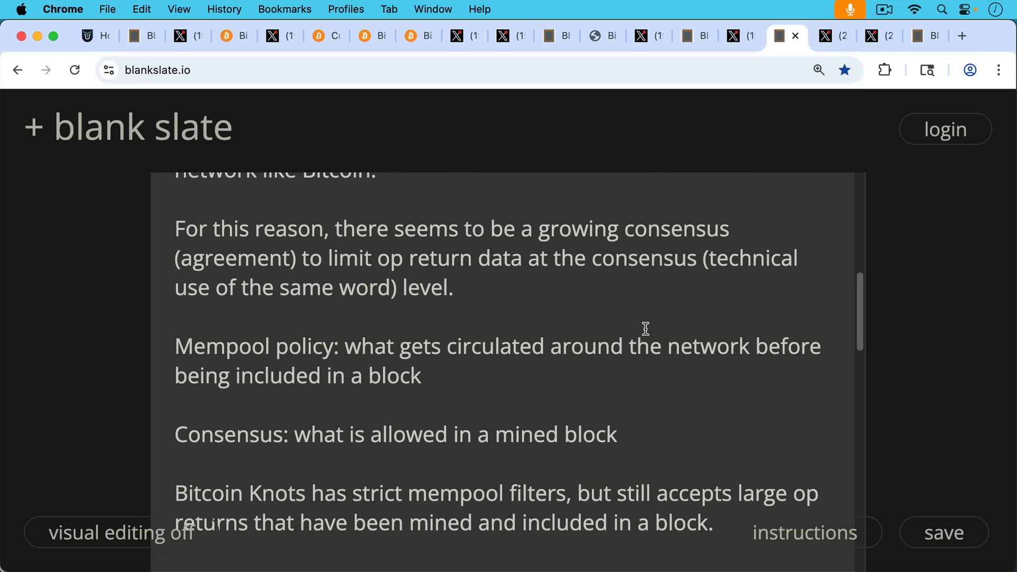
{"action": "mouse_move", "coordinate": [647, 336]}
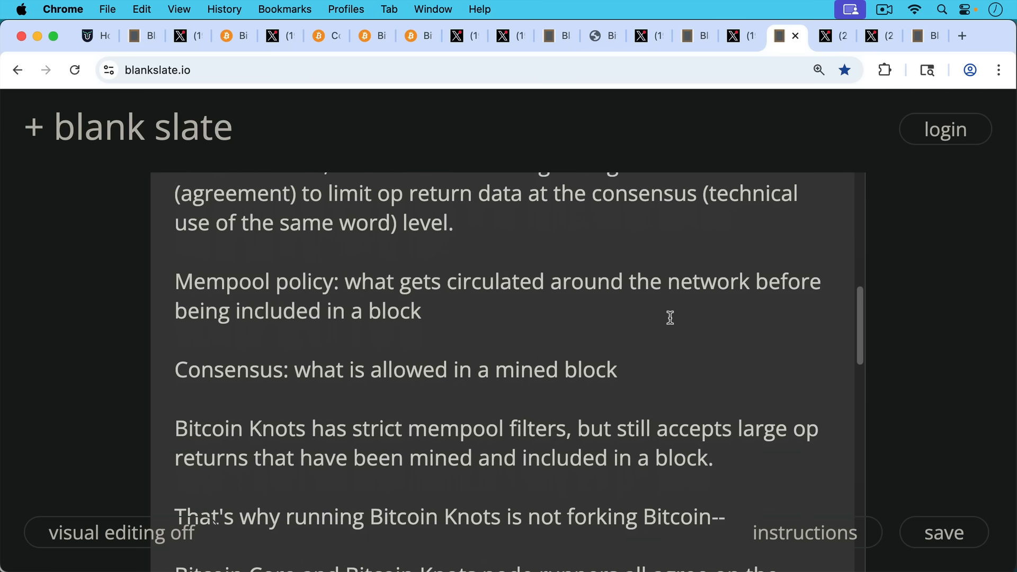
{"action": "mouse_move", "coordinate": [672, 315]}
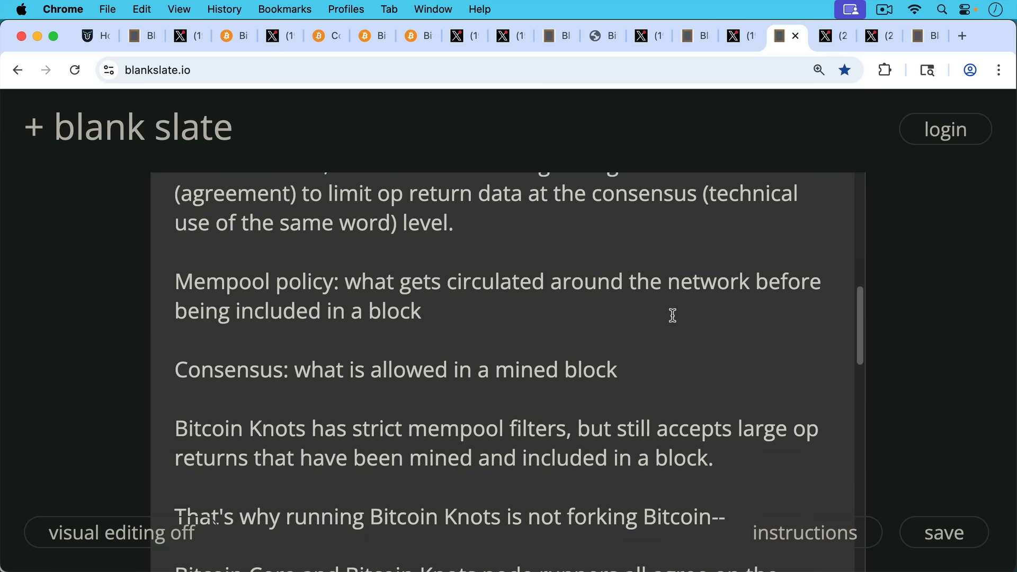
{"action": "mouse_move", "coordinate": [671, 323]}
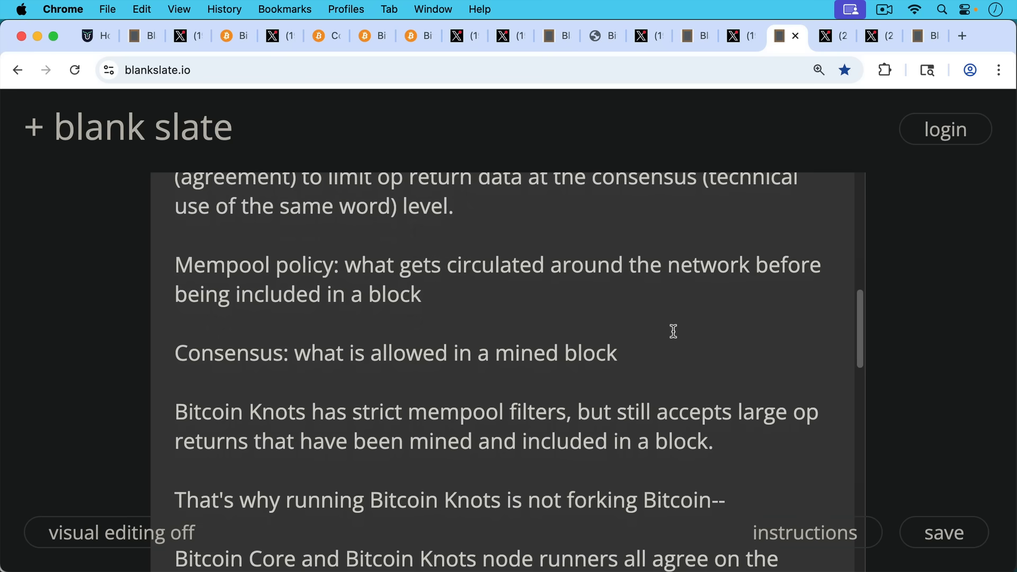
{"action": "scroll", "scroll_direction": "down", "scroll_amount": 3}
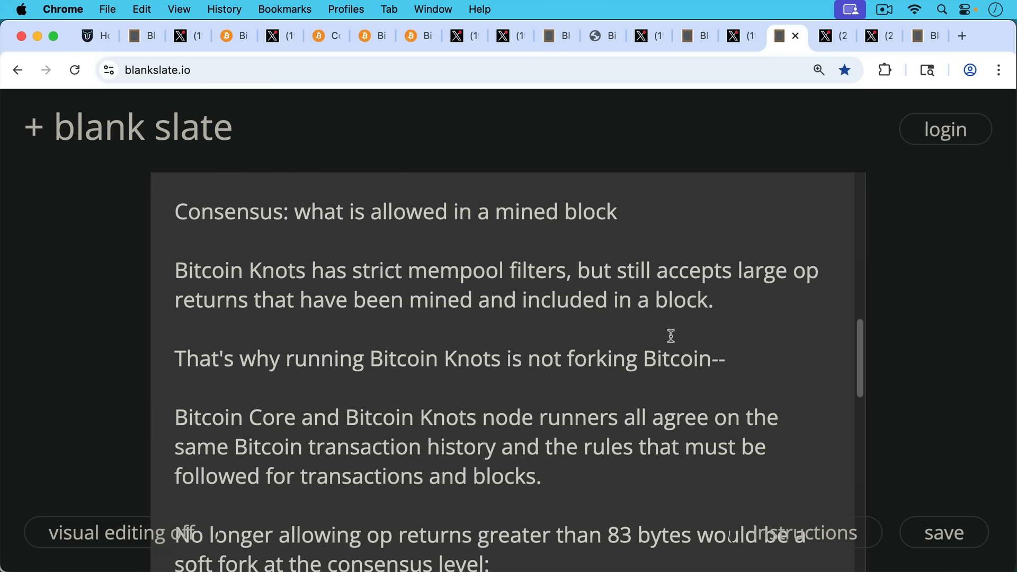
{"action": "mouse_move", "coordinate": [672, 327]}
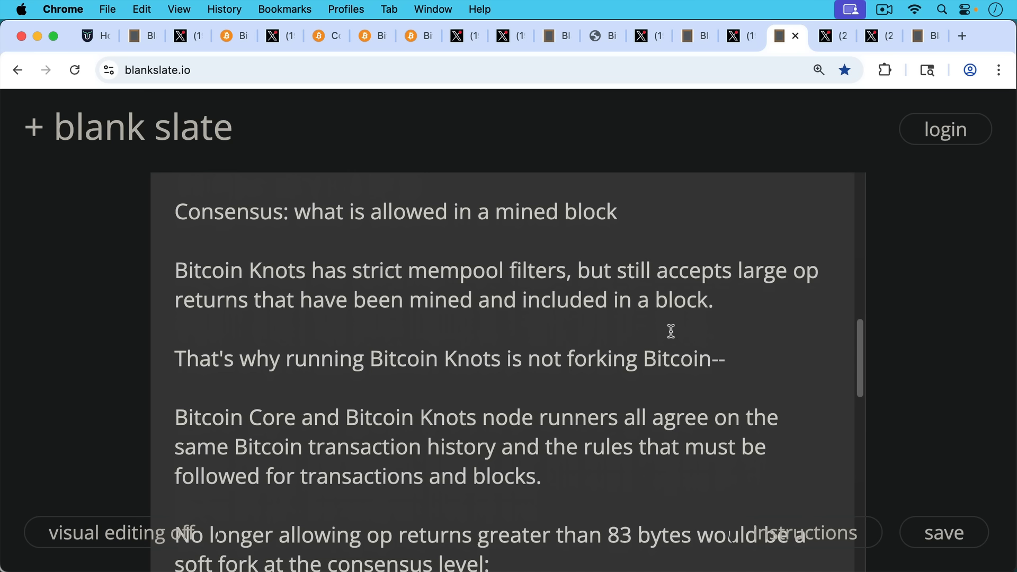
{"action": "mouse_move", "coordinate": [671, 345]}
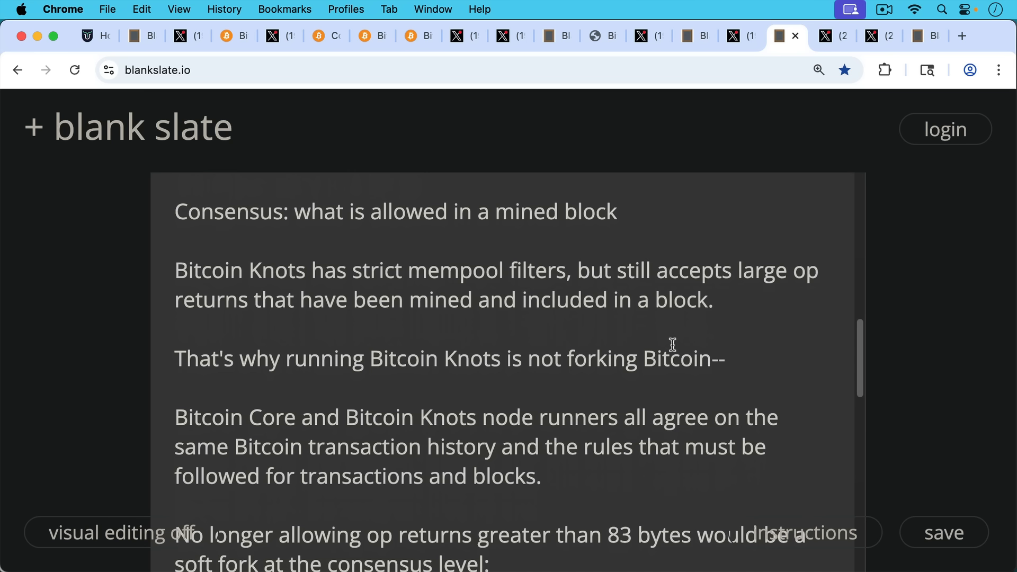
{"action": "scroll", "scroll_direction": "down", "scroll_amount": 3}
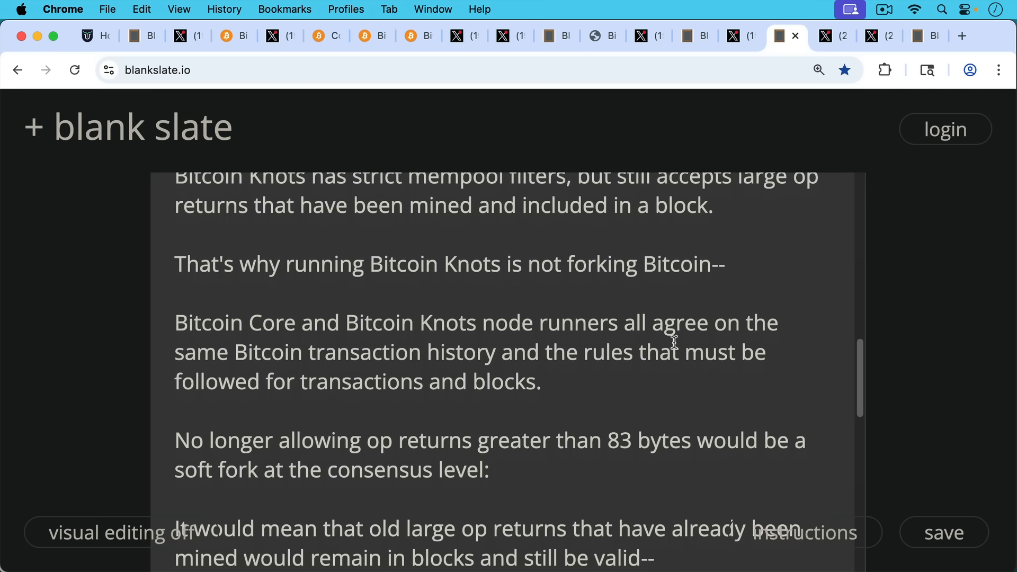
{"action": "mouse_move", "coordinate": [669, 339]}
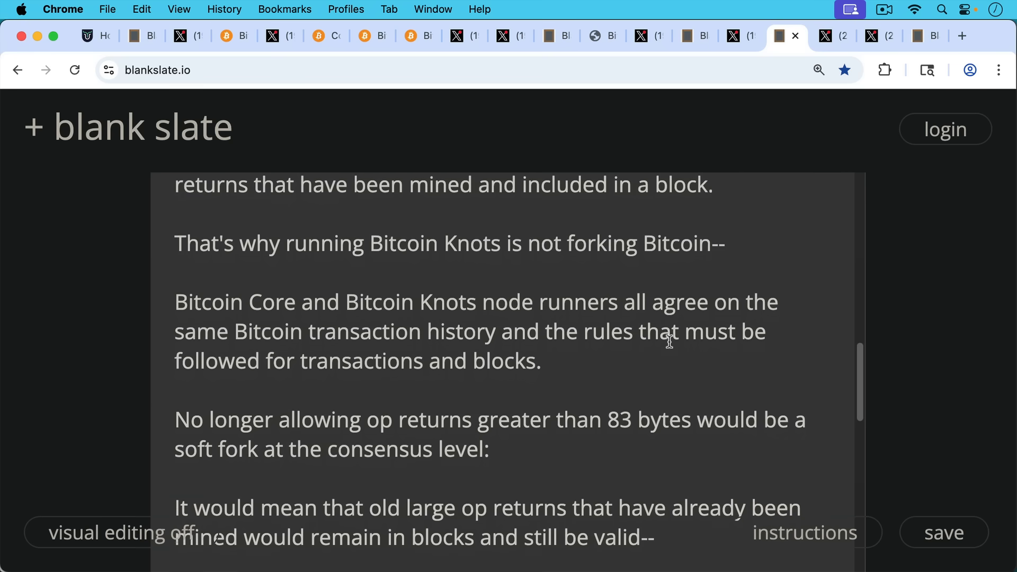
{"action": "scroll", "scroll_direction": "down", "scroll_amount": 3}
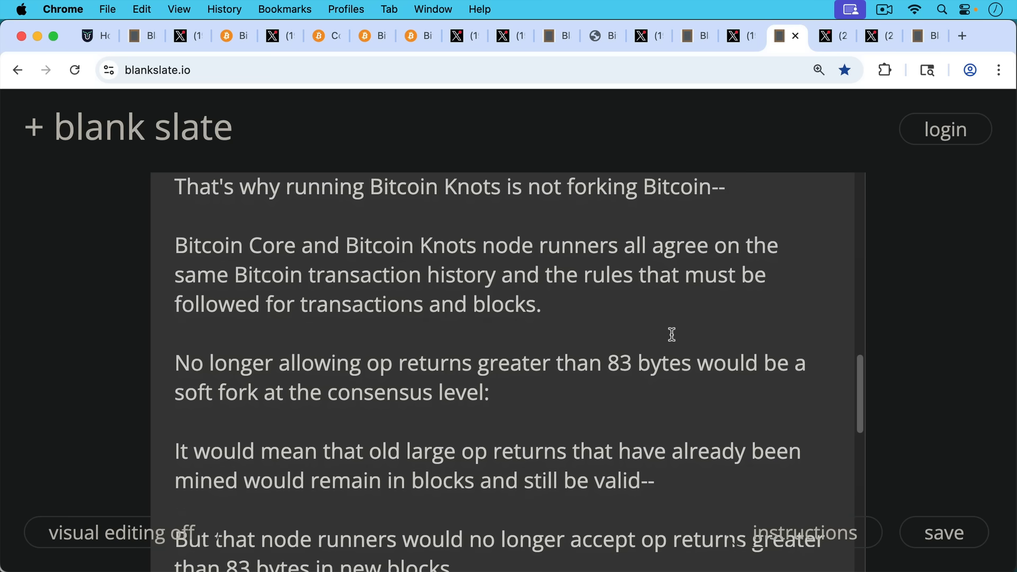
{"action": "mouse_move", "coordinate": [667, 335]}
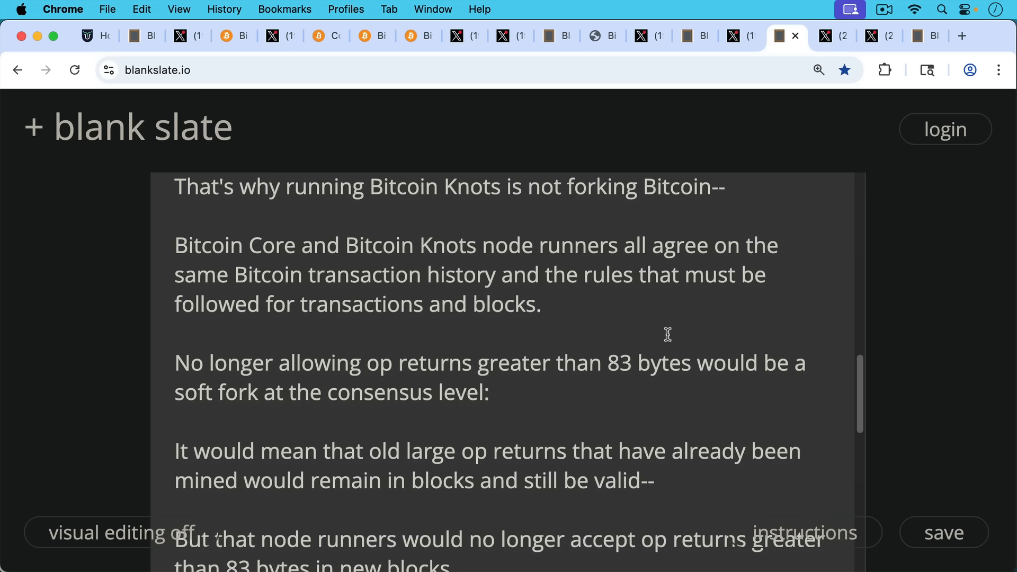
{"action": "mouse_move", "coordinate": [663, 336]}
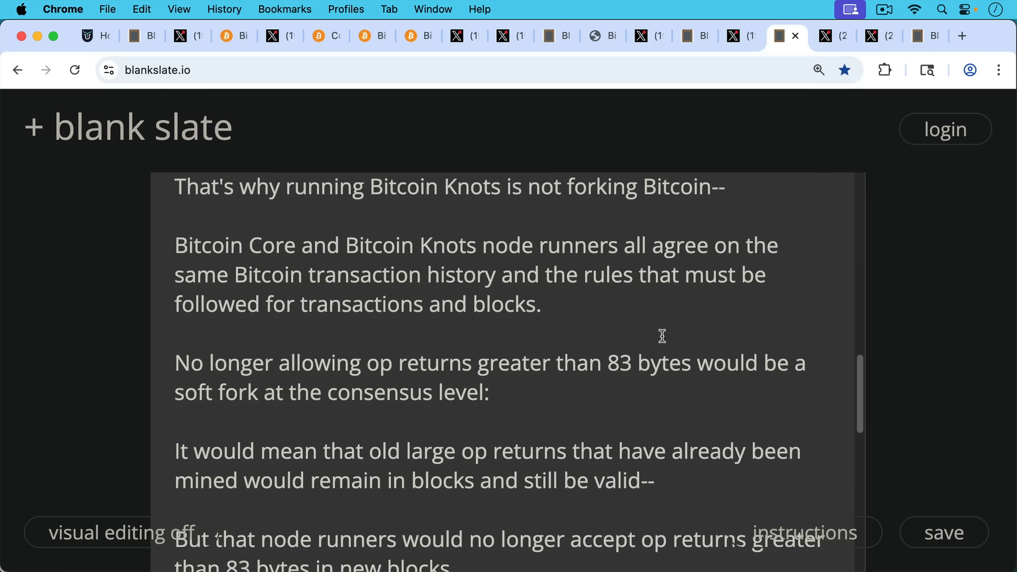
{"action": "scroll", "scroll_direction": "down", "scroll_amount": 3}
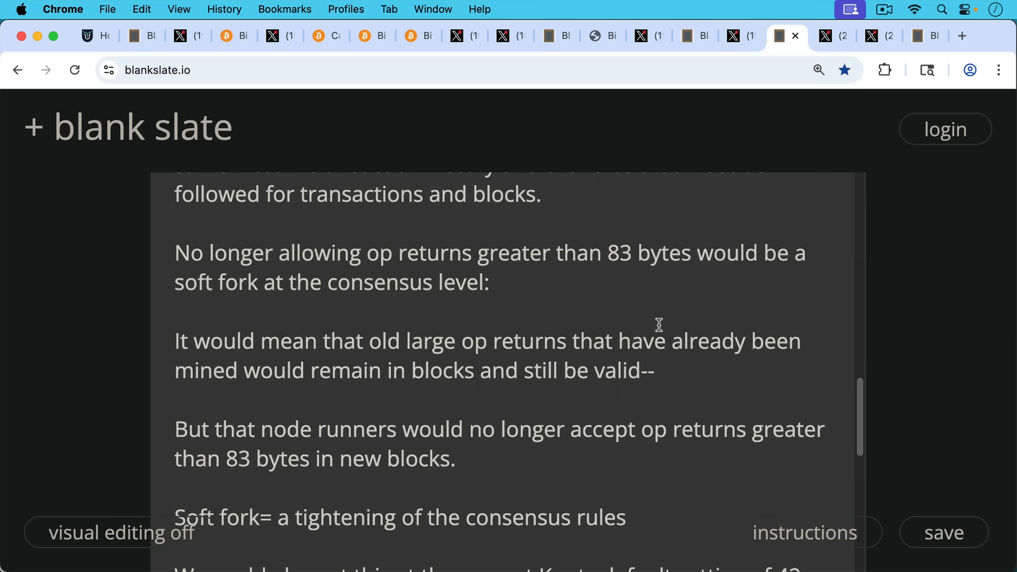
{"action": "scroll", "scroll_direction": "down", "scroll_amount": 3}
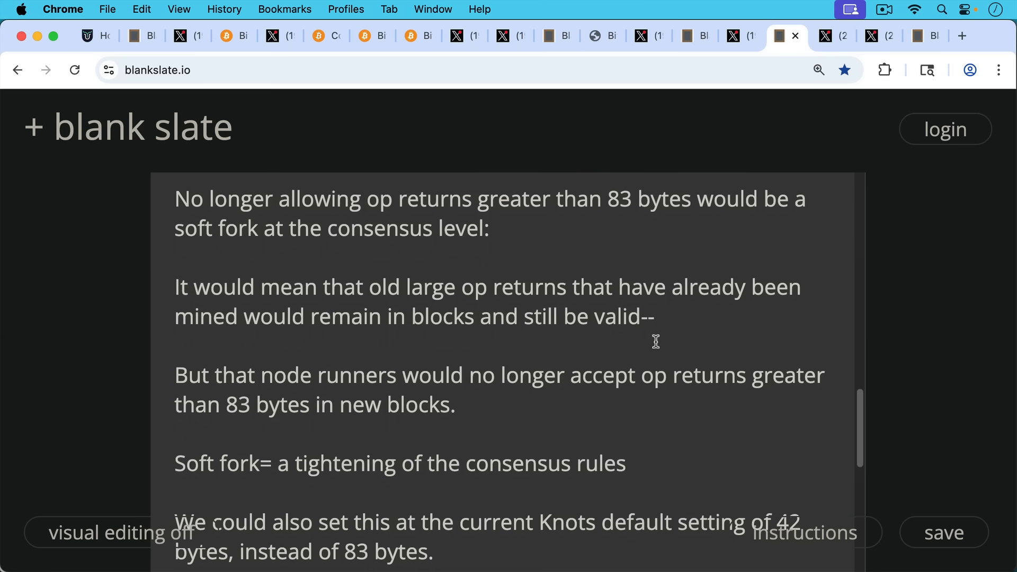
{"action": "scroll", "scroll_direction": "down", "scroll_amount": 3}
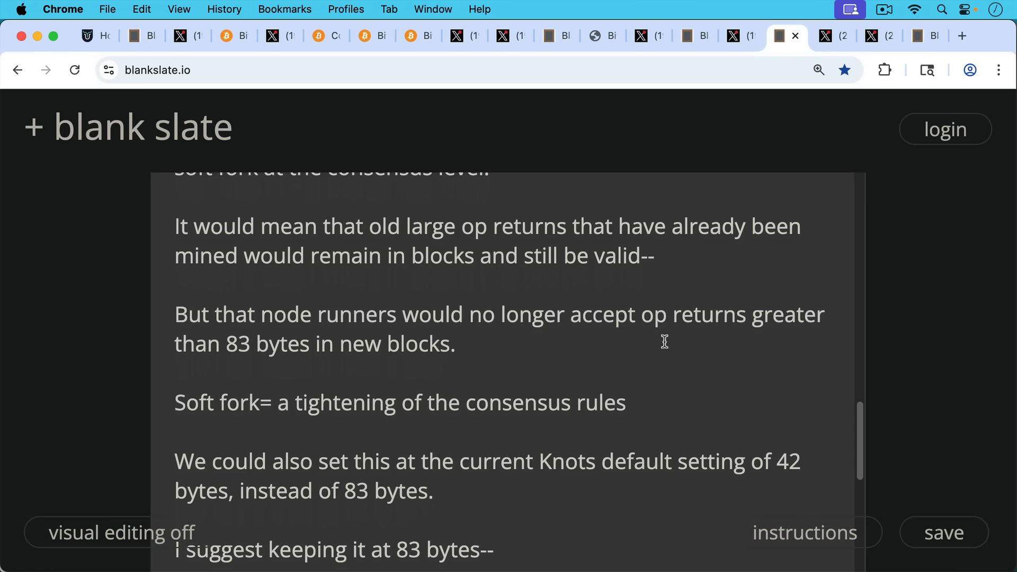
{"action": "mouse_move", "coordinate": [663, 348]}
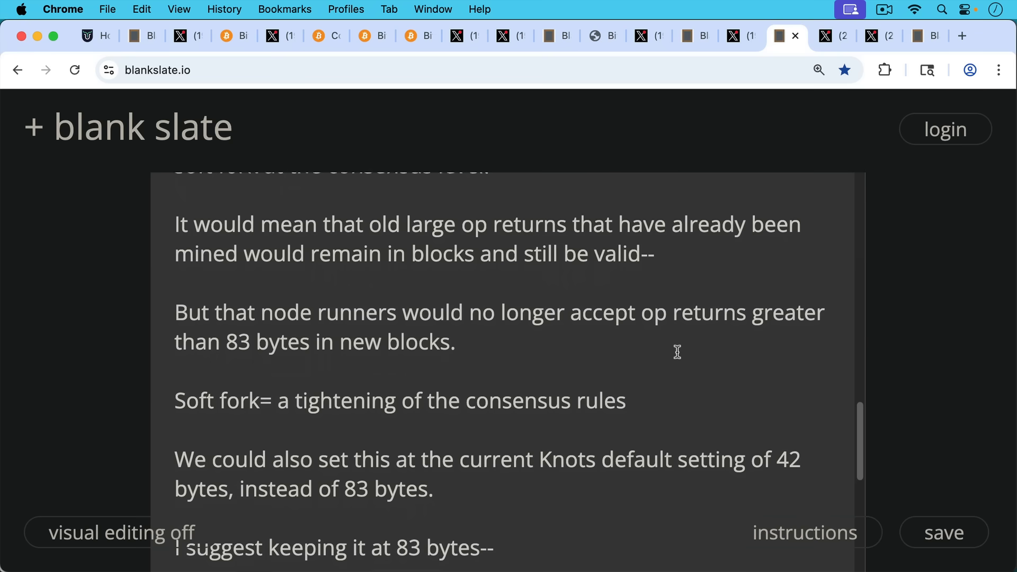
{"action": "scroll", "scroll_direction": "down", "scroll_amount": 3}
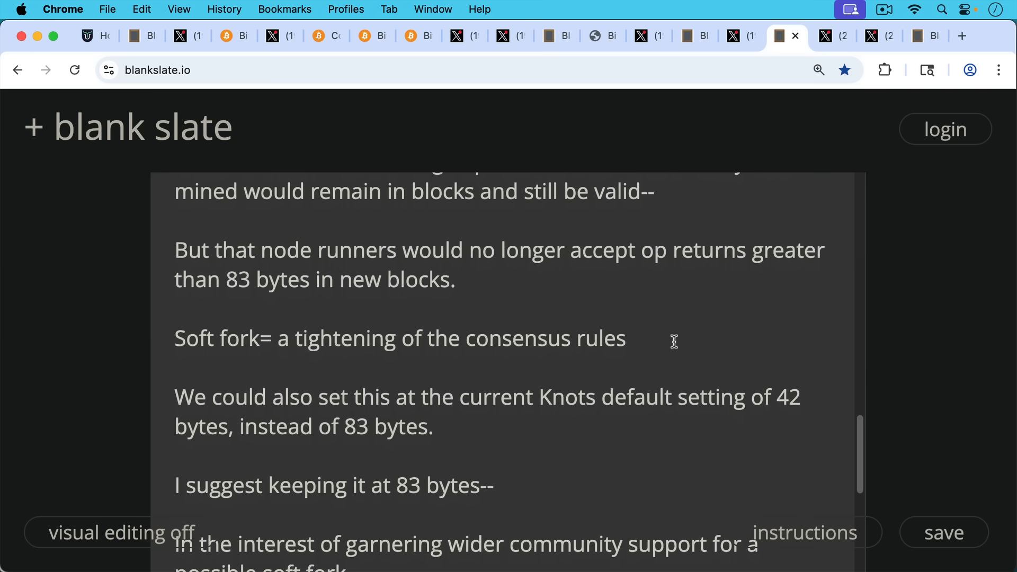
{"action": "mouse_move", "coordinate": [667, 360]}
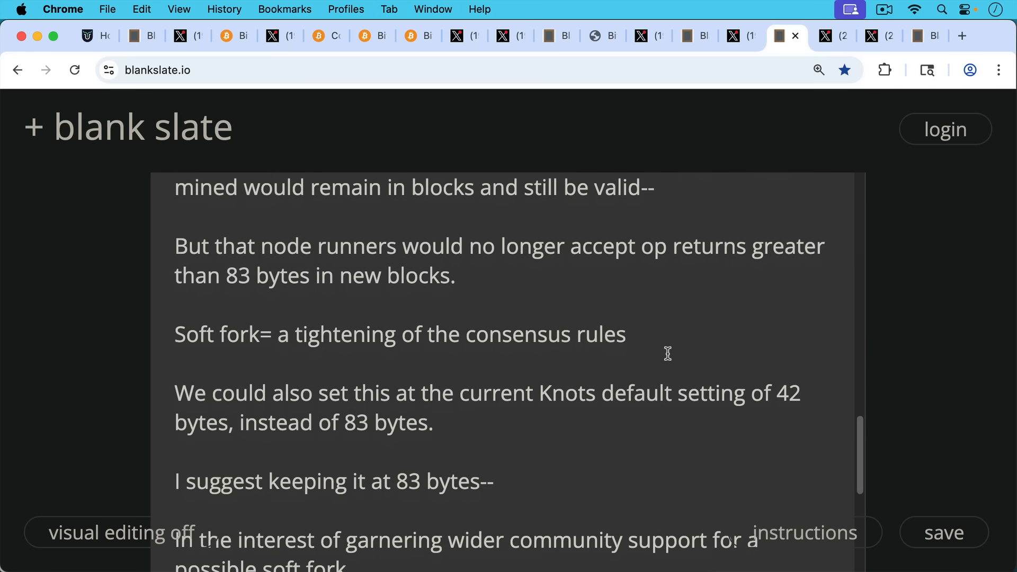
{"action": "scroll", "scroll_direction": "down", "scroll_amount": 3}
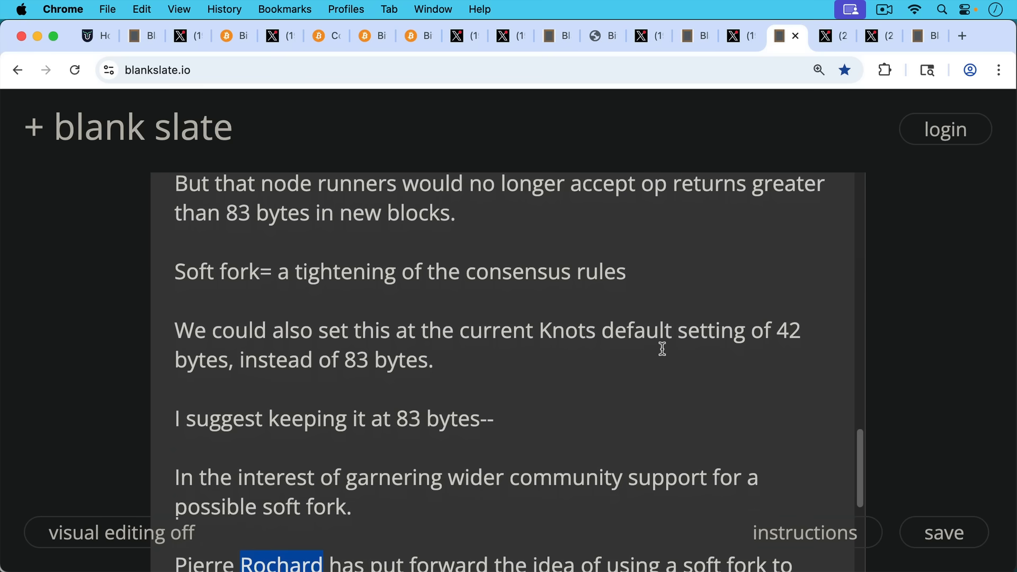
{"action": "scroll", "scroll_direction": "down", "scroll_amount": 3}
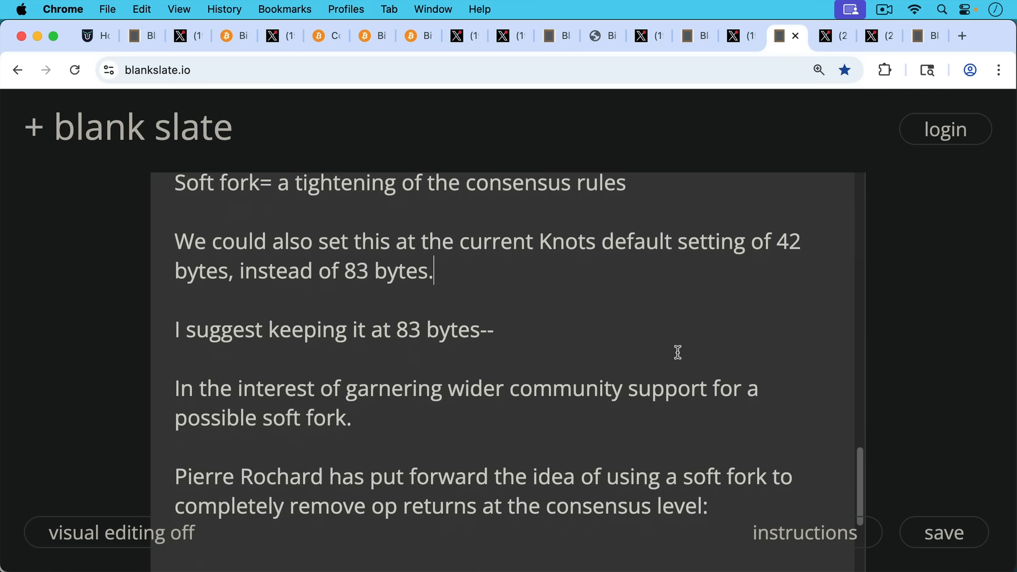
{"action": "mouse_move", "coordinate": [690, 336]}
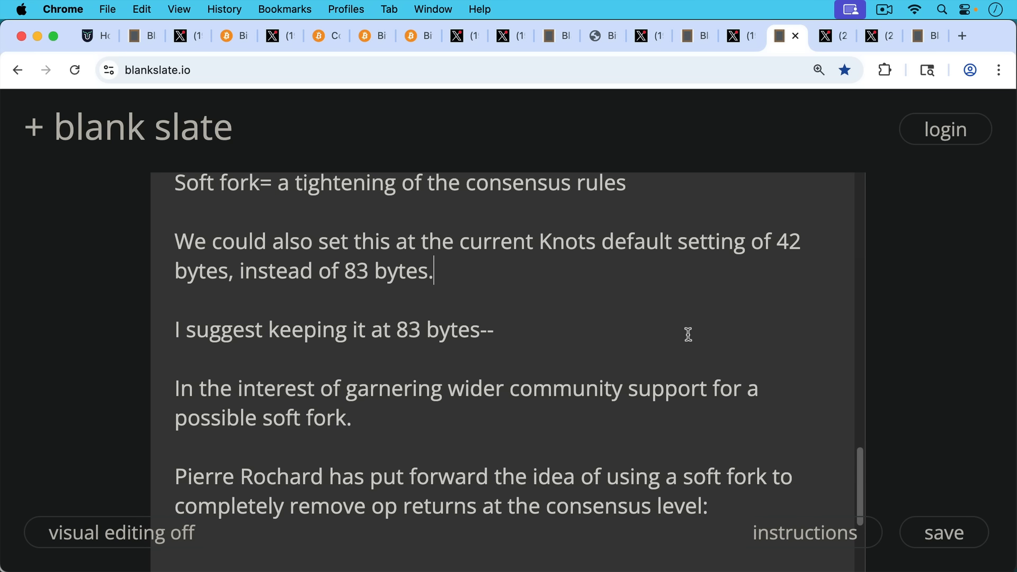
{"action": "mouse_move", "coordinate": [685, 338]}
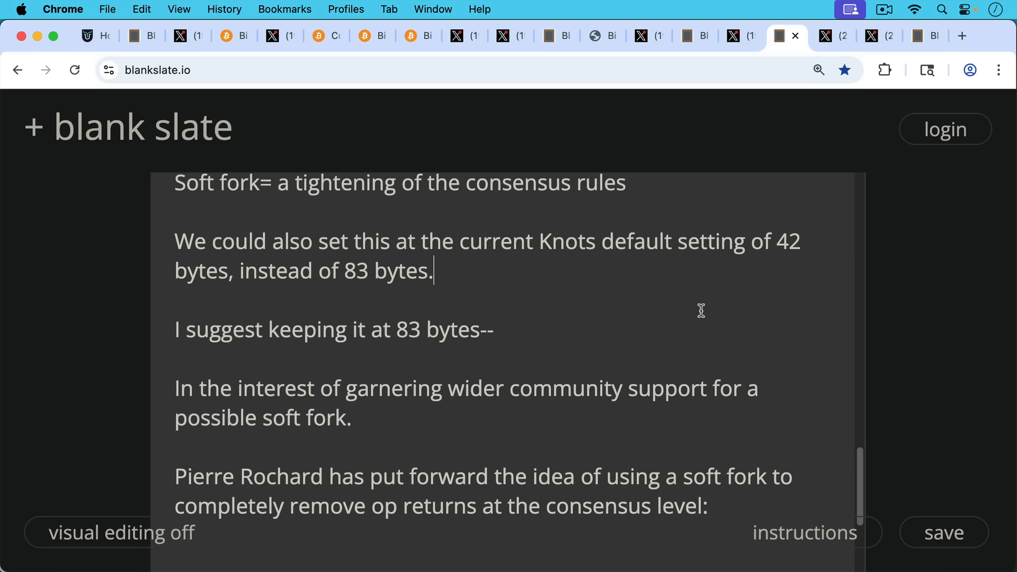
{"action": "mouse_move", "coordinate": [471, 340]}
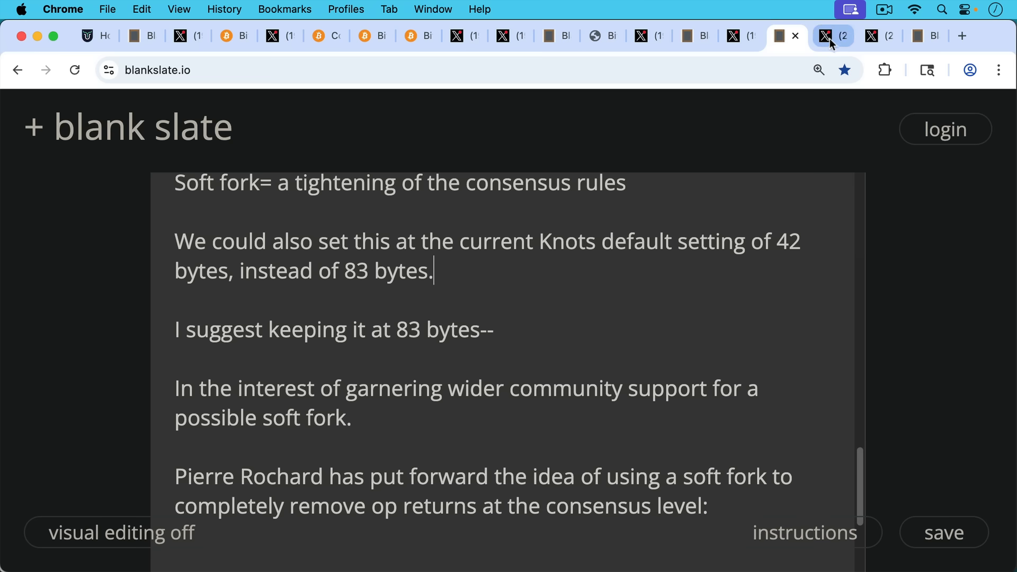
Switch to Pierre Rochard's post on removing OP_RETURN entirely with a softfork.
{"action": "left_click", "coordinate": [825, 36]}
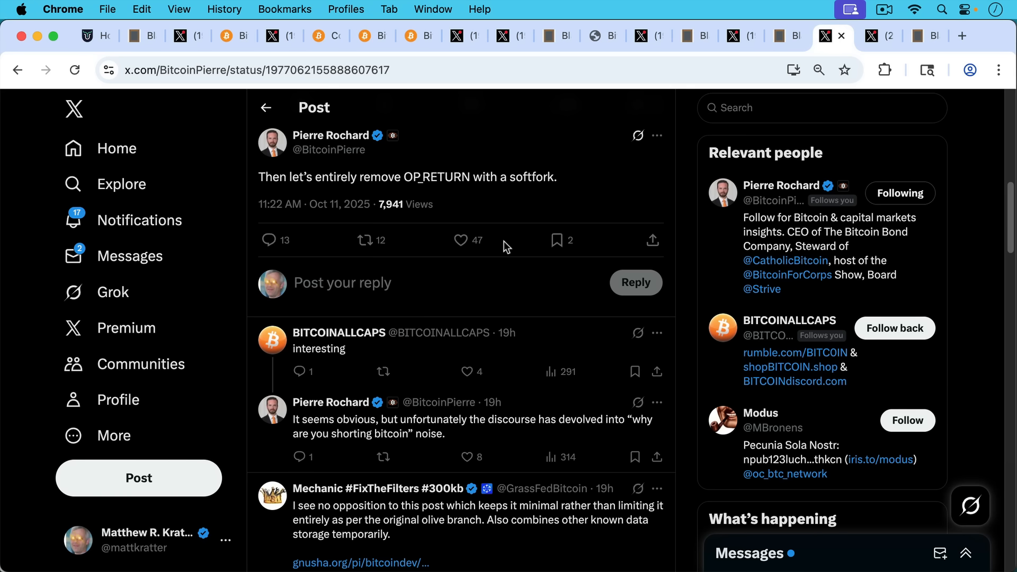
{"action": "mouse_move", "coordinate": [527, 252]}
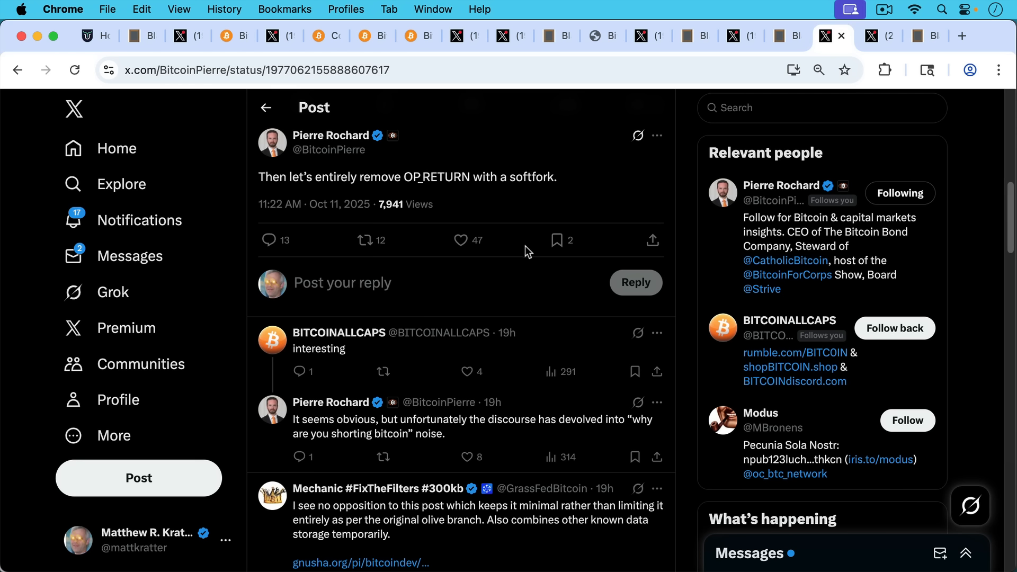
{"action": "mouse_move", "coordinate": [716, 134]}
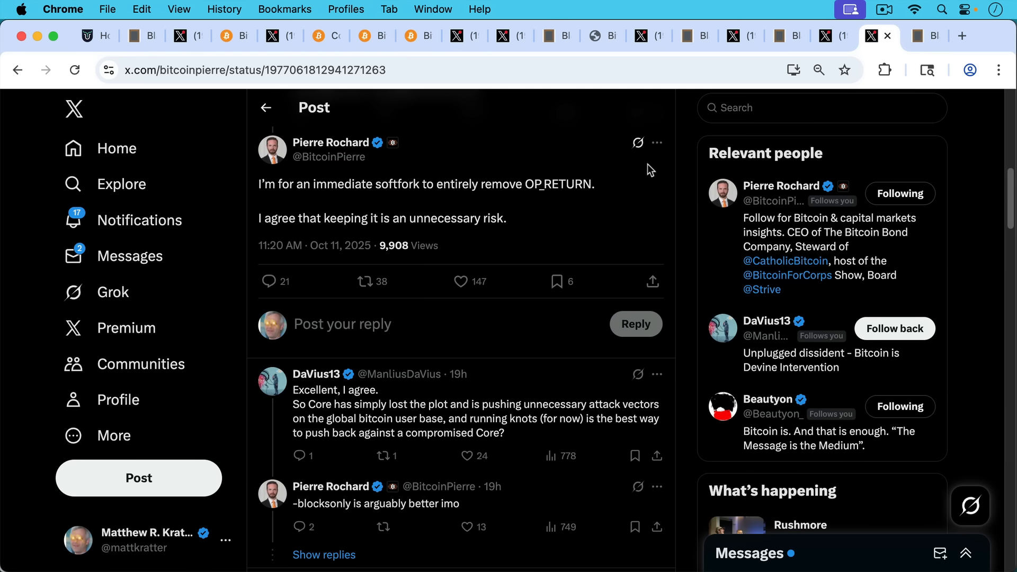
{"action": "mouse_move", "coordinate": [648, 192]}
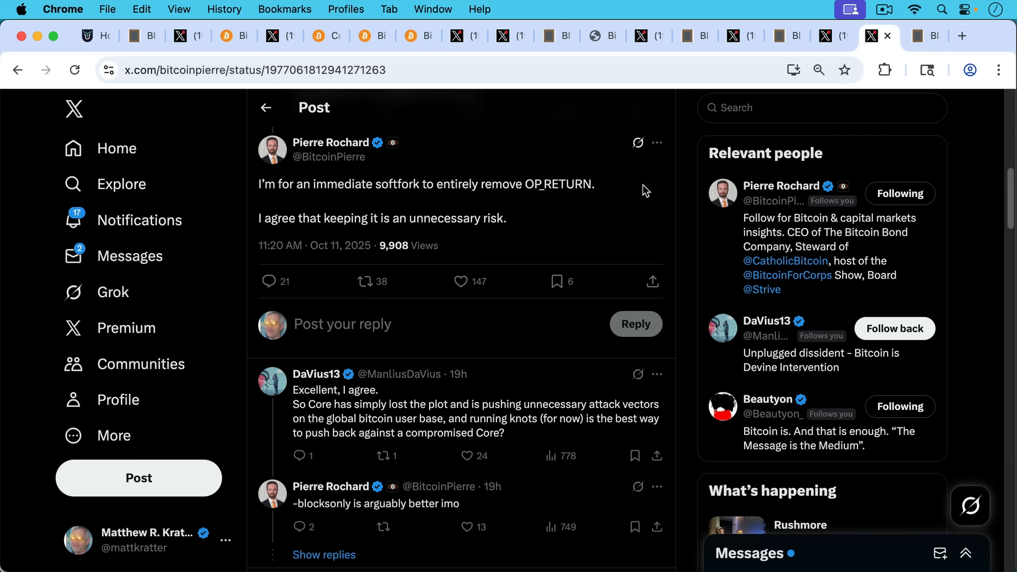
{"action": "mouse_move", "coordinate": [645, 195]}
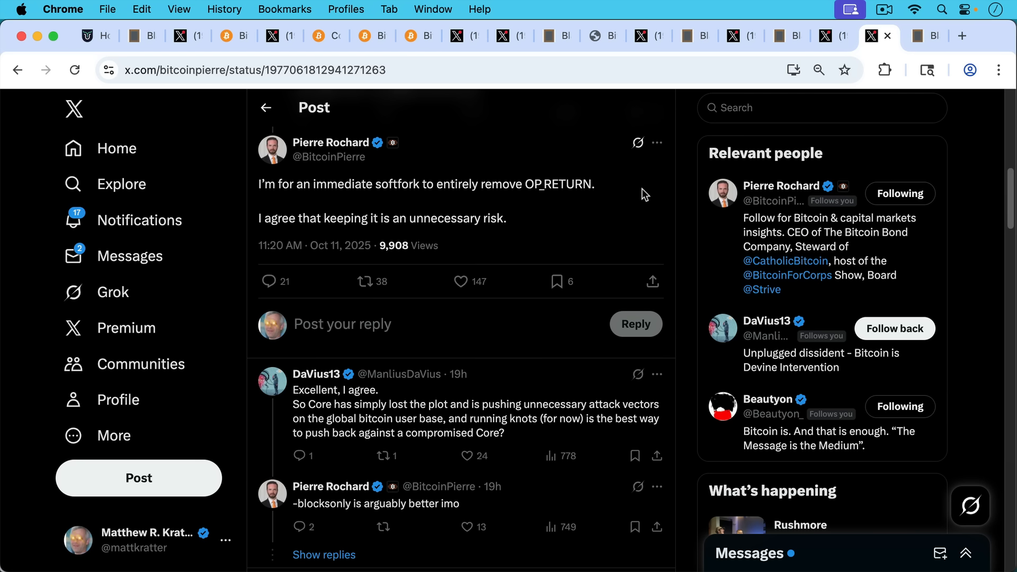
{"action": "mouse_move", "coordinate": [921, 55]}
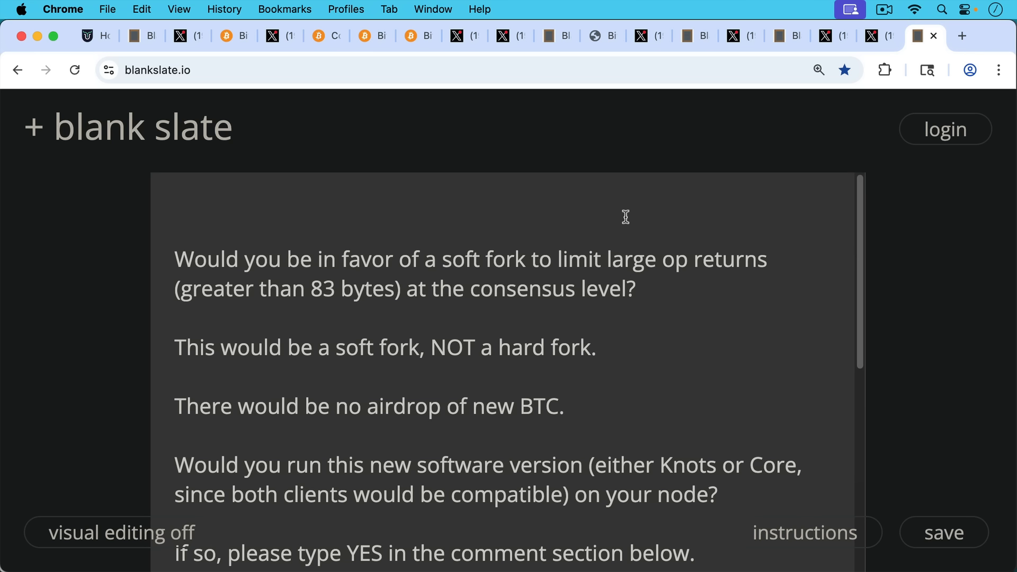
{"action": "mouse_move", "coordinate": [641, 259]}
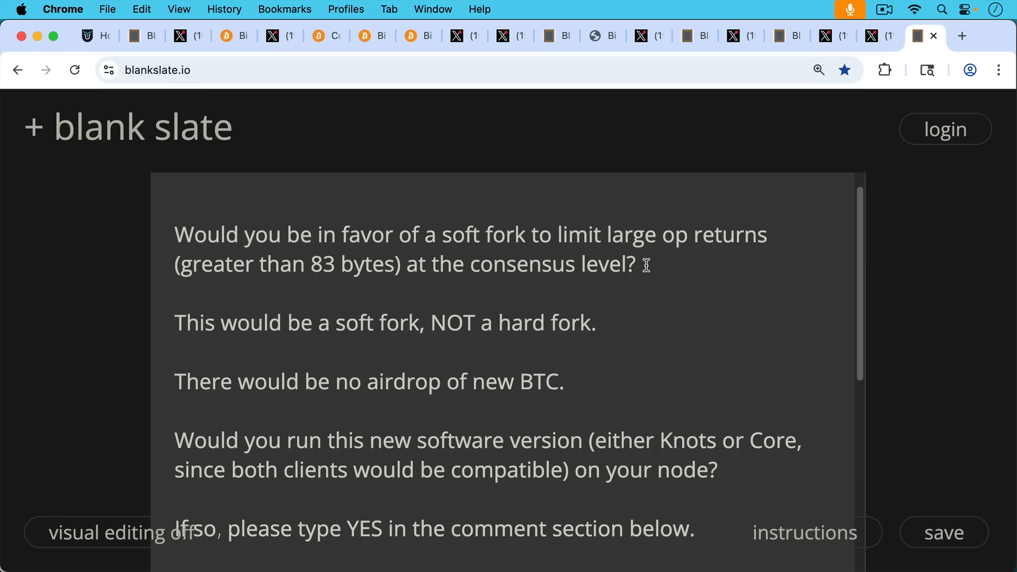
Scroll the note down to the YES/NO poll on an 83-byte op return soft fork.
{"action": "scroll", "scroll_direction": "down", "scroll_amount": 3}
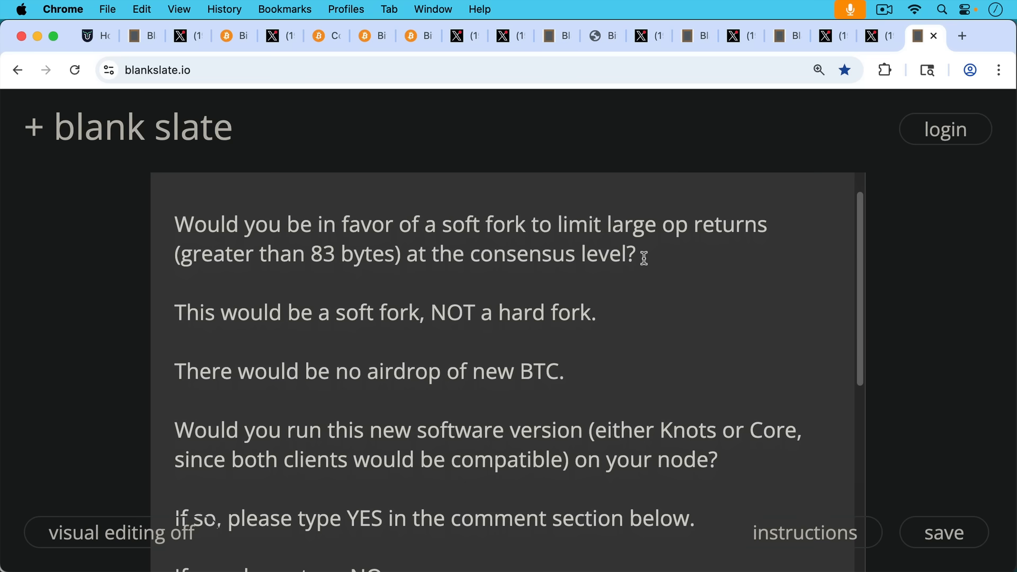
{"action": "mouse_move", "coordinate": [645, 260]}
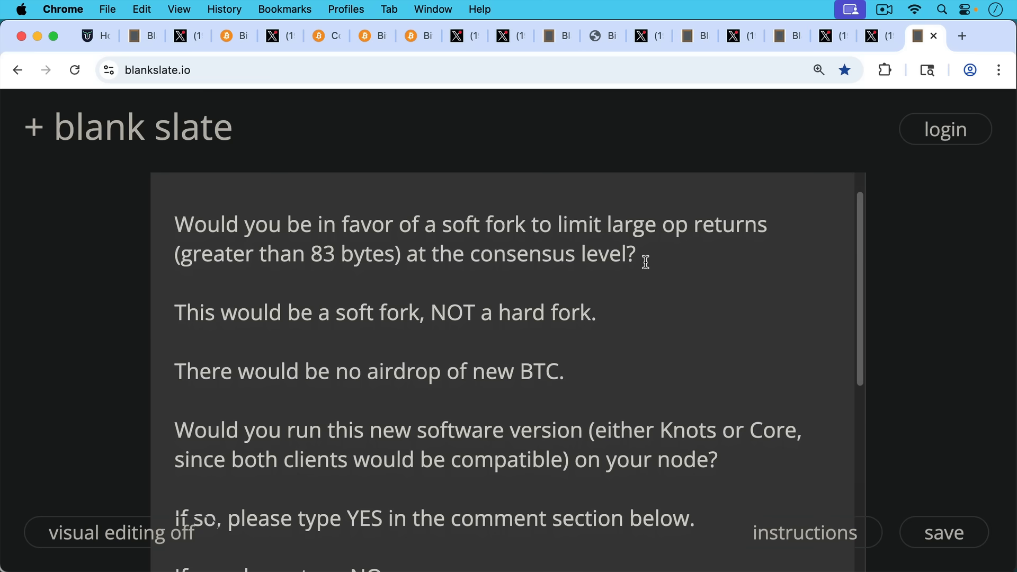
{"action": "mouse_move", "coordinate": [643, 259]}
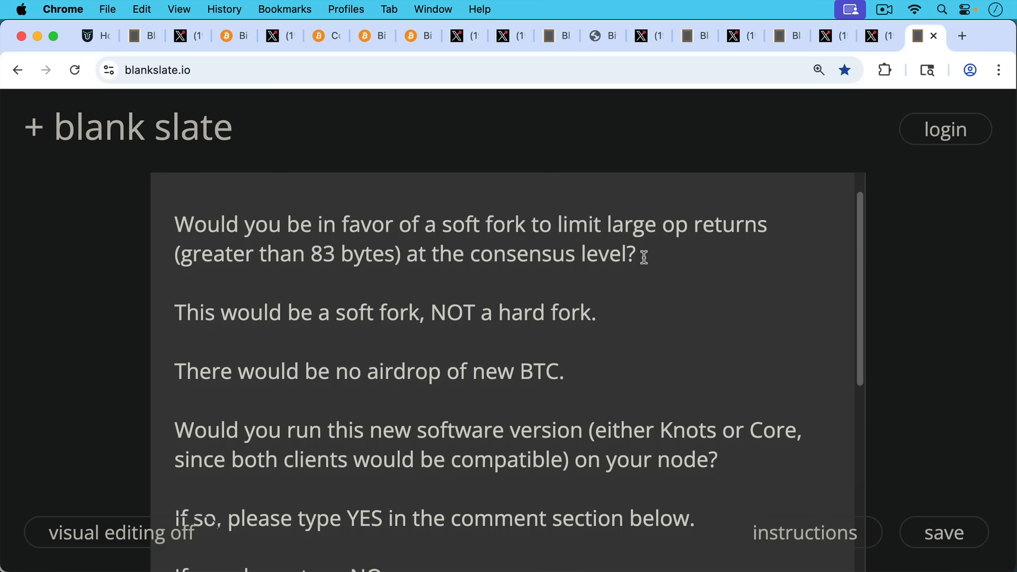
{"action": "mouse_move", "coordinate": [643, 259]}
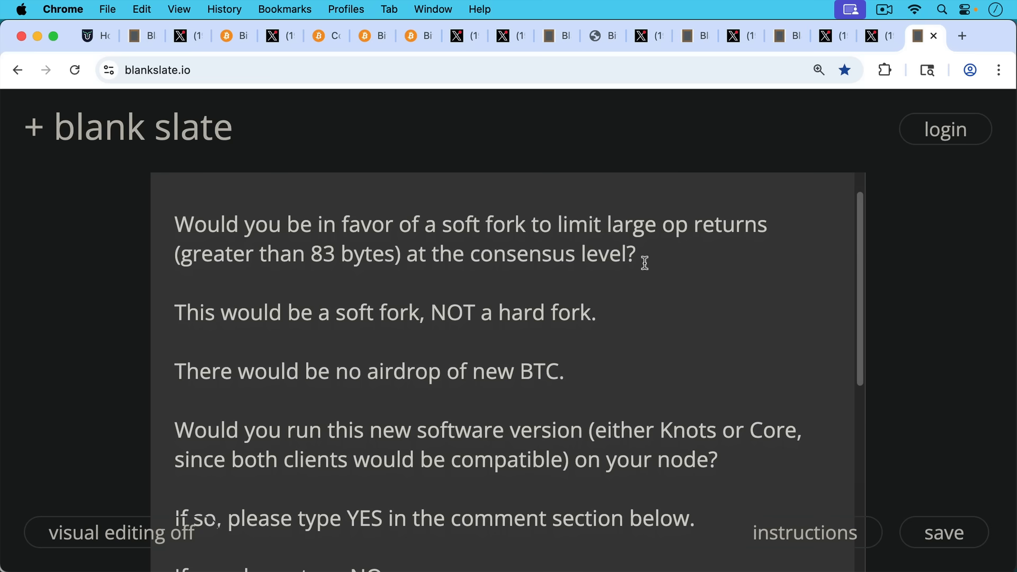
{"action": "scroll", "scroll_direction": "down", "scroll_amount": 3}
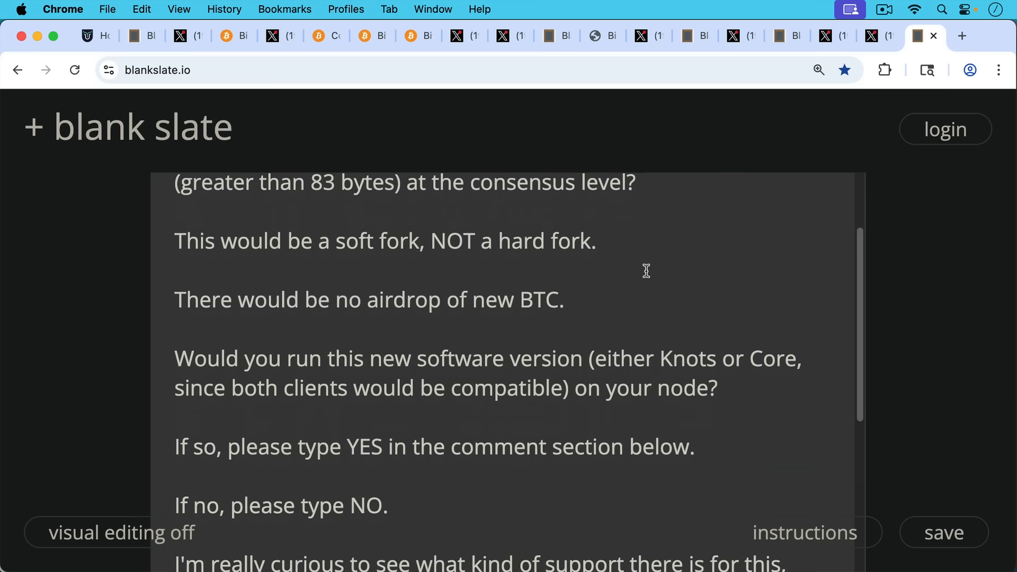
{"action": "scroll", "scroll_direction": "down", "scroll_amount": 3}
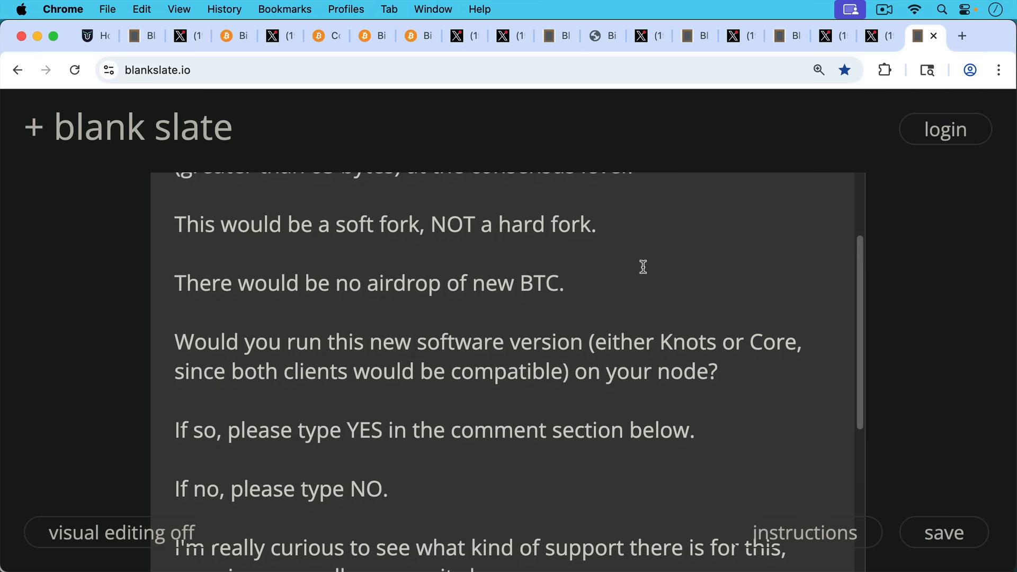
{"action": "scroll", "scroll_direction": "down", "scroll_amount": 3}
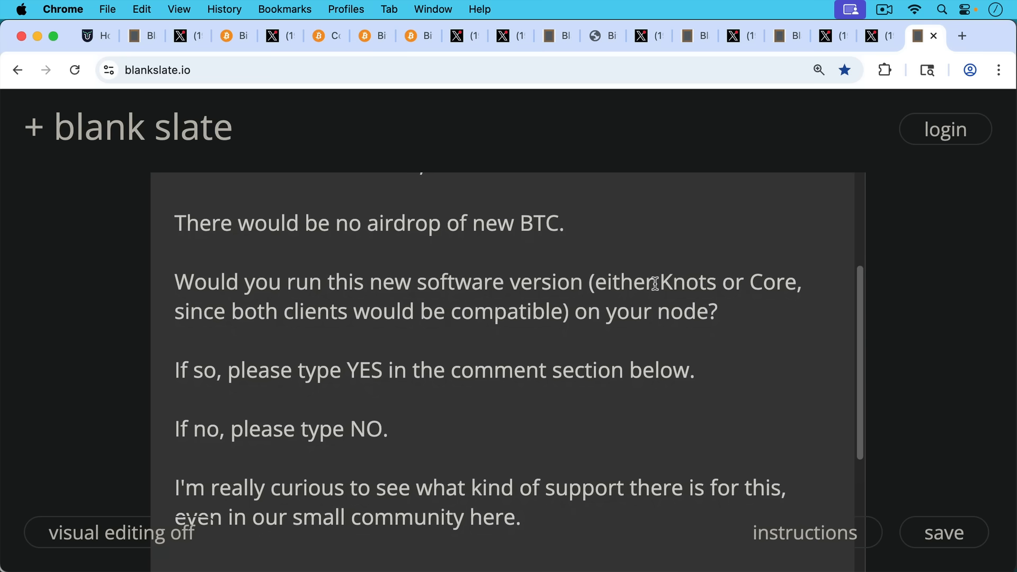
{"action": "scroll", "scroll_direction": "down", "scroll_amount": 3}
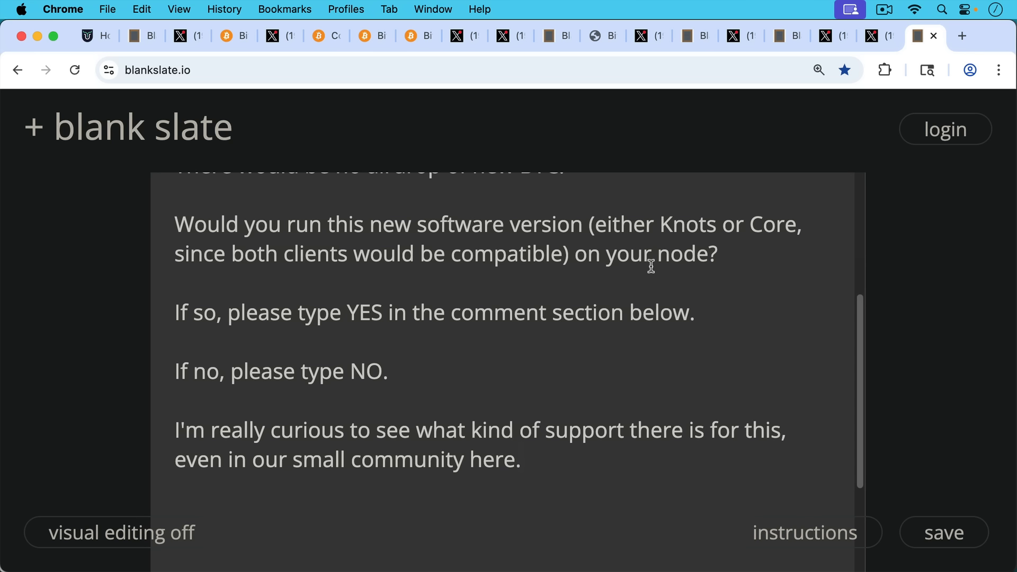
{"action": "mouse_move", "coordinate": [639, 279]}
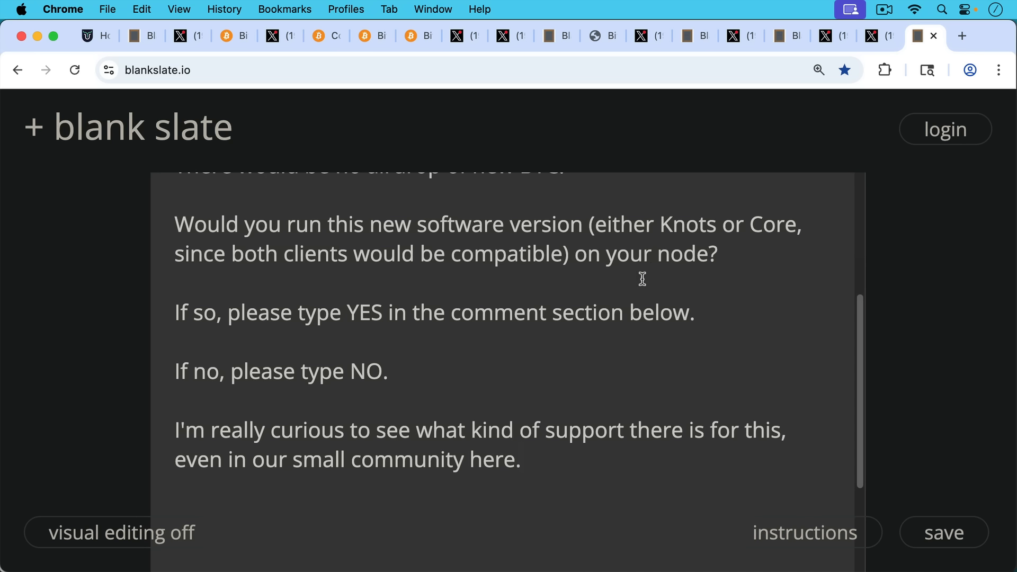
{"action": "mouse_move", "coordinate": [626, 279]}
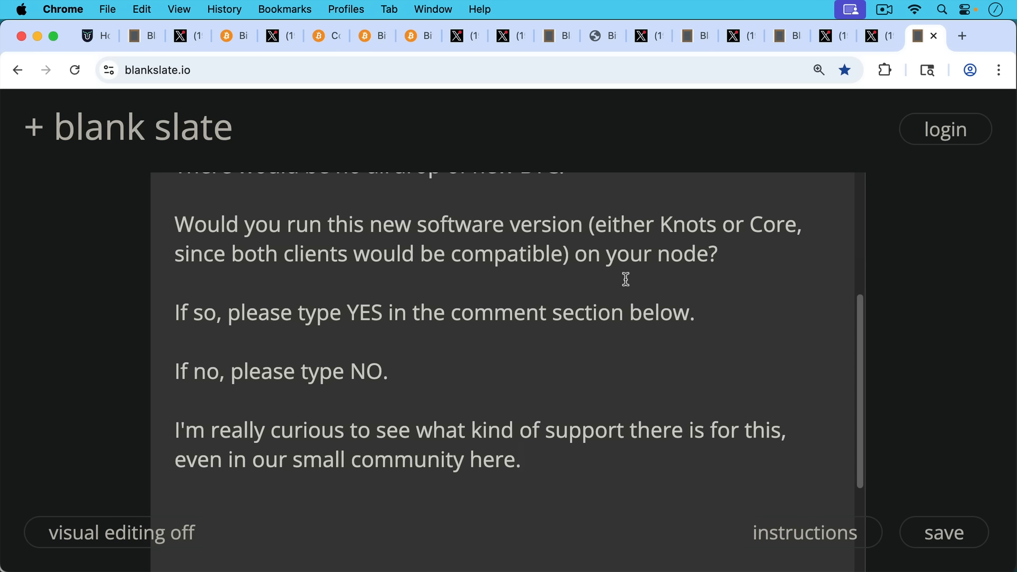